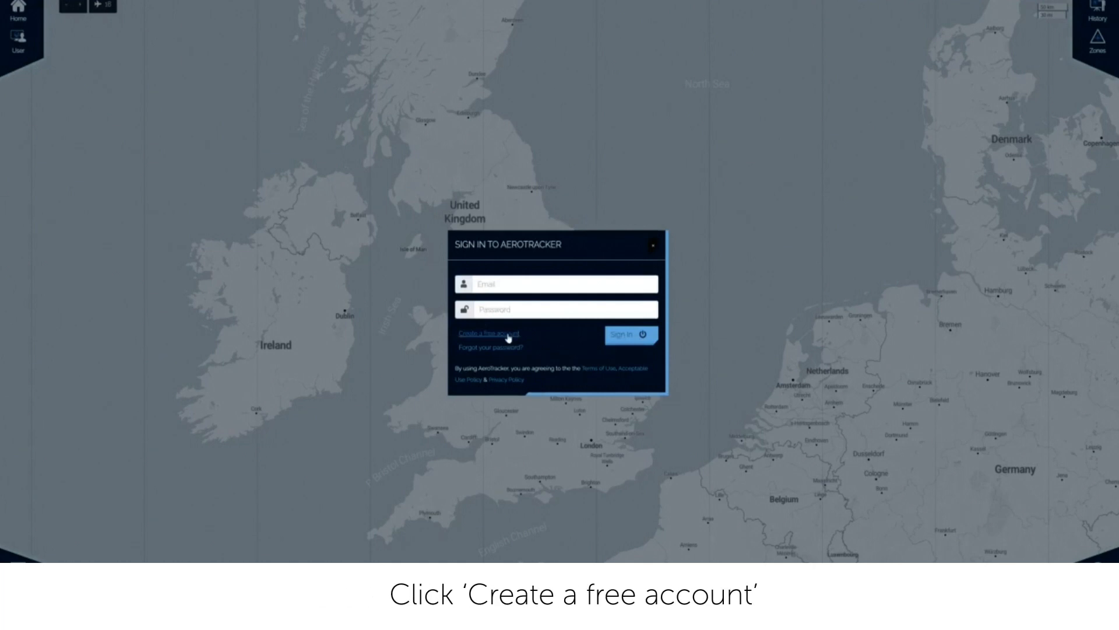
Open the free account sign-up form and tick the terms and conditions checkbox.
{"action": "left_click", "coordinate": [489, 333]}
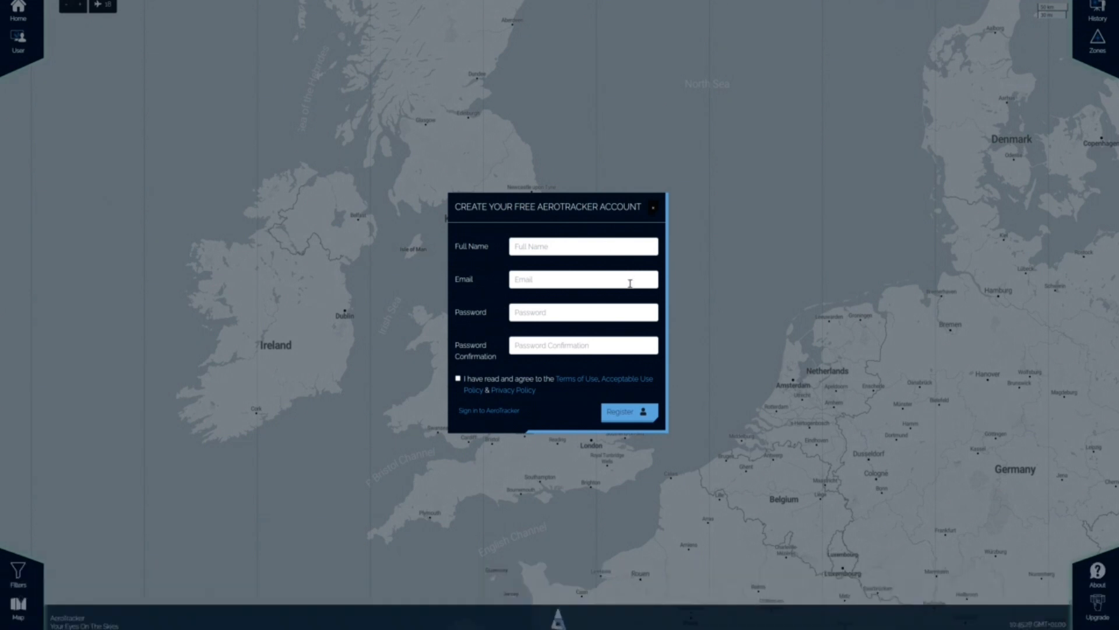
{"action": "mouse_move", "coordinate": [630, 331]}
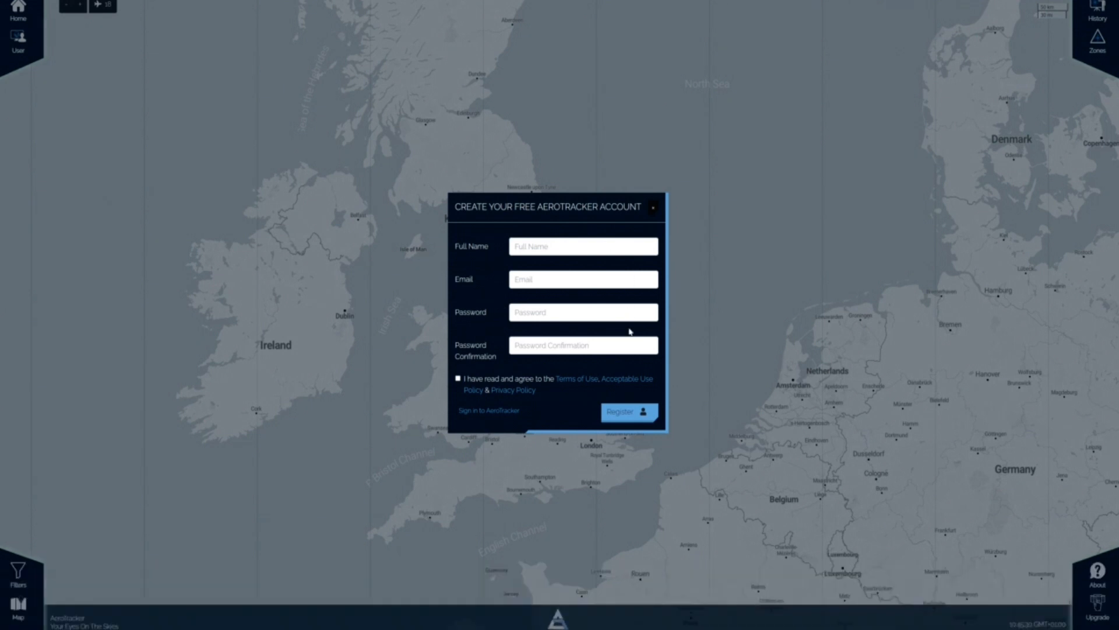
{"action": "left_click", "coordinate": [458, 378]}
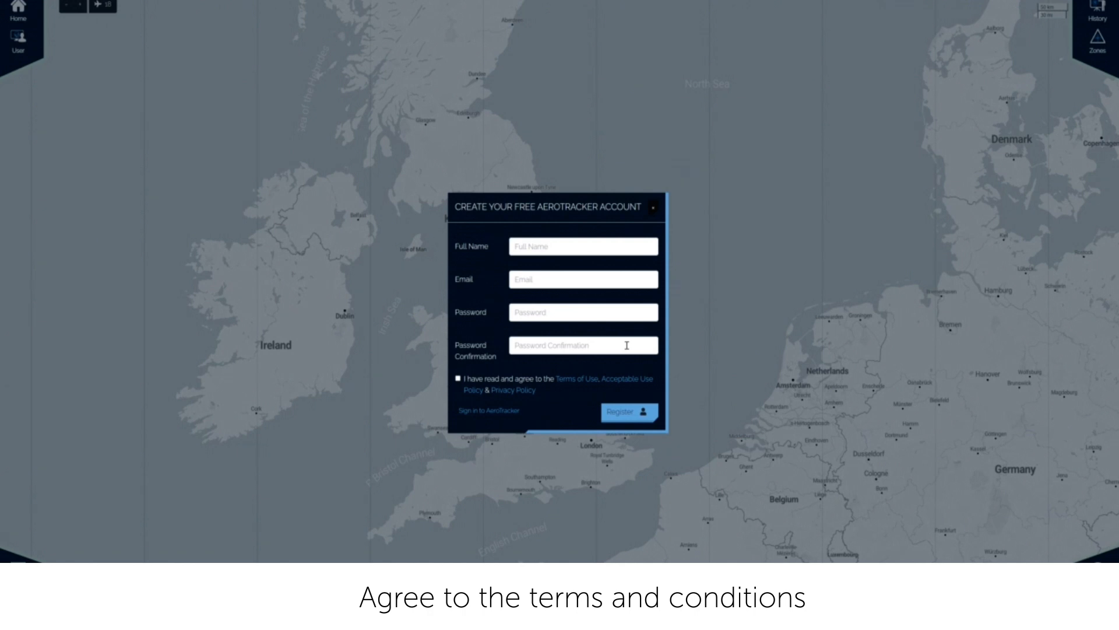
{"action": "left_click", "coordinate": [458, 379]}
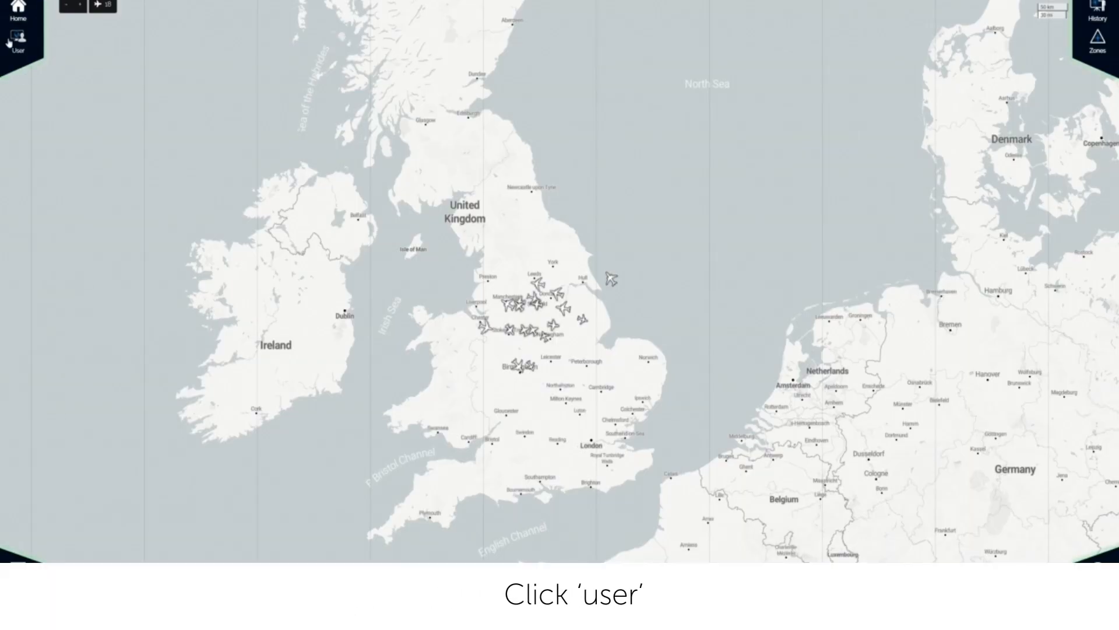
Select the flying drone near Ordsall Road from the top-left list.
{"action": "left_click", "coordinate": [16, 42]}
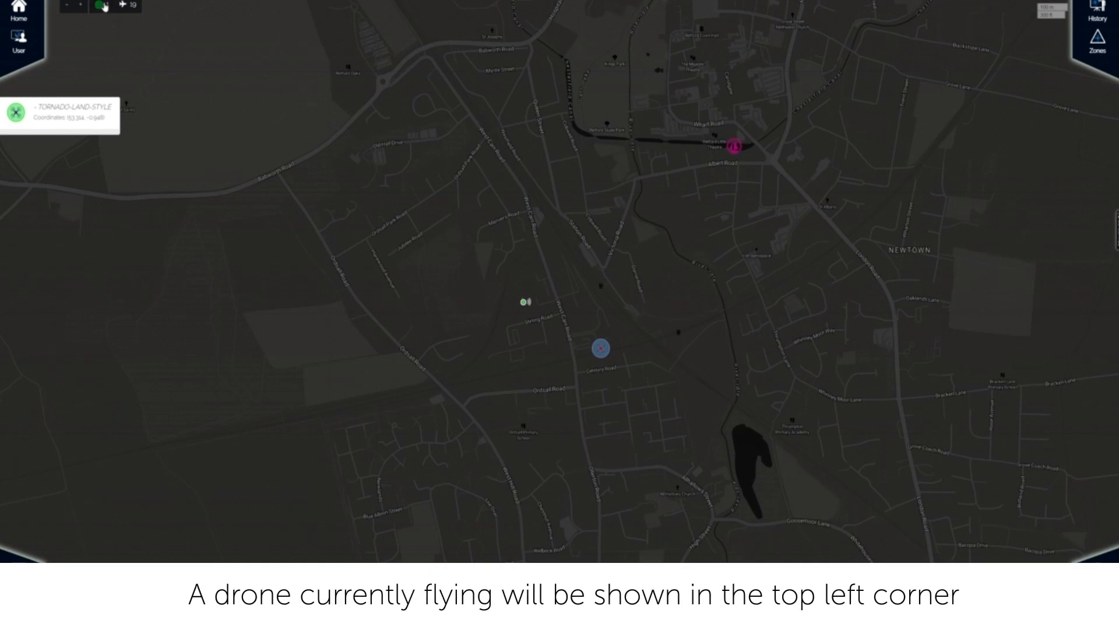
{"action": "mouse_move", "coordinate": [103, 6]}
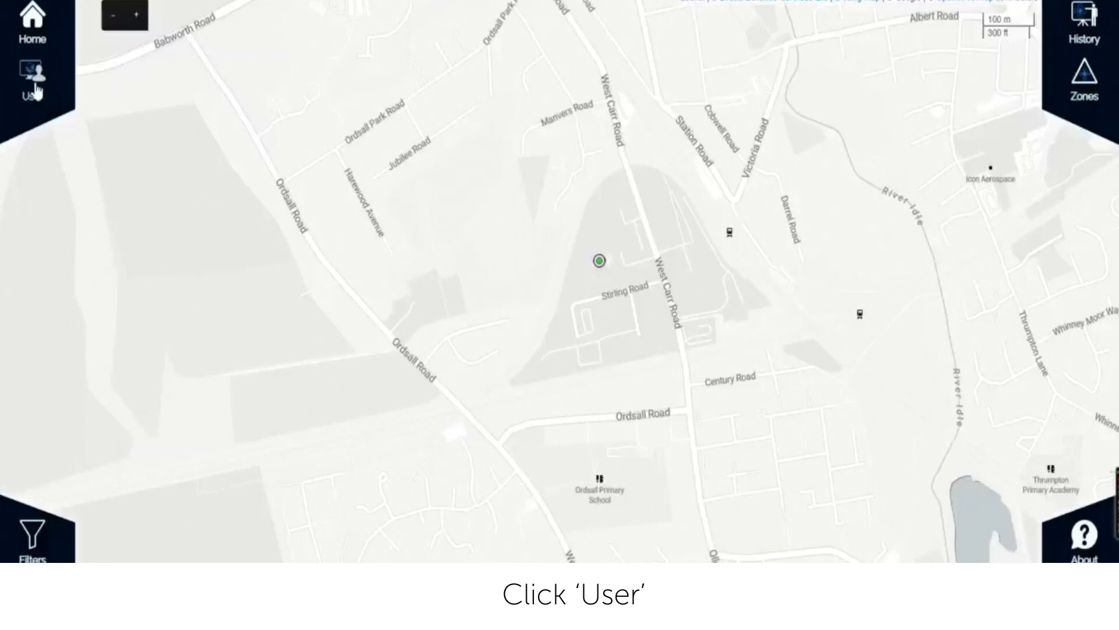
{"action": "left_click", "coordinate": [32, 70]}
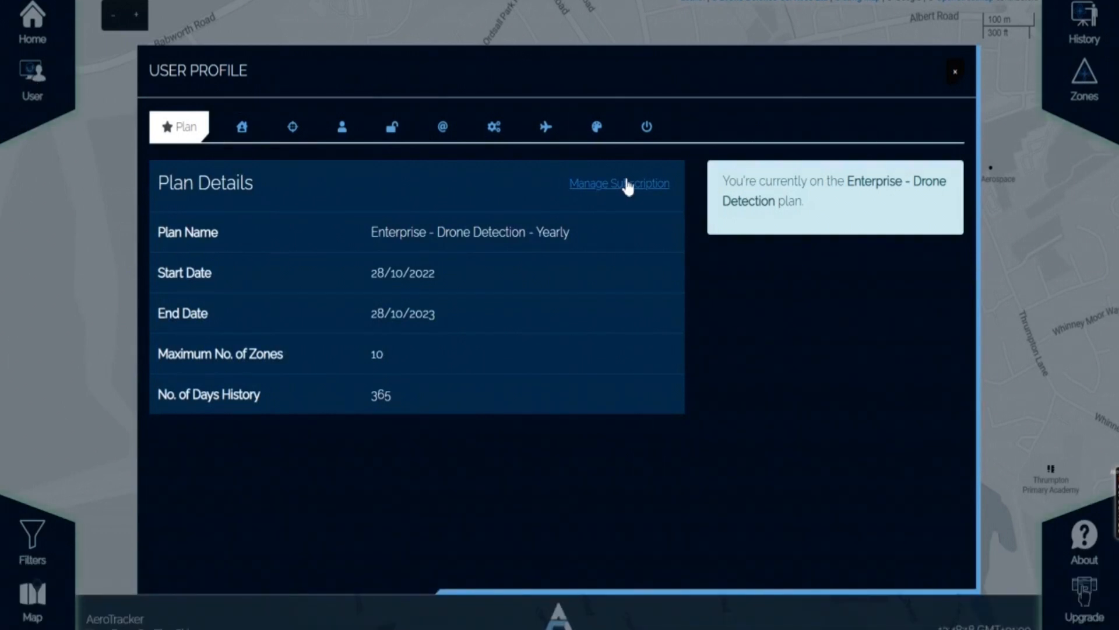
{"action": "left_click", "coordinate": [619, 183]}
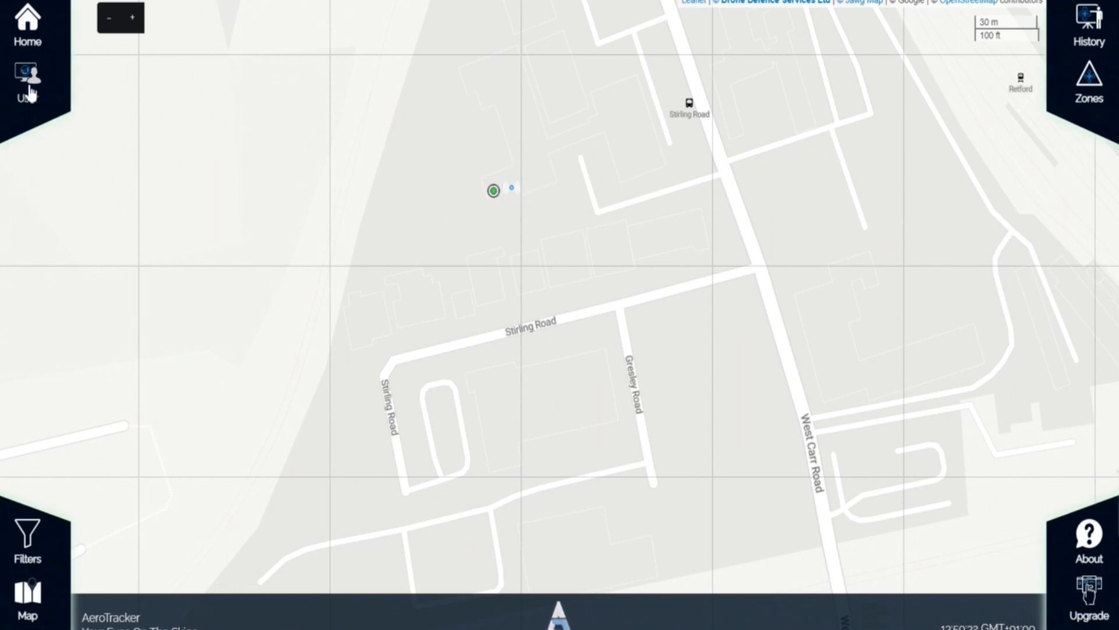
Open the User profile's Sensors tab, scroll the linked ASo sensors, then go to Profile.
{"action": "left_click", "coordinate": [26, 70]}
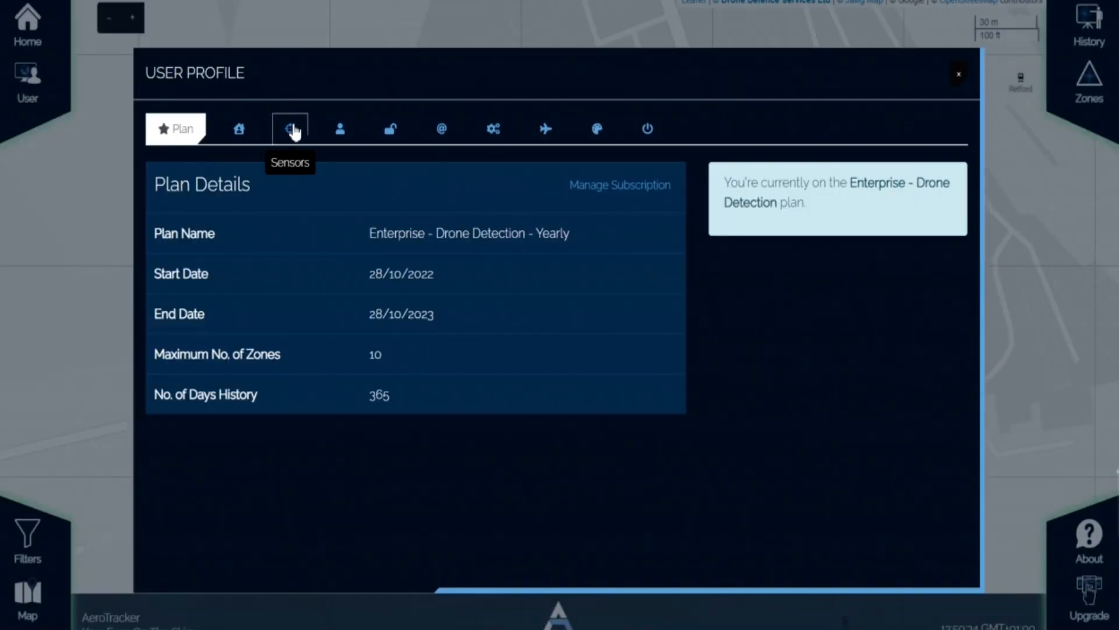
{"action": "left_click", "coordinate": [289, 129]}
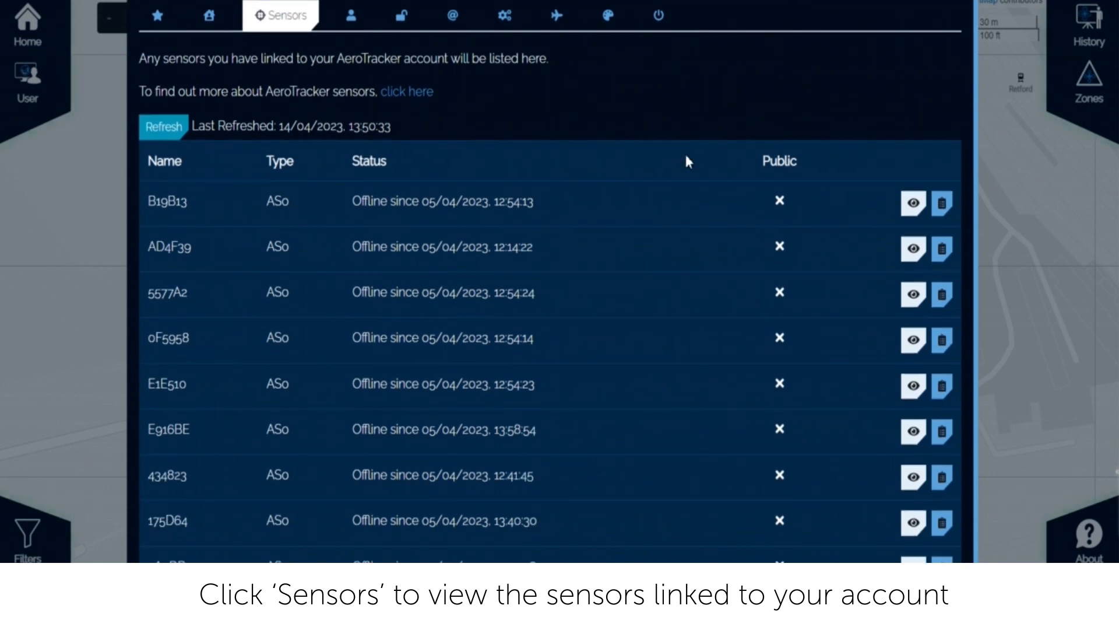
{"action": "scroll", "scroll_direction": "down", "scroll_amount": 3}
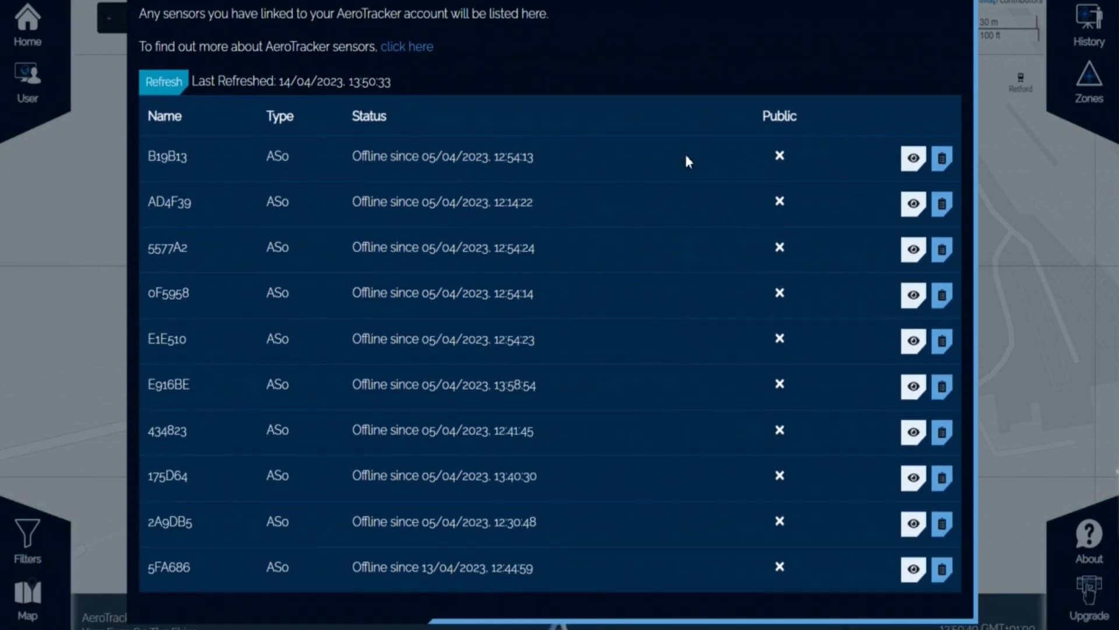
{"action": "mouse_move", "coordinate": [263, 581]}
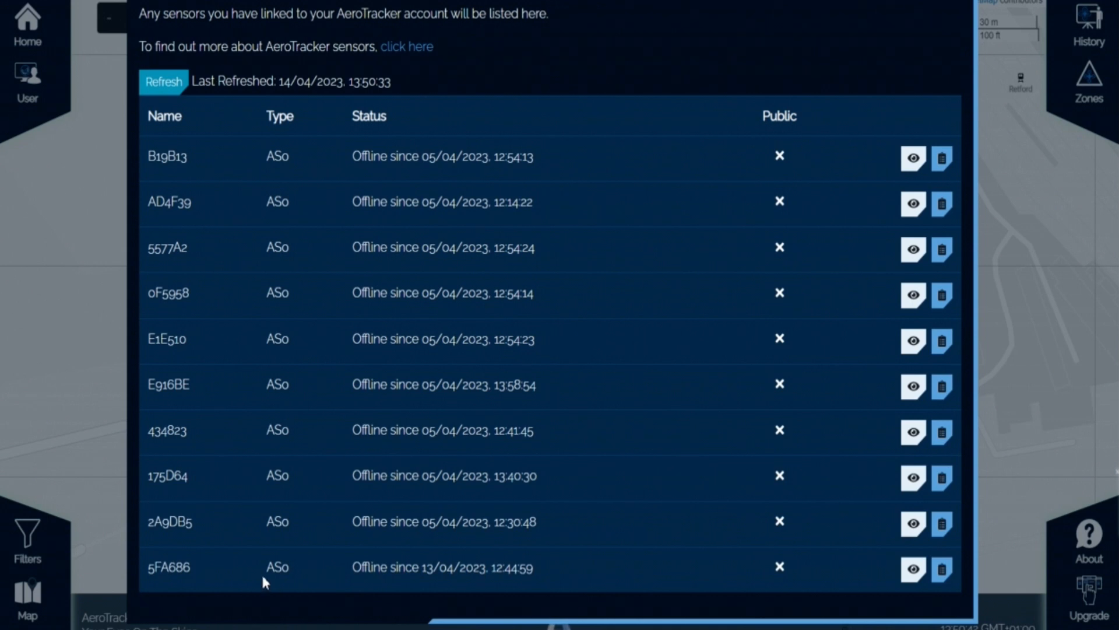
{"action": "double_click", "coordinate": [275, 567]}
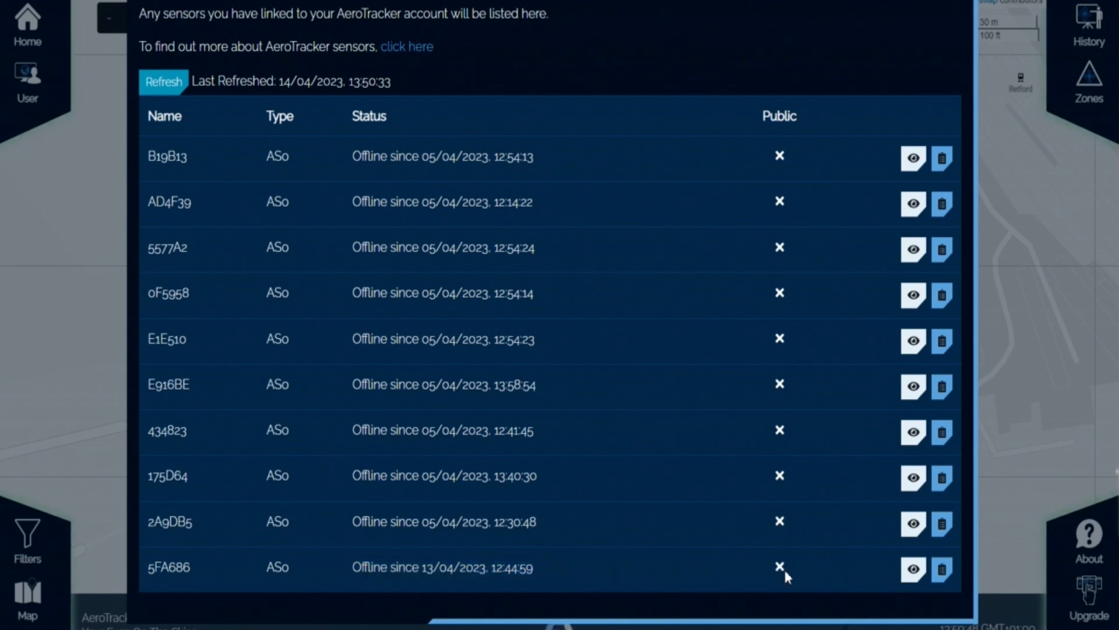
{"action": "mouse_move", "coordinate": [849, 579]}
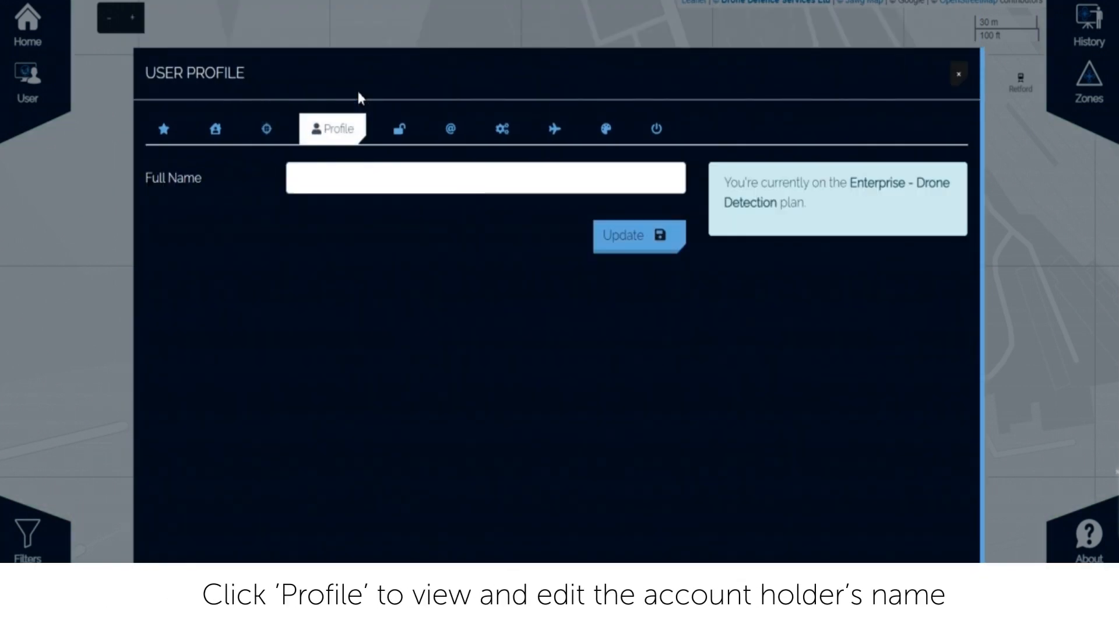
{"action": "mouse_move", "coordinate": [638, 250]}
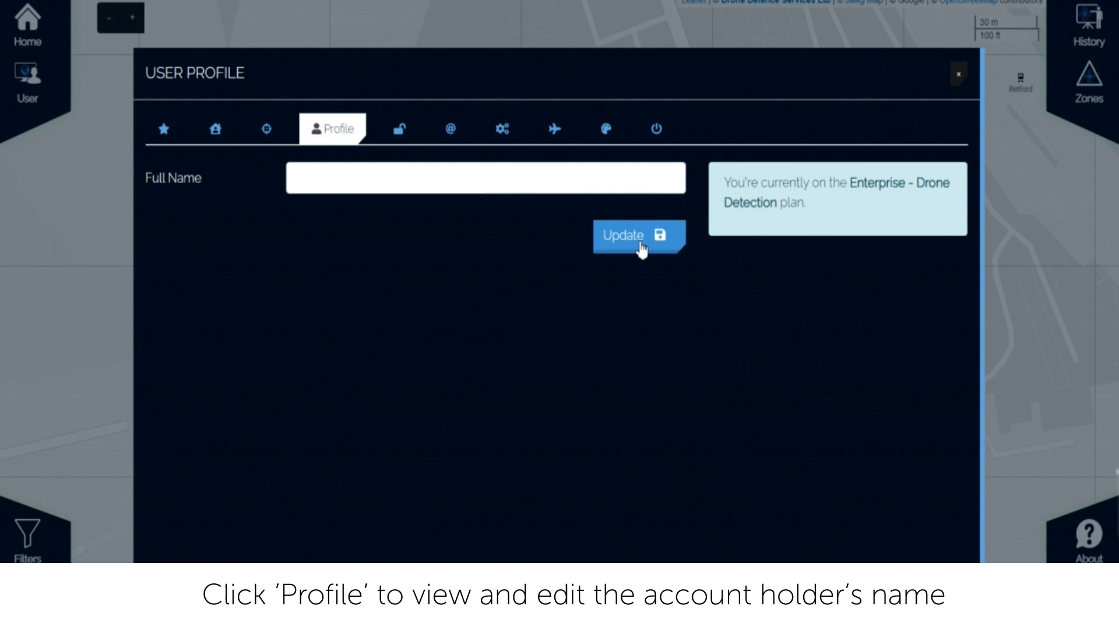
View the new password rules on the Password tab, then switch to the Username page.
{"action": "left_click", "coordinate": [400, 128]}
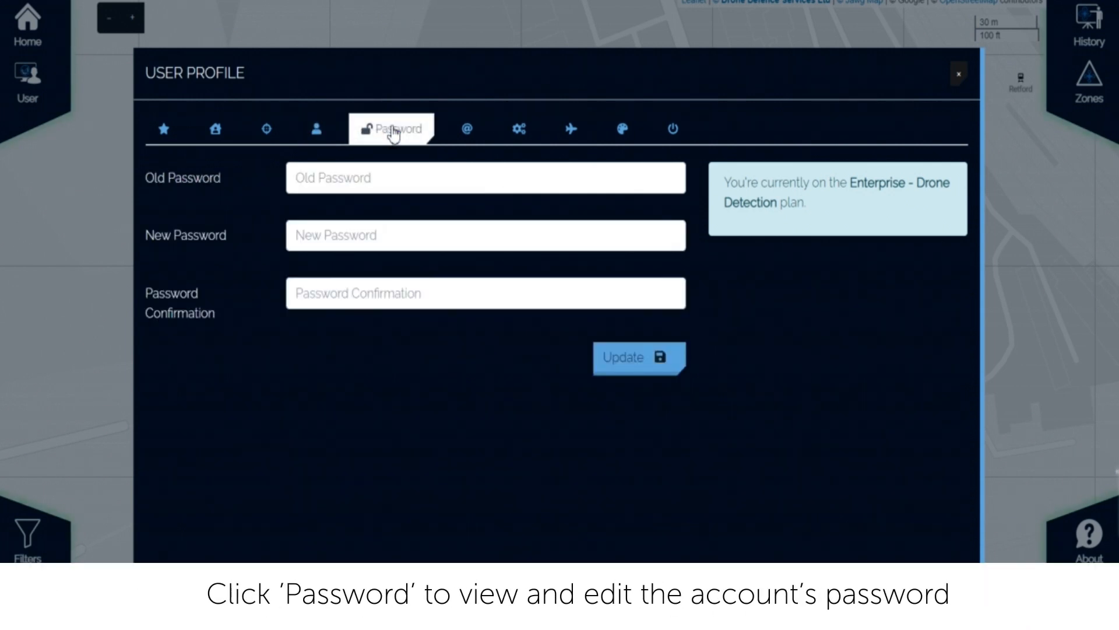
{"action": "left_click", "coordinate": [485, 178]}
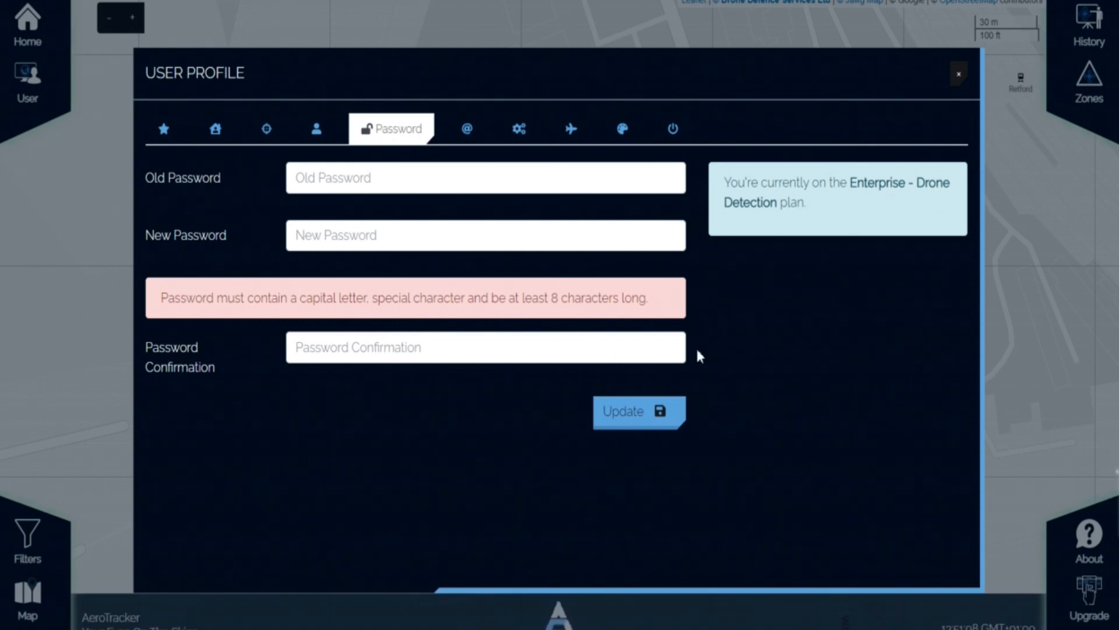
{"action": "mouse_move", "coordinate": [594, 91]}
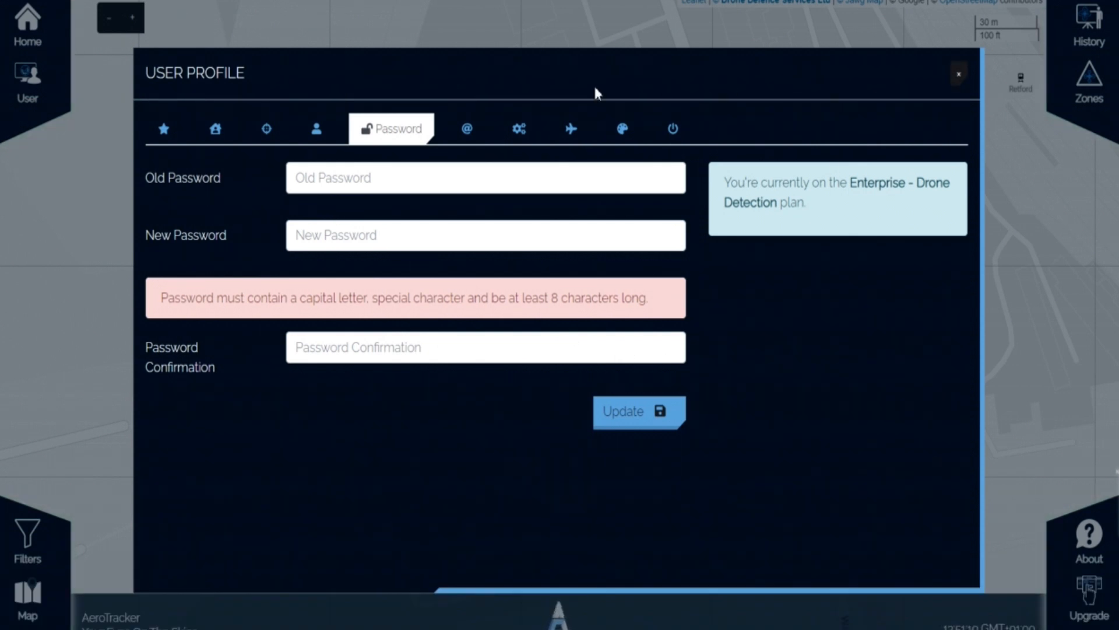
{"action": "left_click", "coordinate": [466, 129]}
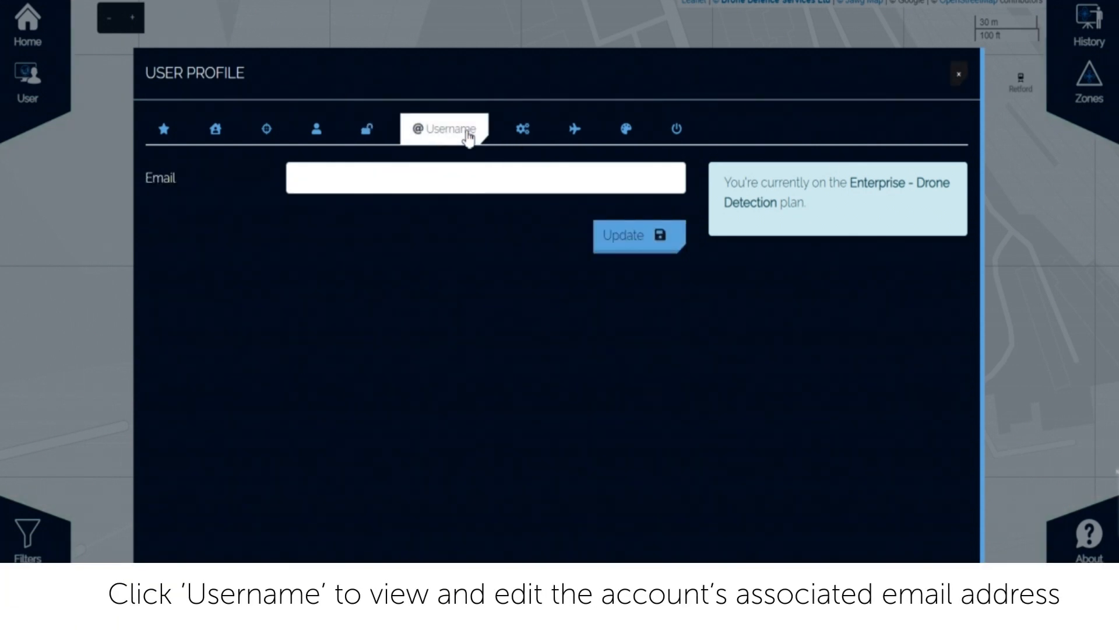
{"action": "mouse_move", "coordinate": [532, 139]}
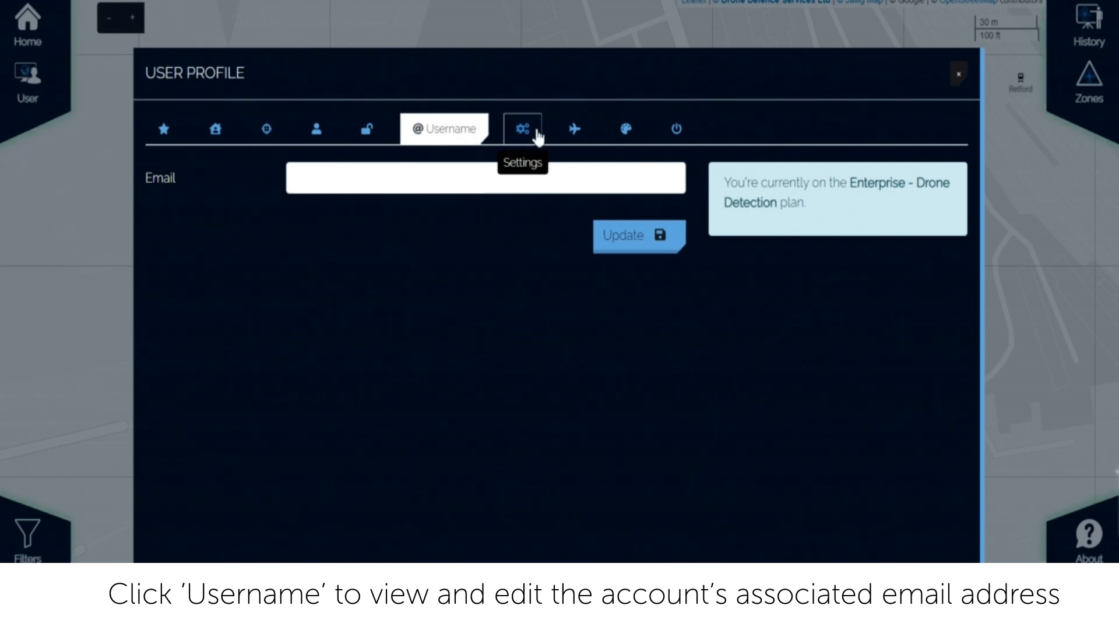
In Settings, keep mph as speed unit, set Range to 5 m and Update.
{"action": "left_click", "coordinate": [522, 129]}
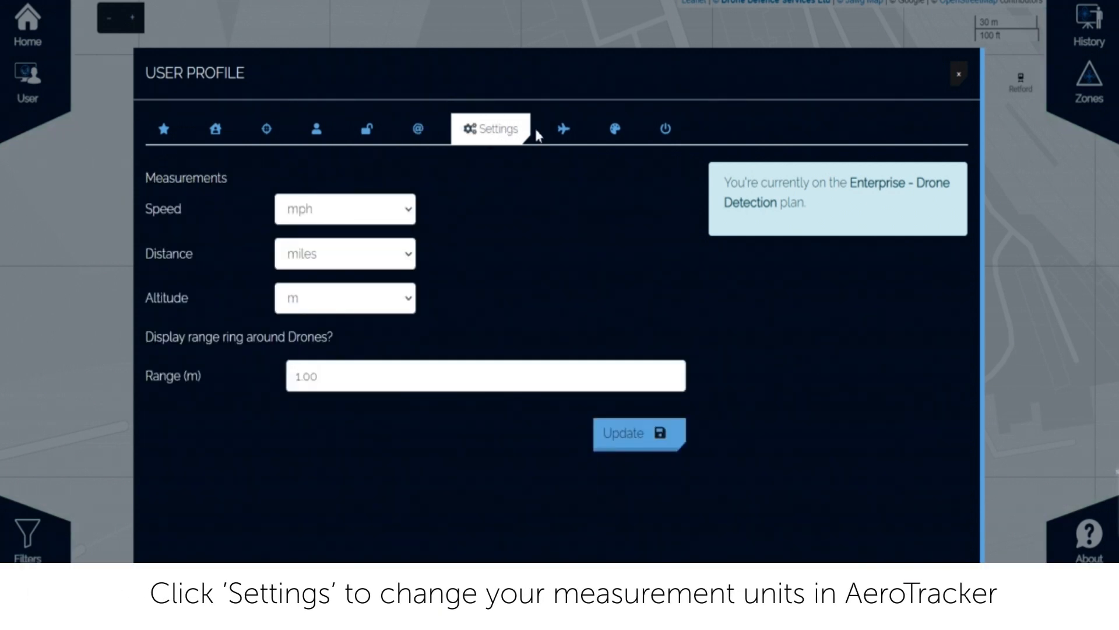
{"action": "left_click", "coordinate": [345, 209]}
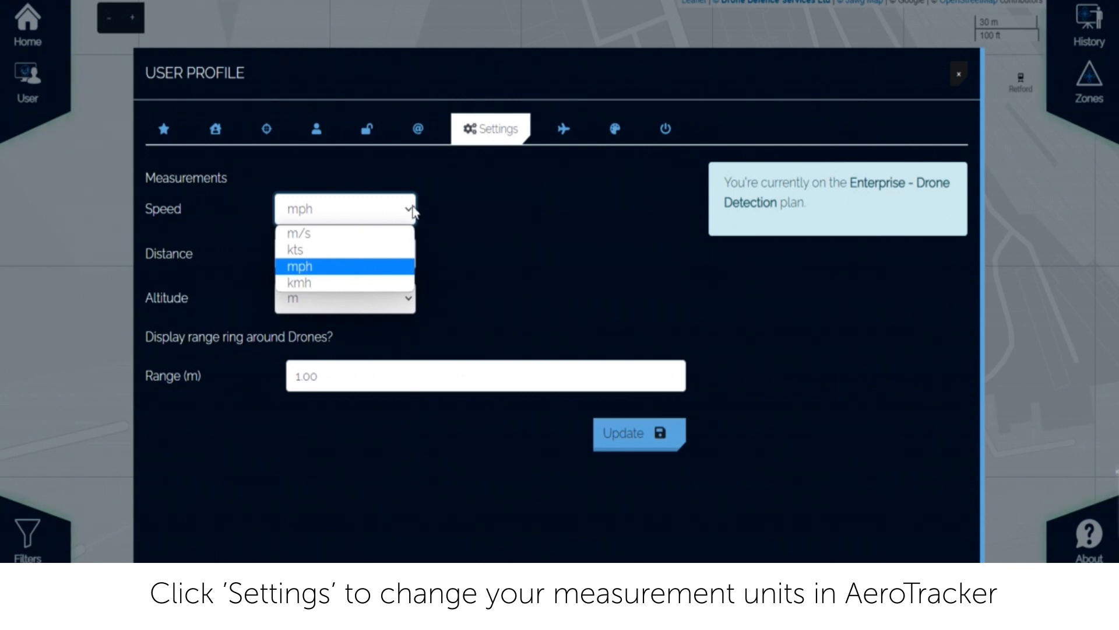
{"action": "left_click", "coordinate": [345, 253]}
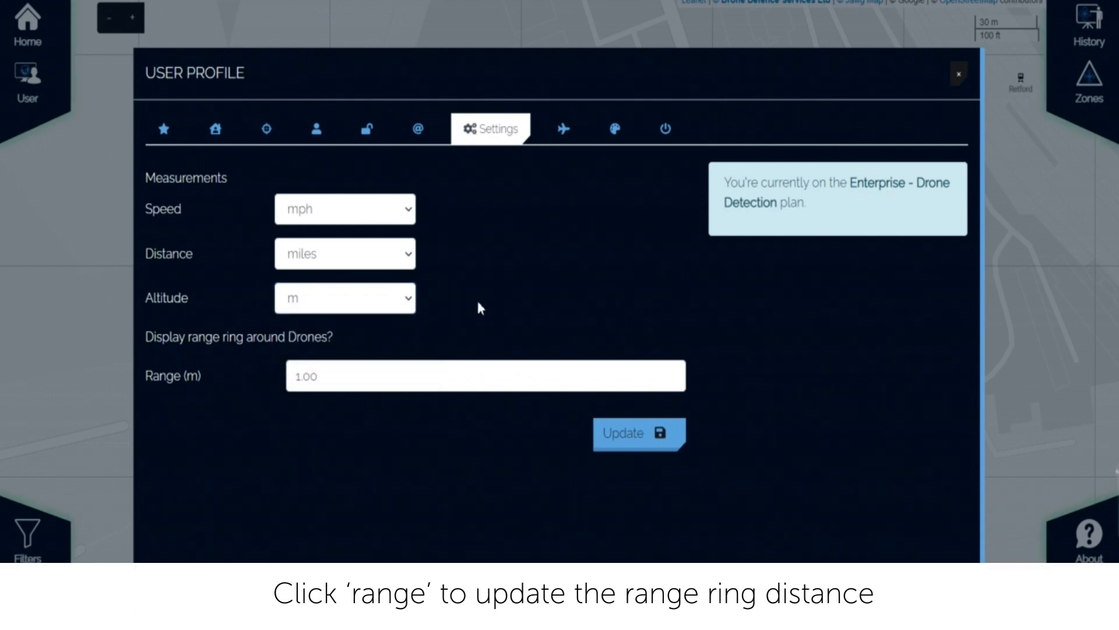
{"action": "left_click", "coordinate": [306, 375]}
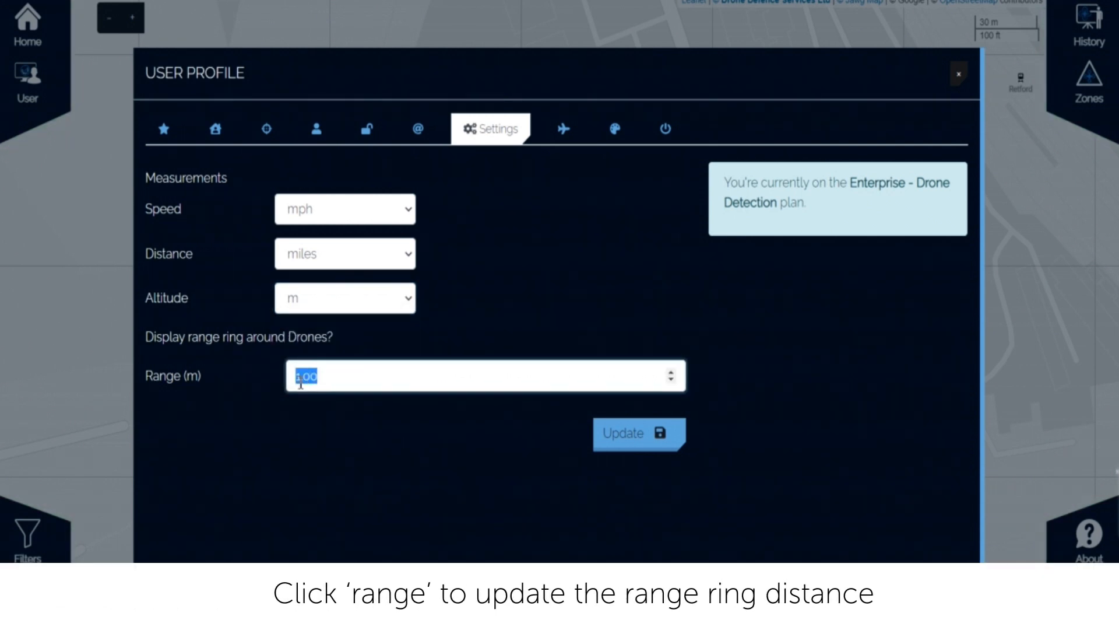
{"action": "type", "text": "5"}
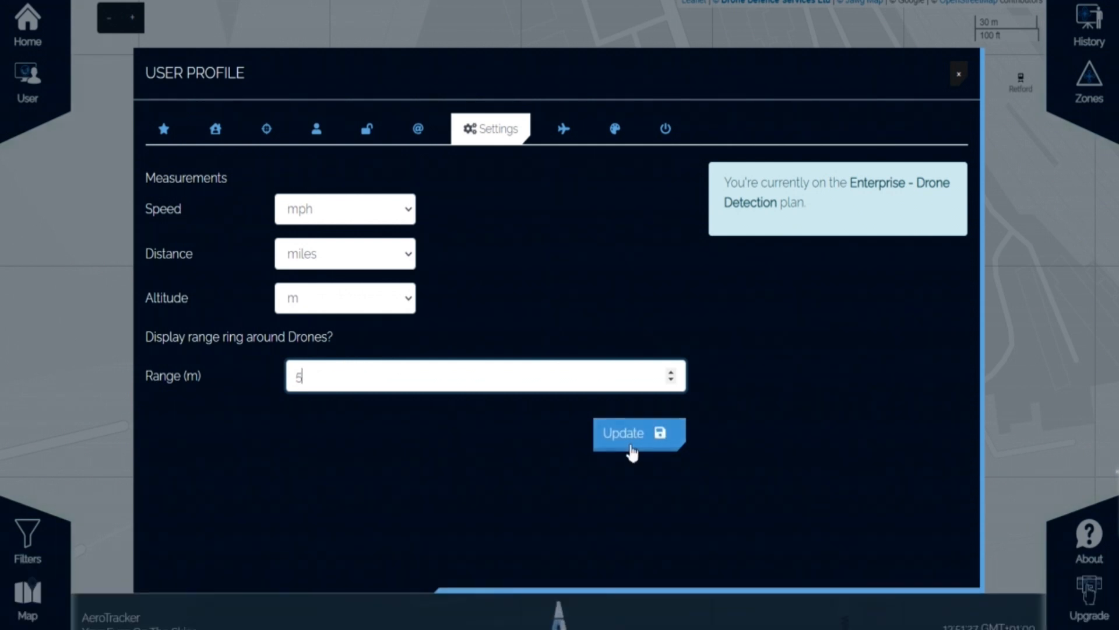
{"action": "left_click", "coordinate": [635, 433]}
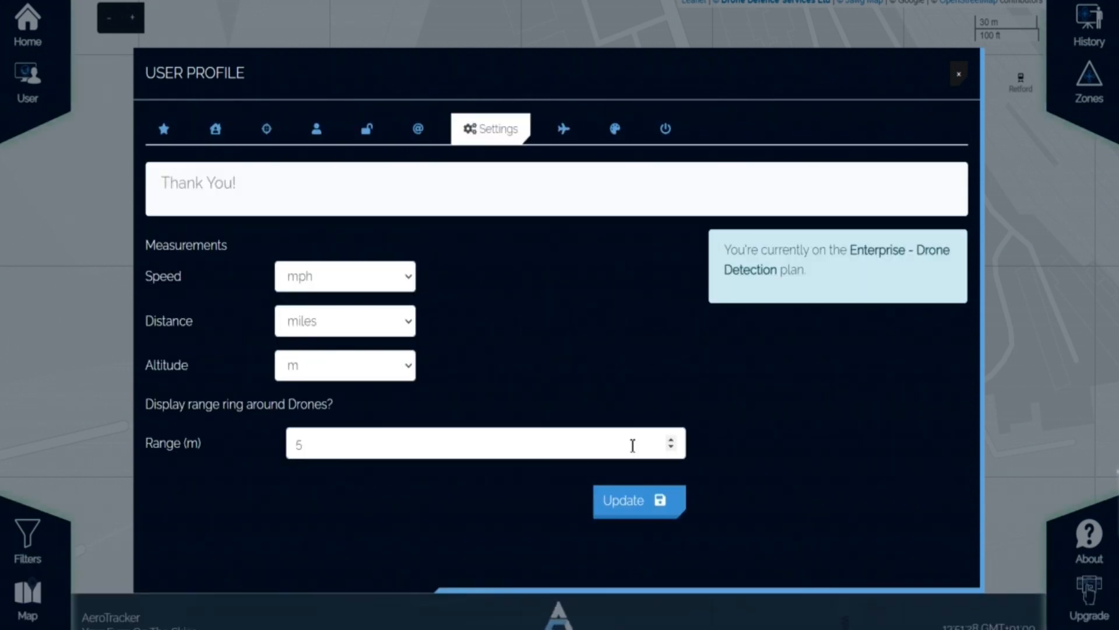
Open My Drones and scroll through the Drone Claim, Whitelist and claimed drones sections.
{"action": "left_click", "coordinate": [563, 128]}
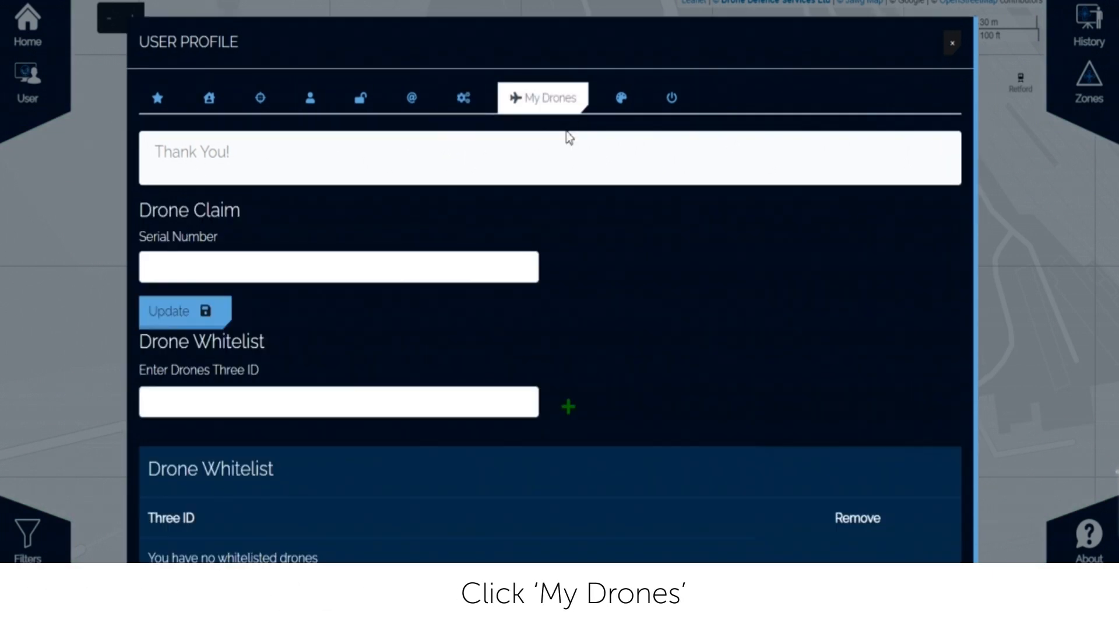
{"action": "scroll", "scroll_direction": "down", "scroll_amount": 3}
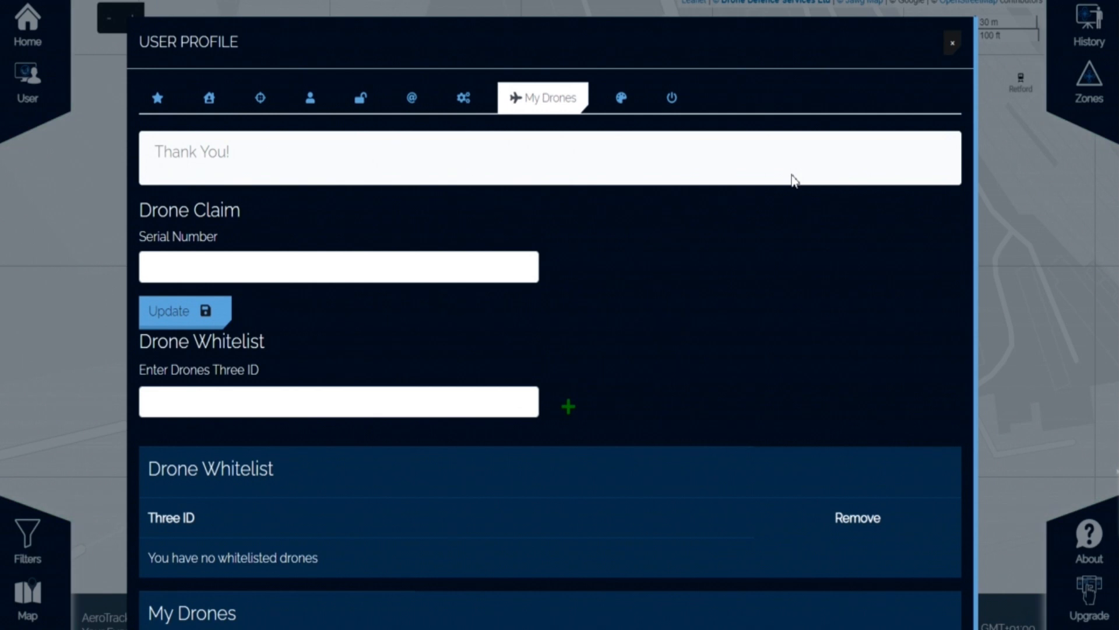
{"action": "scroll", "scroll_direction": "down", "scroll_amount": 3}
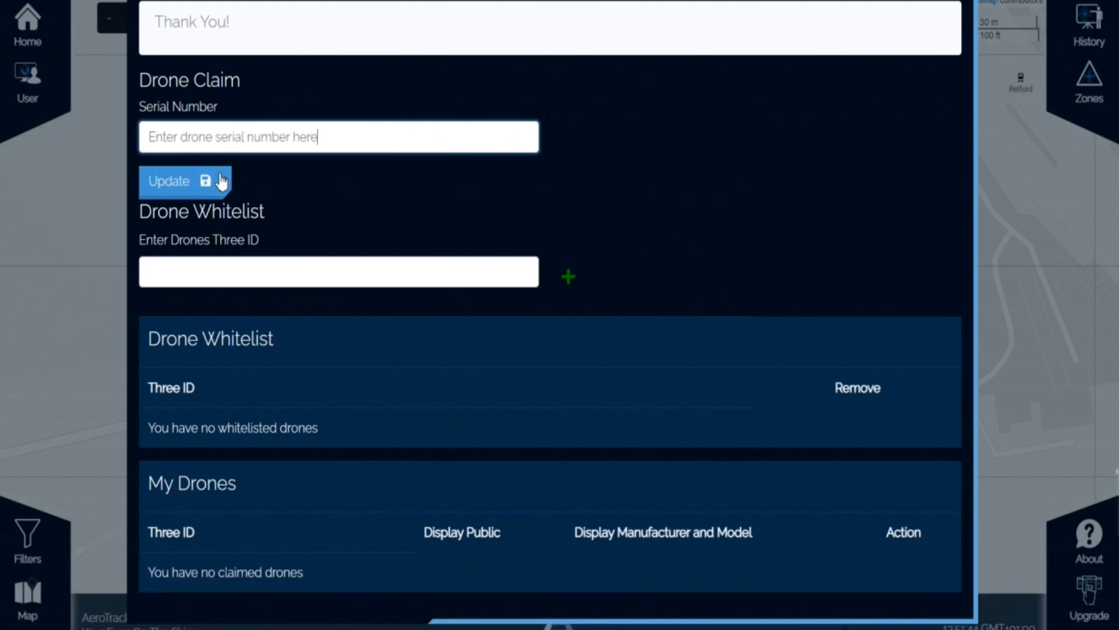
{"action": "mouse_move", "coordinate": [441, 269]}
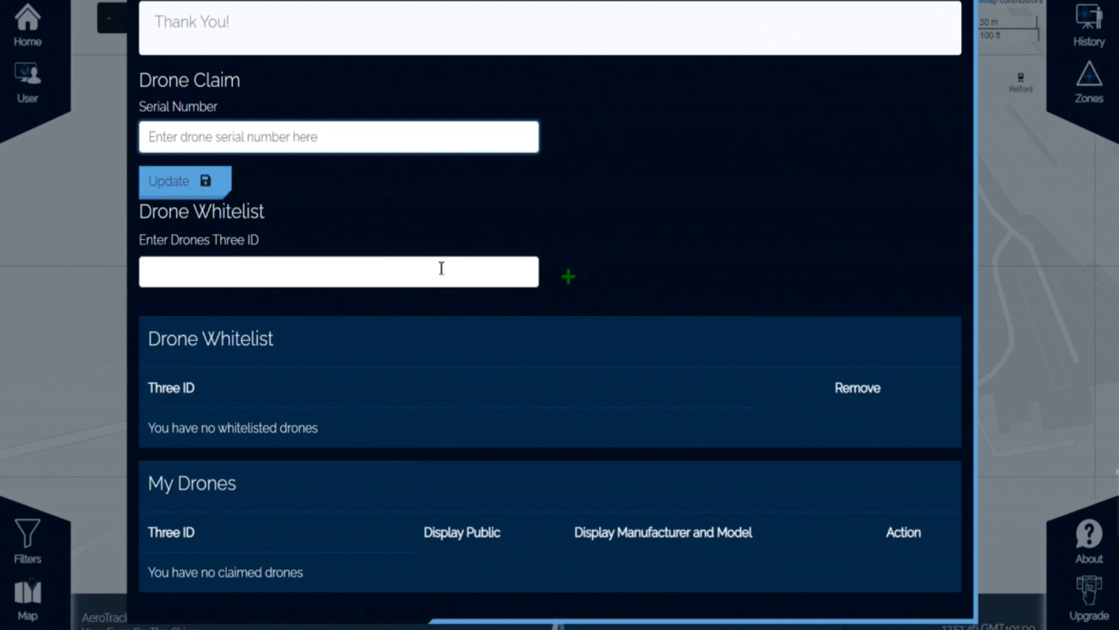
{"action": "type", "text": "Ent"}
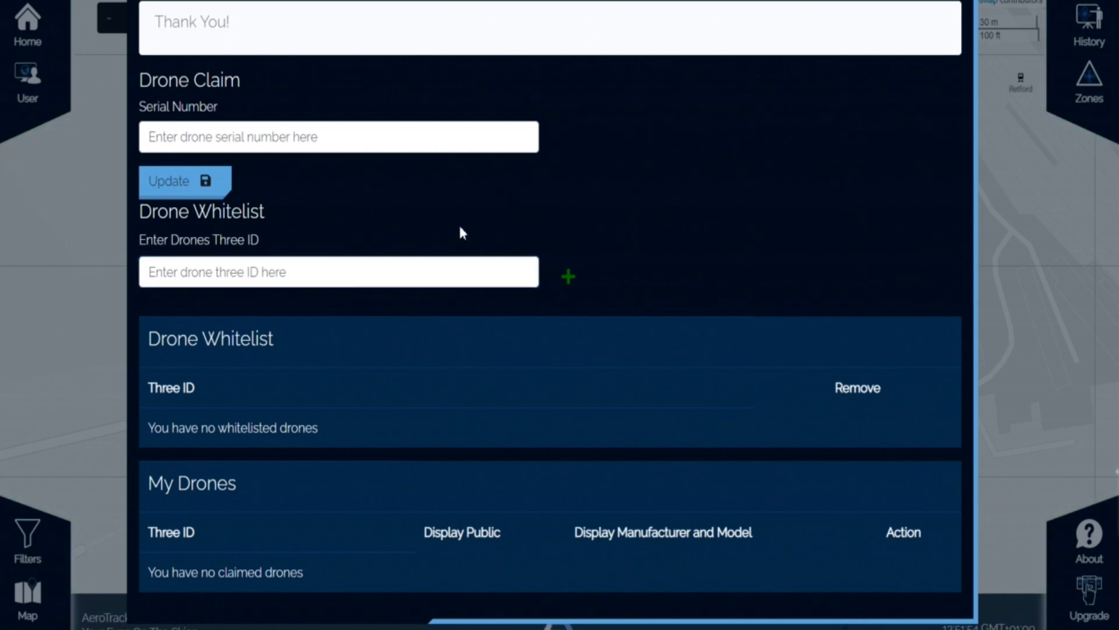
{"action": "mouse_move", "coordinate": [655, 239]}
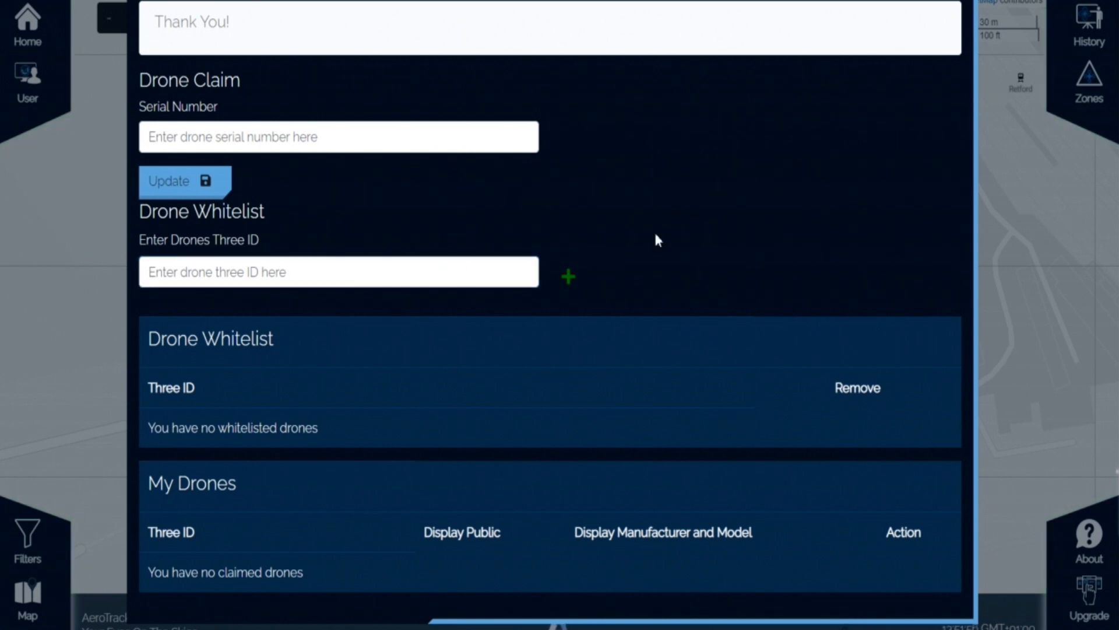
{"action": "mouse_move", "coordinate": [704, 273]}
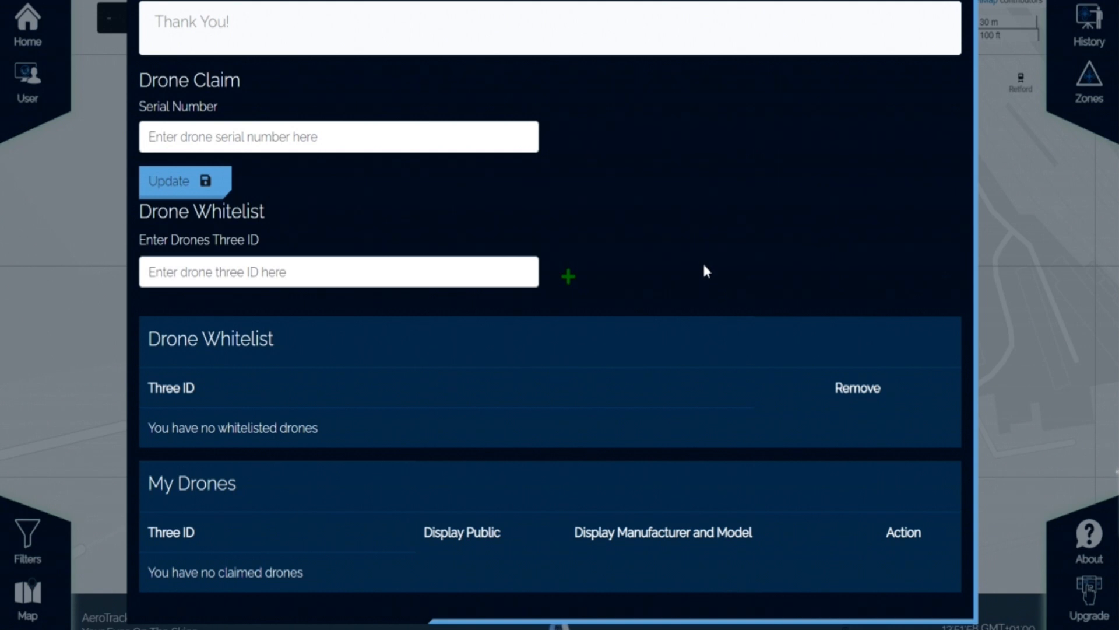
{"action": "mouse_move", "coordinate": [652, 445]}
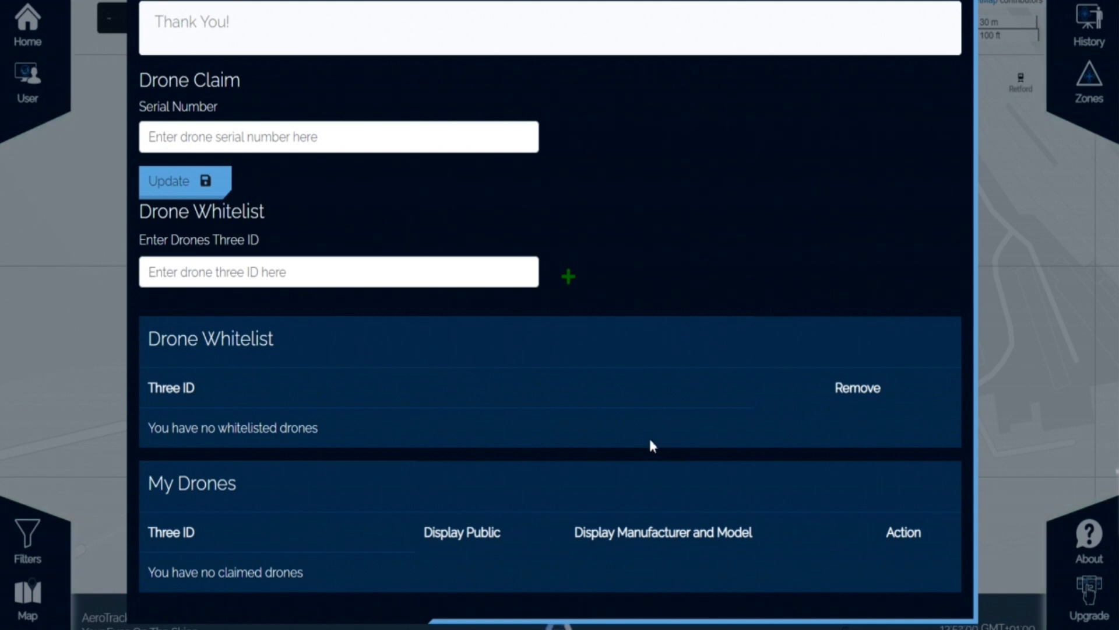
{"action": "mouse_move", "coordinate": [614, 446]}
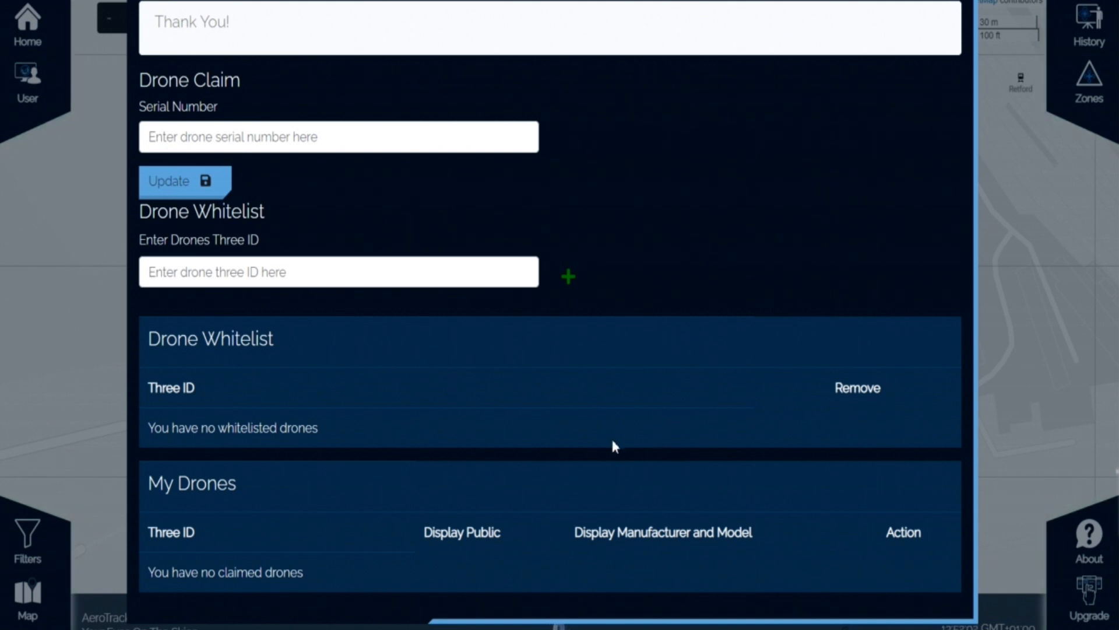
{"action": "mouse_move", "coordinate": [341, 427]}
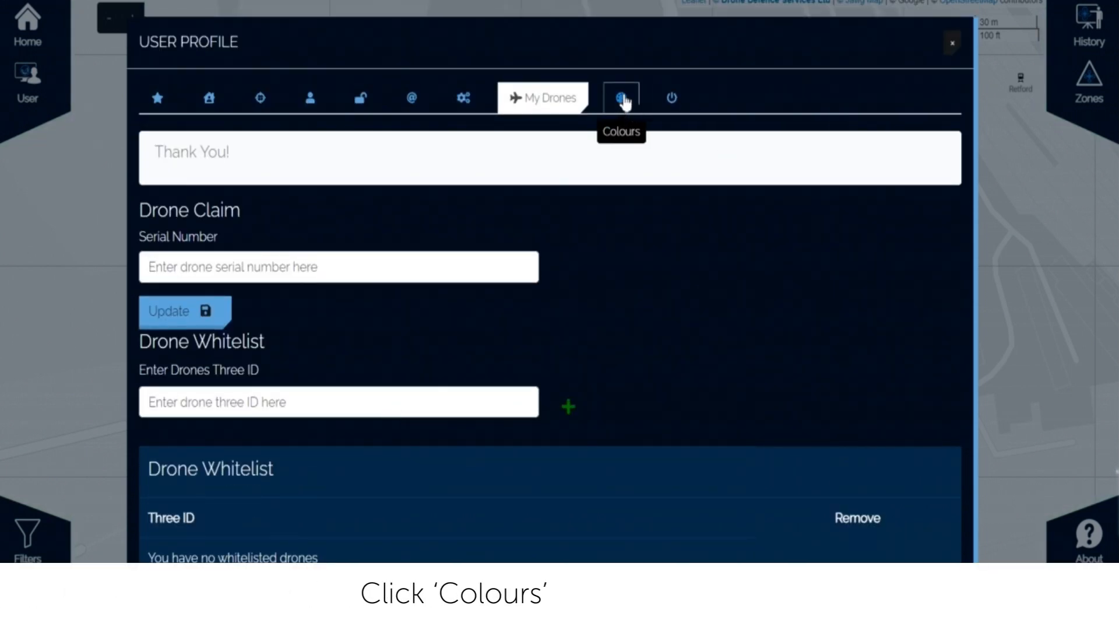
Try new colours for own/whitelisted and commercial drones, then restore the default colours.
{"action": "left_click", "coordinate": [621, 97]}
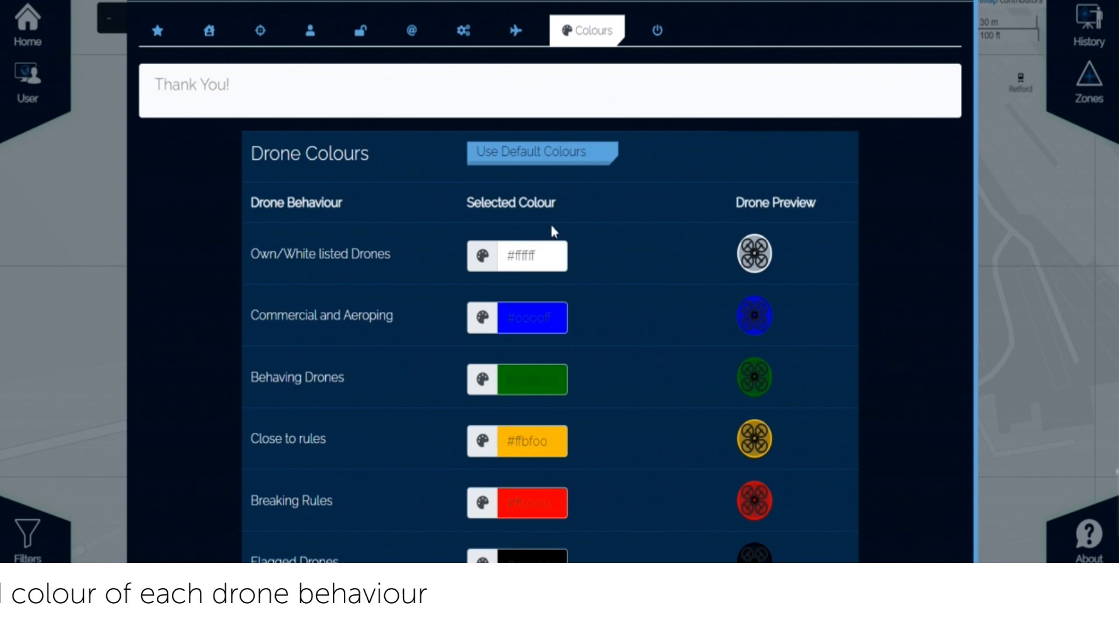
{"action": "left_click", "coordinate": [482, 255]}
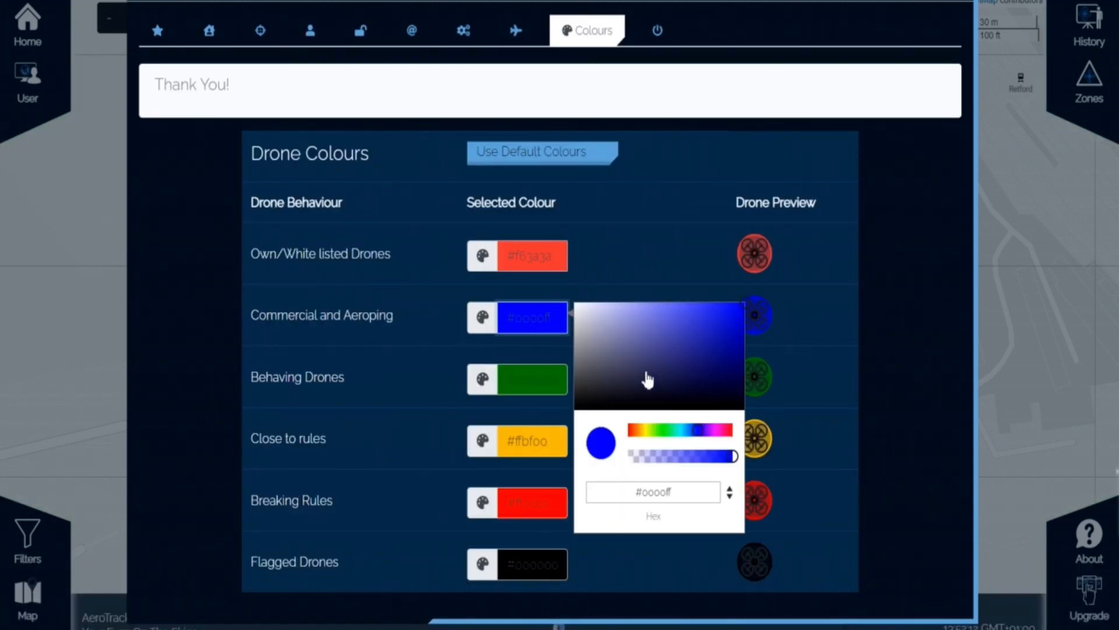
{"action": "left_click", "coordinate": [550, 380]}
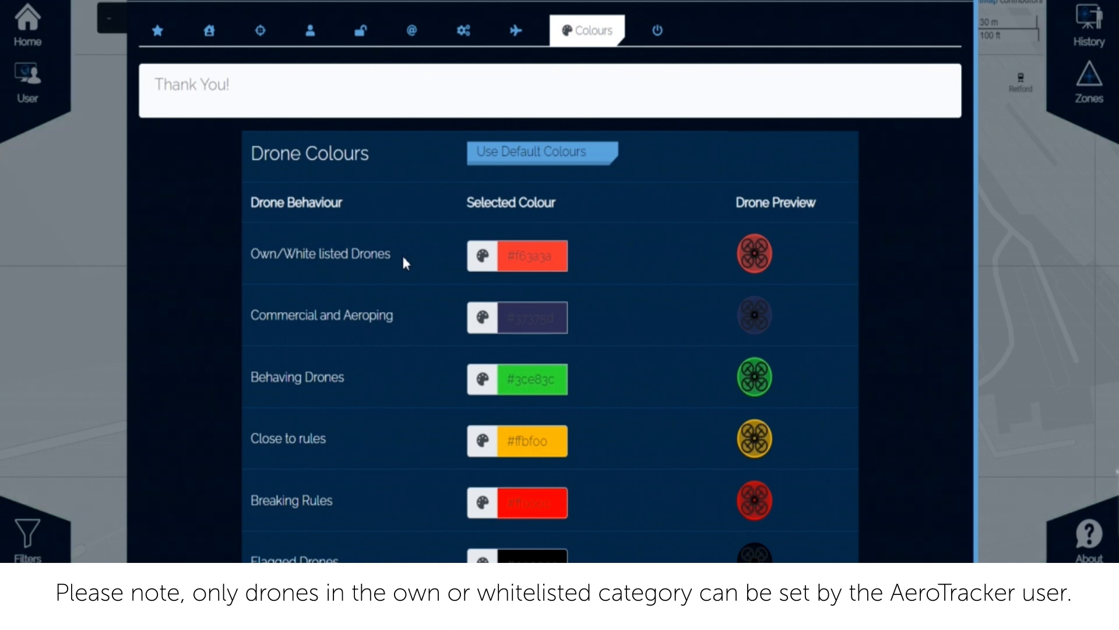
{"action": "mouse_move", "coordinate": [410, 323]}
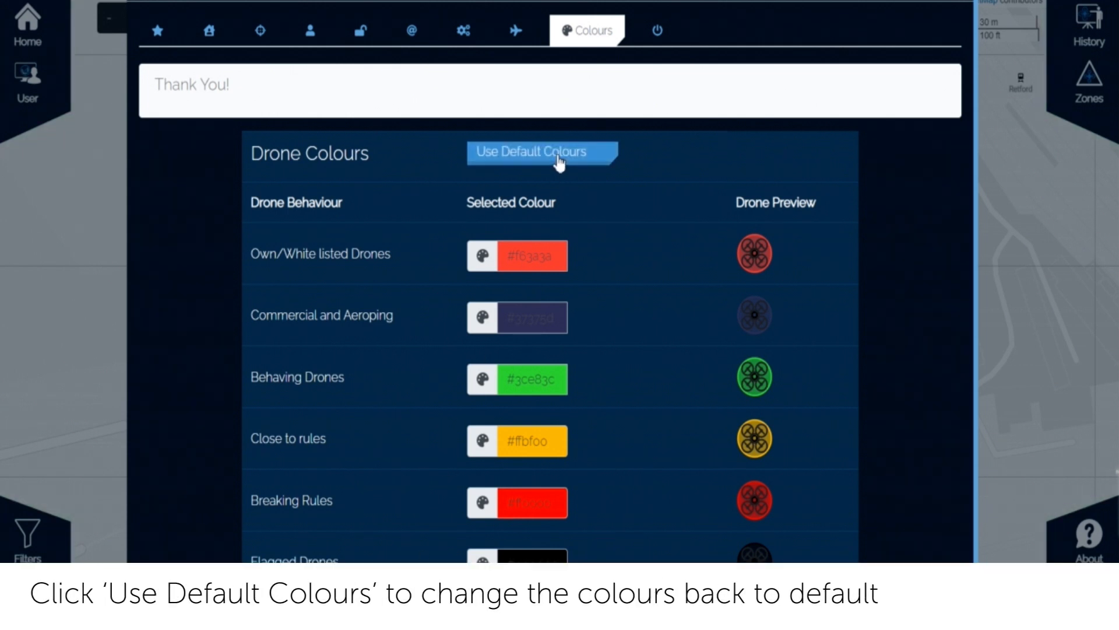
{"action": "left_click", "coordinate": [542, 153]}
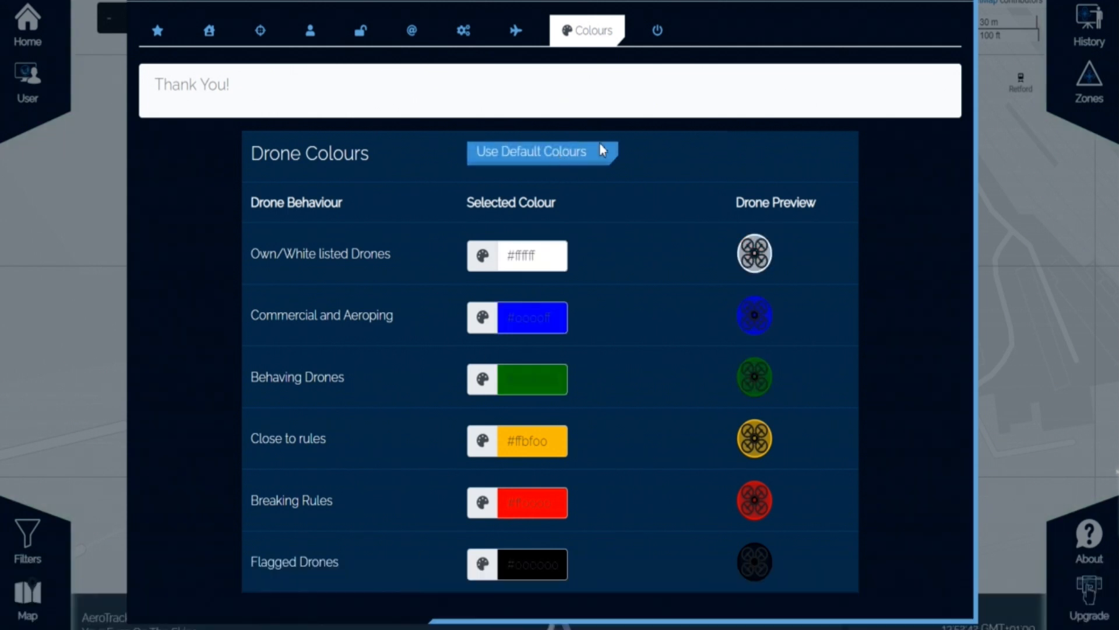
{"action": "left_click", "coordinate": [658, 29]}
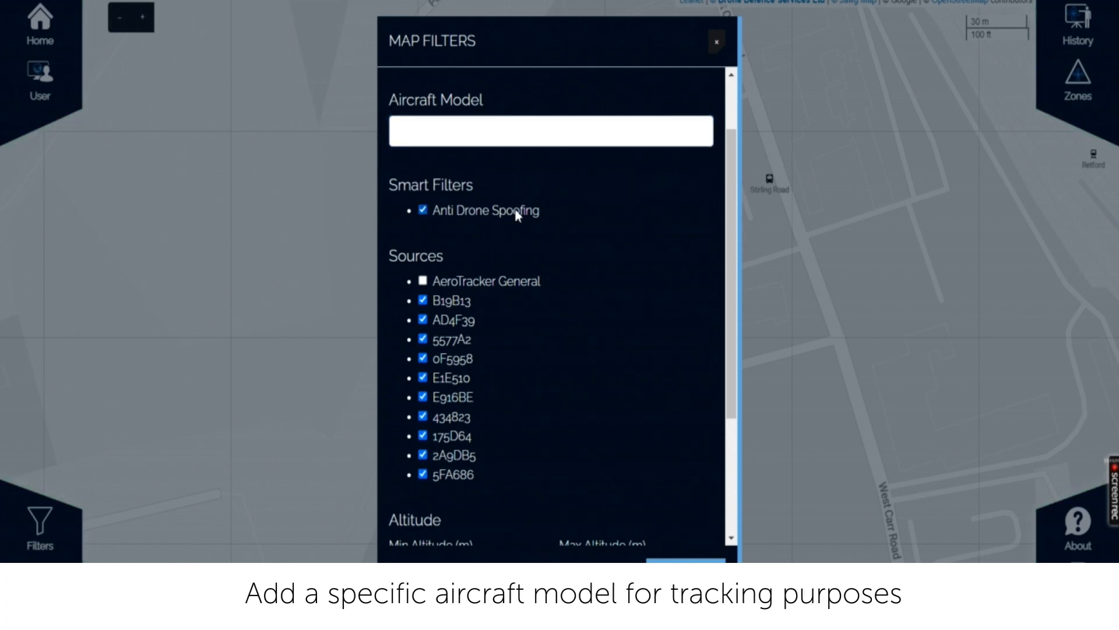
Untick Anti Drone Spoofing, check the maximum speed field, and apply the filters.
{"action": "left_click", "coordinate": [421, 210]}
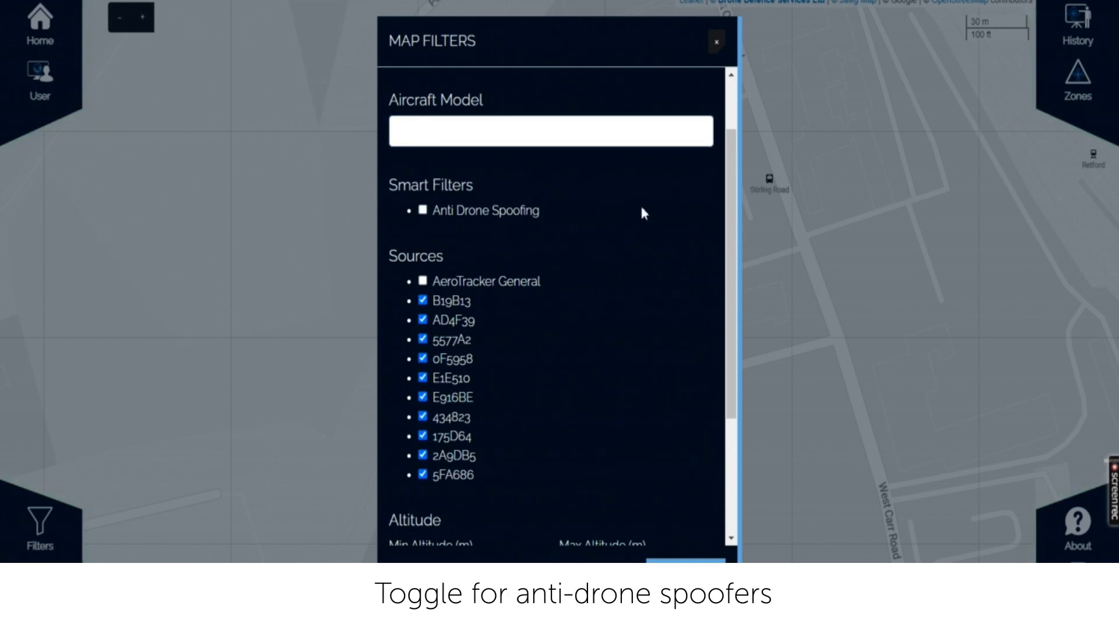
{"action": "scroll", "scroll_direction": "down", "scroll_amount": 3}
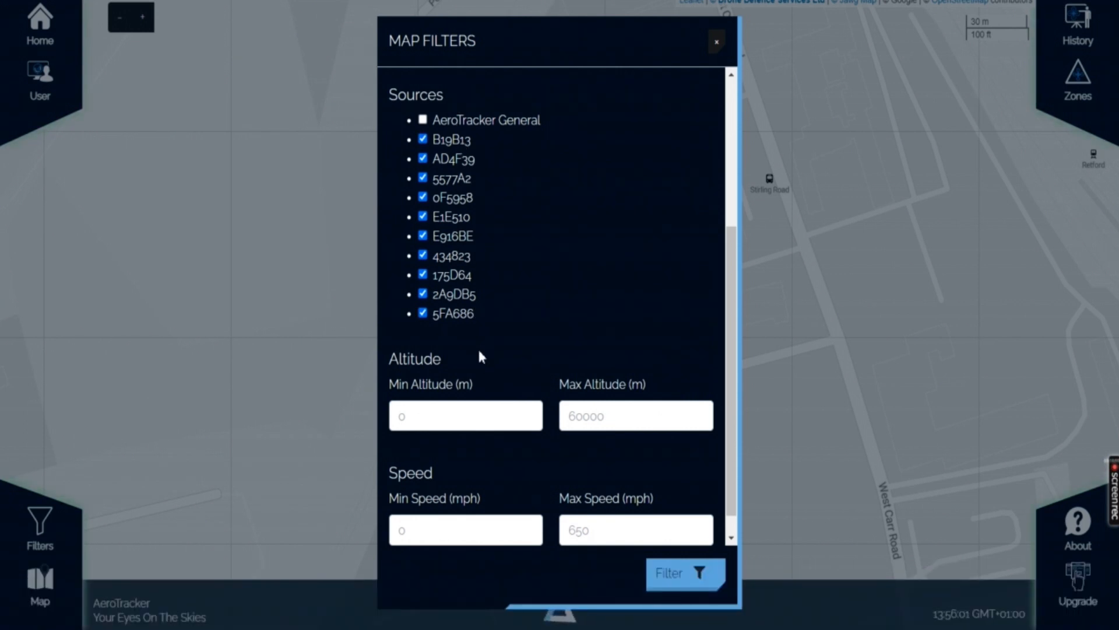
{"action": "scroll", "scroll_direction": "down", "scroll_amount": 3}
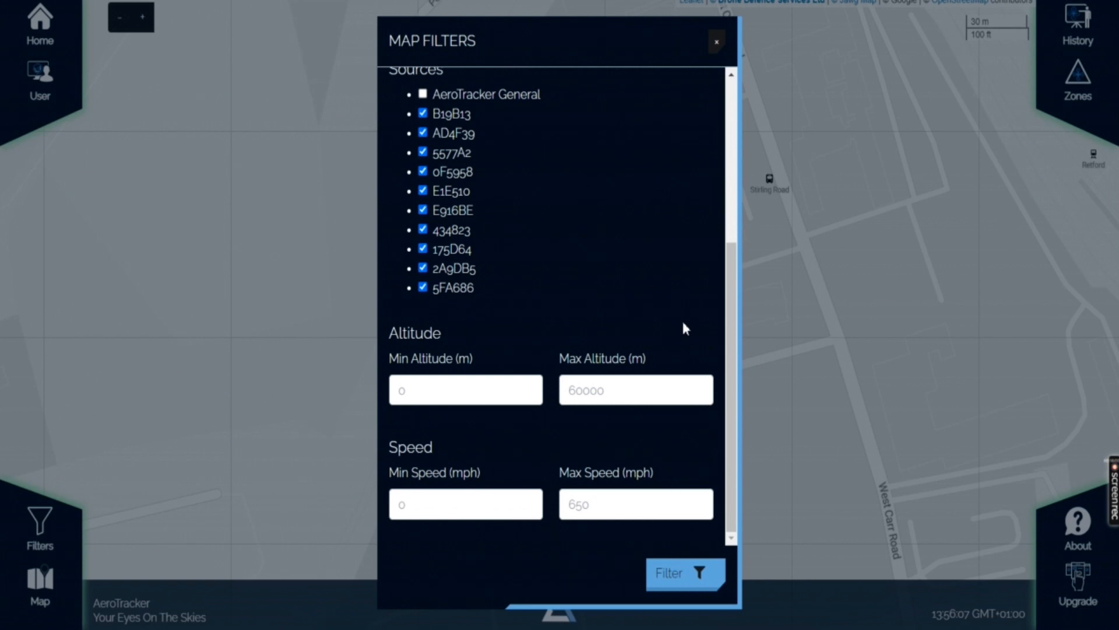
{"action": "left_click", "coordinate": [466, 390]}
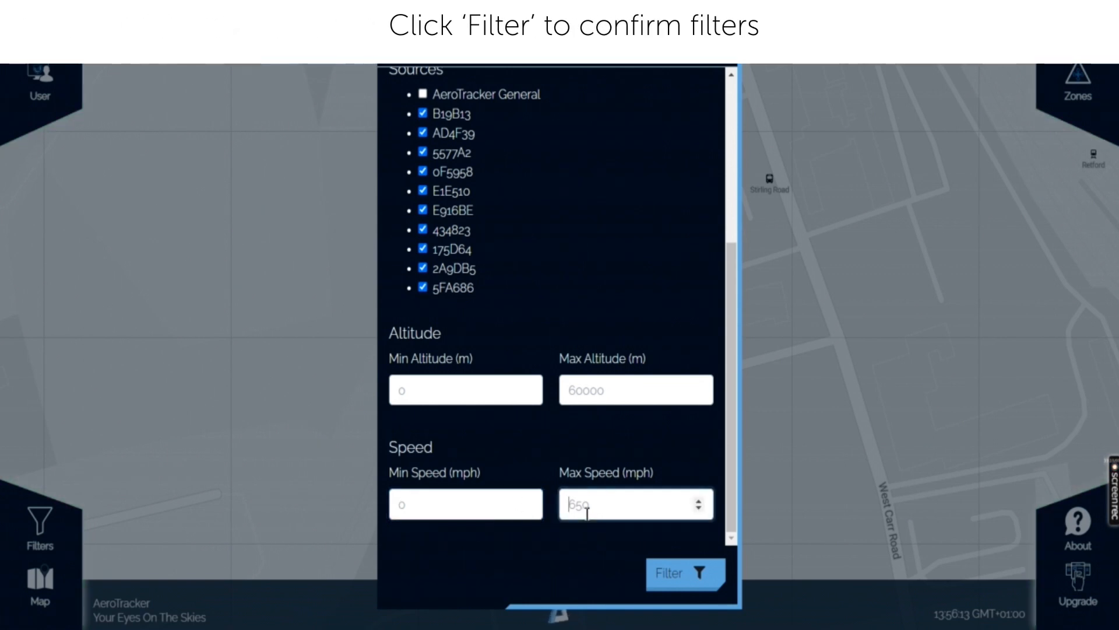
{"action": "left_click", "coordinate": [683, 573]}
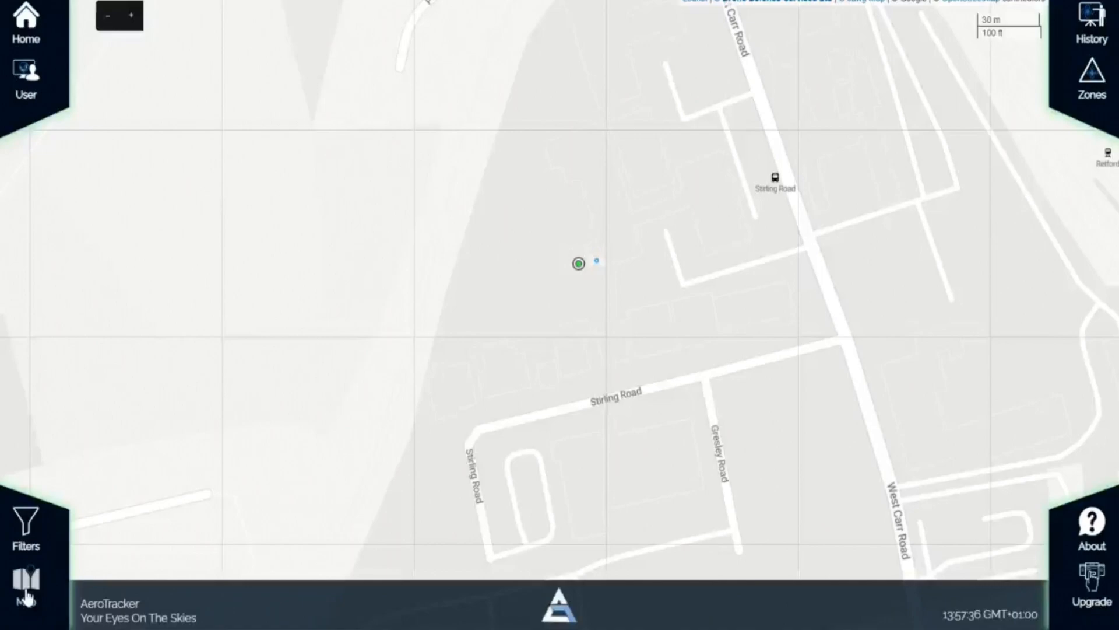
Search the map settings for London and close them to view the city.
{"action": "left_click", "coordinate": [24, 582]}
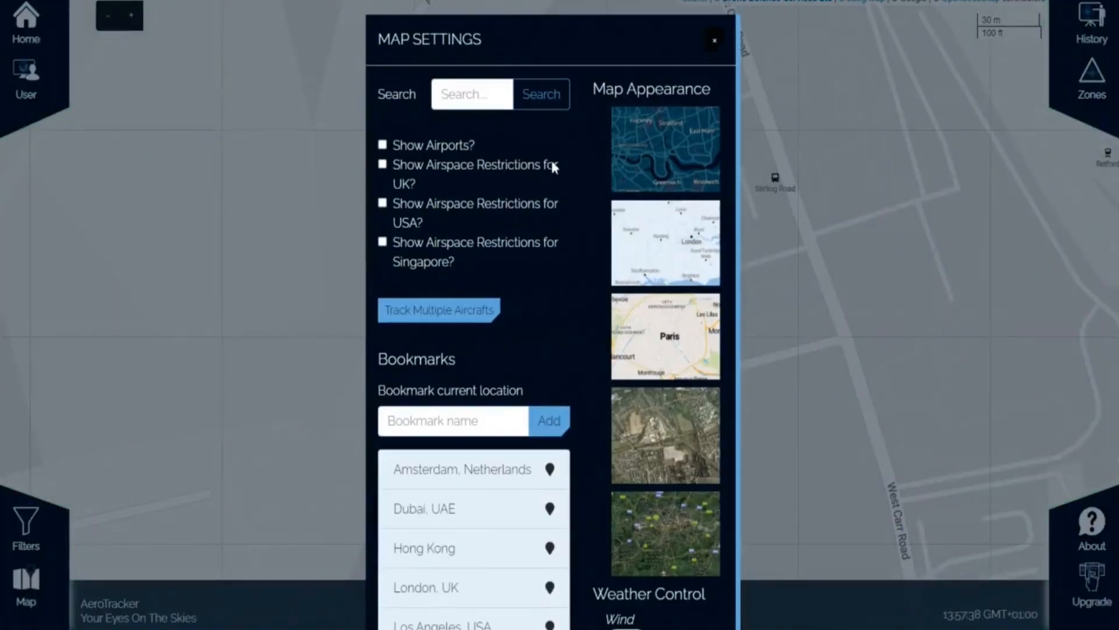
{"action": "left_click", "coordinate": [471, 93]}
{"action": "type", "text": "london"}
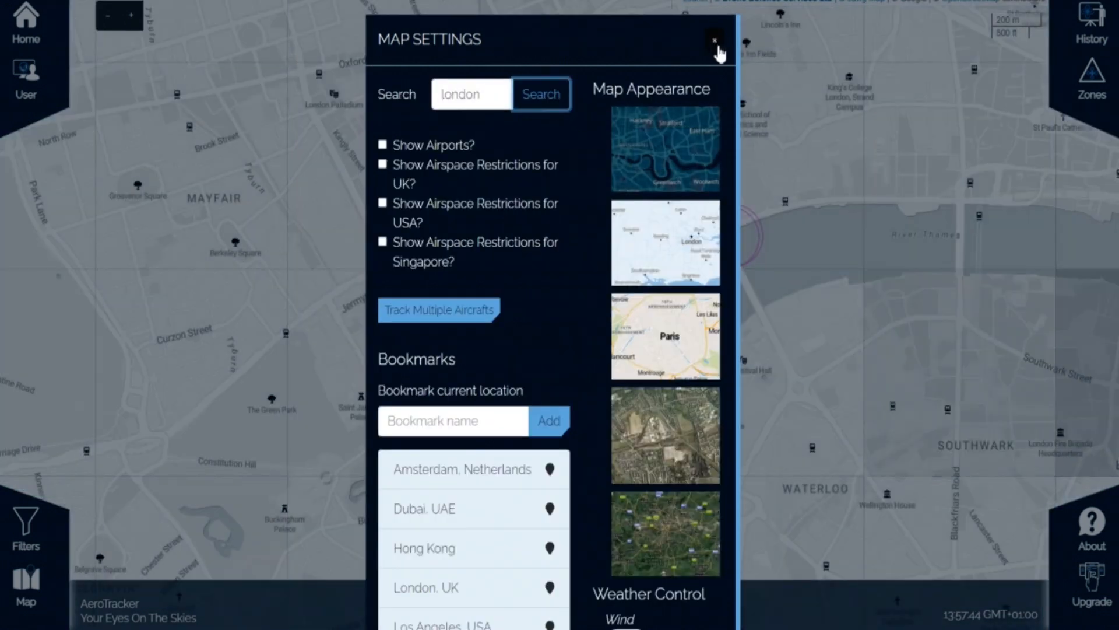
{"action": "left_click", "coordinate": [713, 39]}
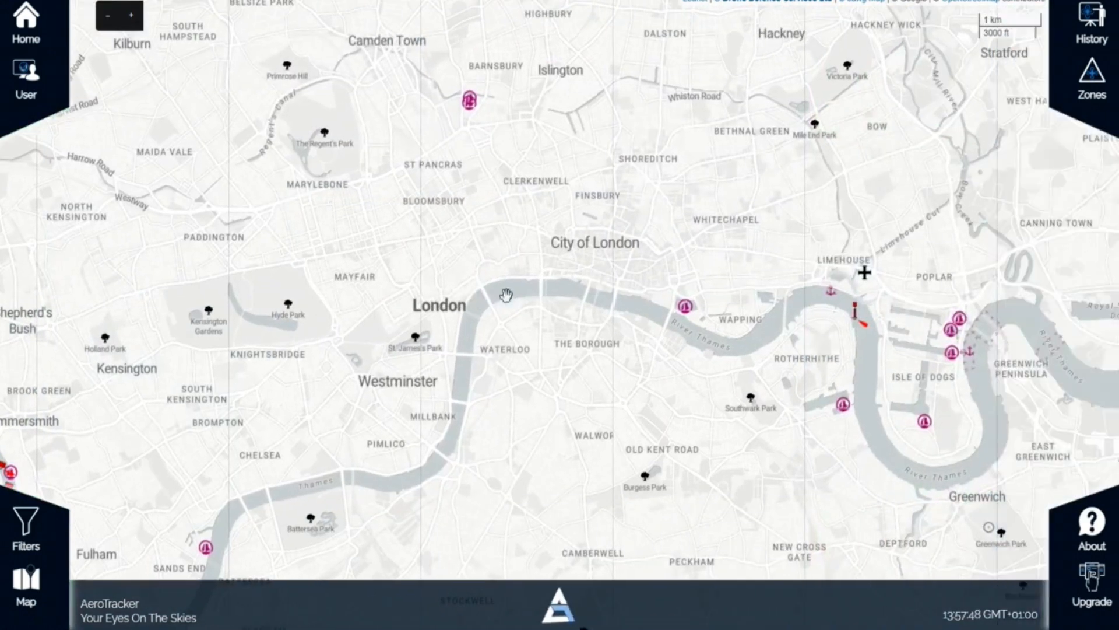
Show airports and UK airspace restrictions on the map, then untick both overlays.
{"action": "left_click", "coordinate": [28, 579]}
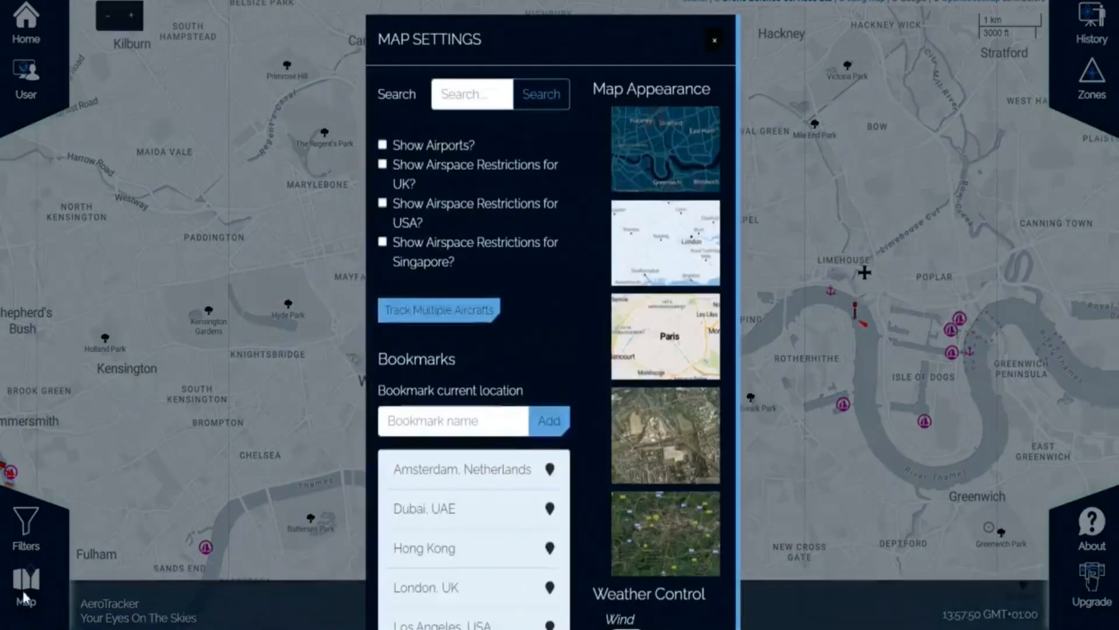
{"action": "left_click", "coordinate": [382, 145]}
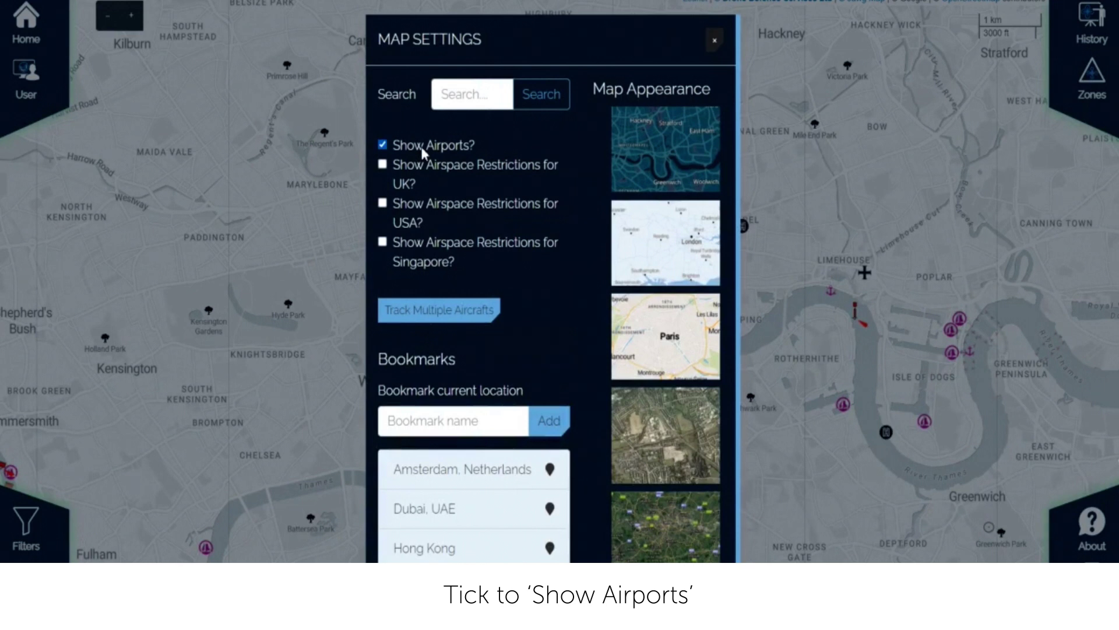
{"action": "left_click", "coordinate": [716, 37]}
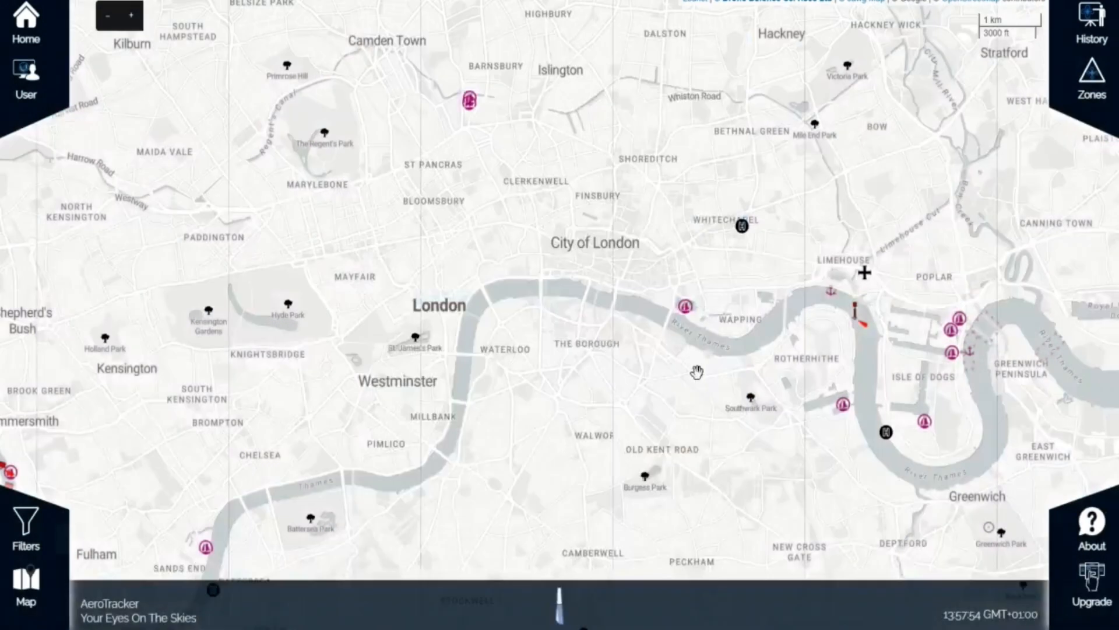
{"action": "scroll", "scroll_direction": "down", "scroll_amount": 3}
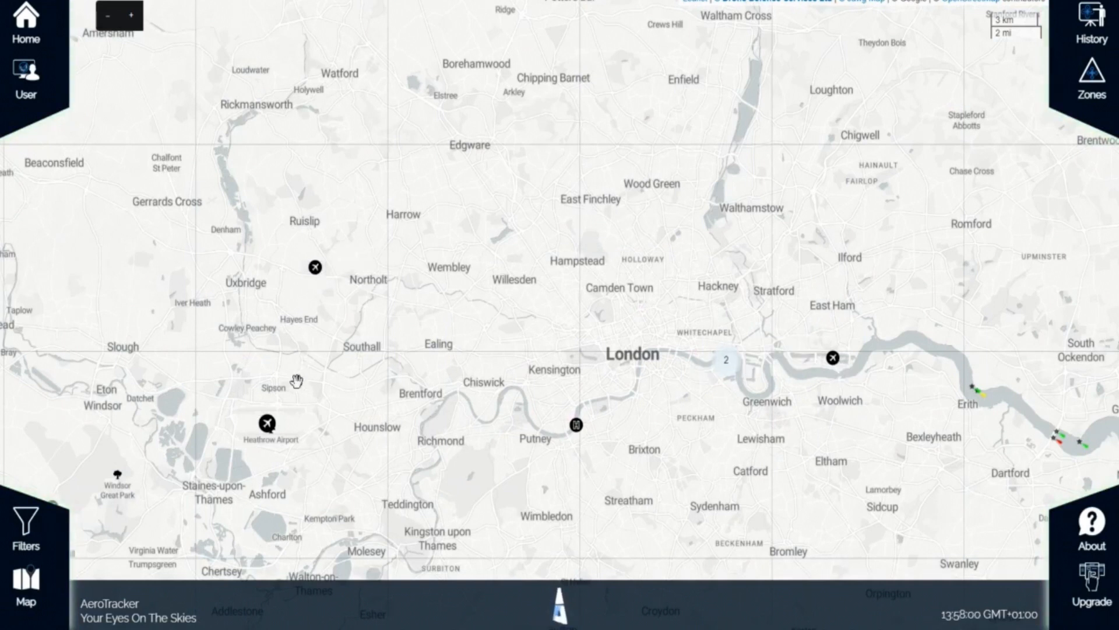
{"action": "mouse_move", "coordinate": [228, 465]}
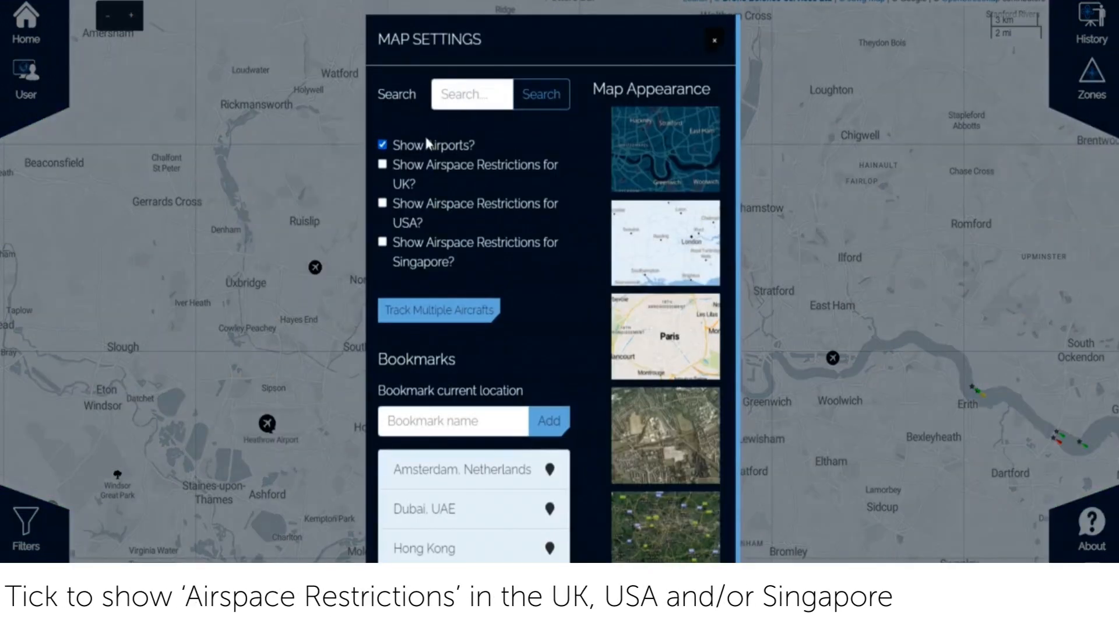
{"action": "left_click", "coordinate": [383, 164]}
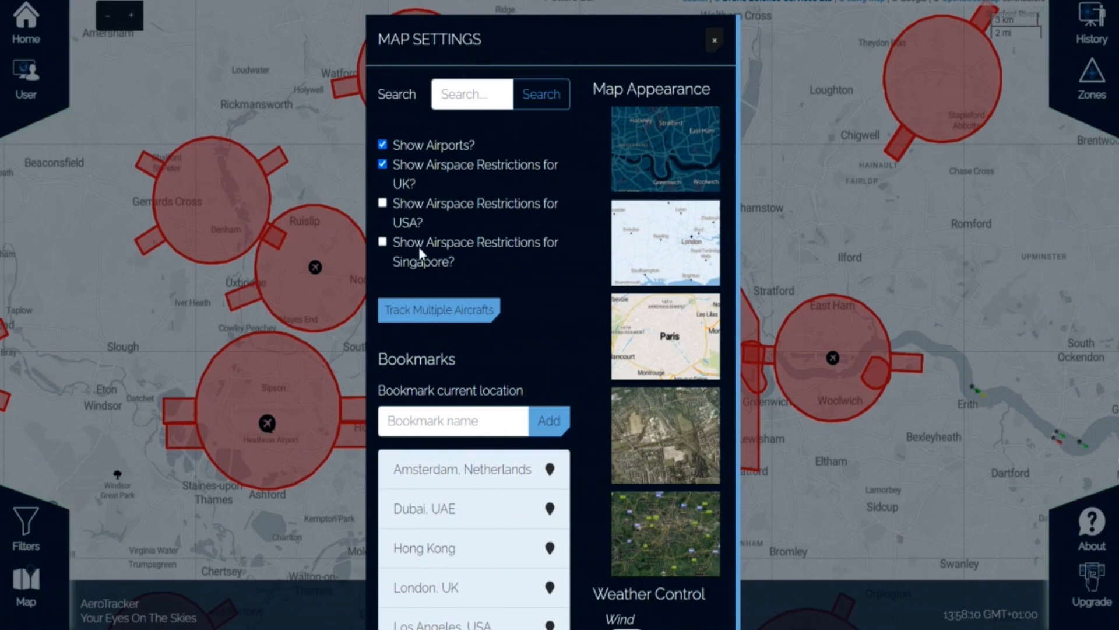
{"action": "left_click", "coordinate": [382, 164]}
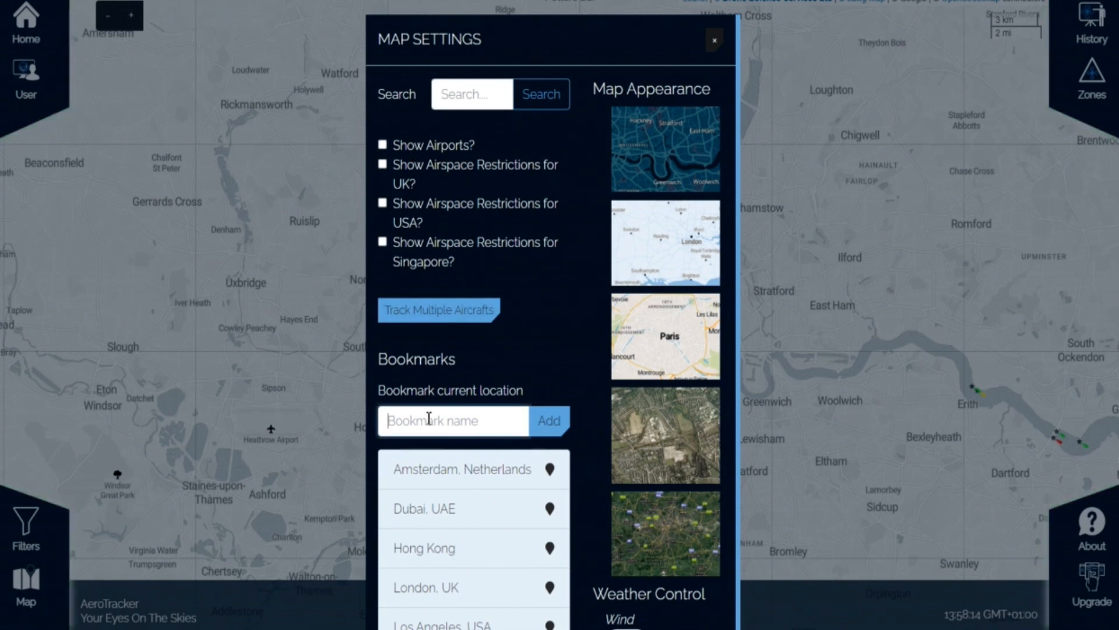
{"action": "scroll", "scroll_direction": "down", "scroll_amount": 3}
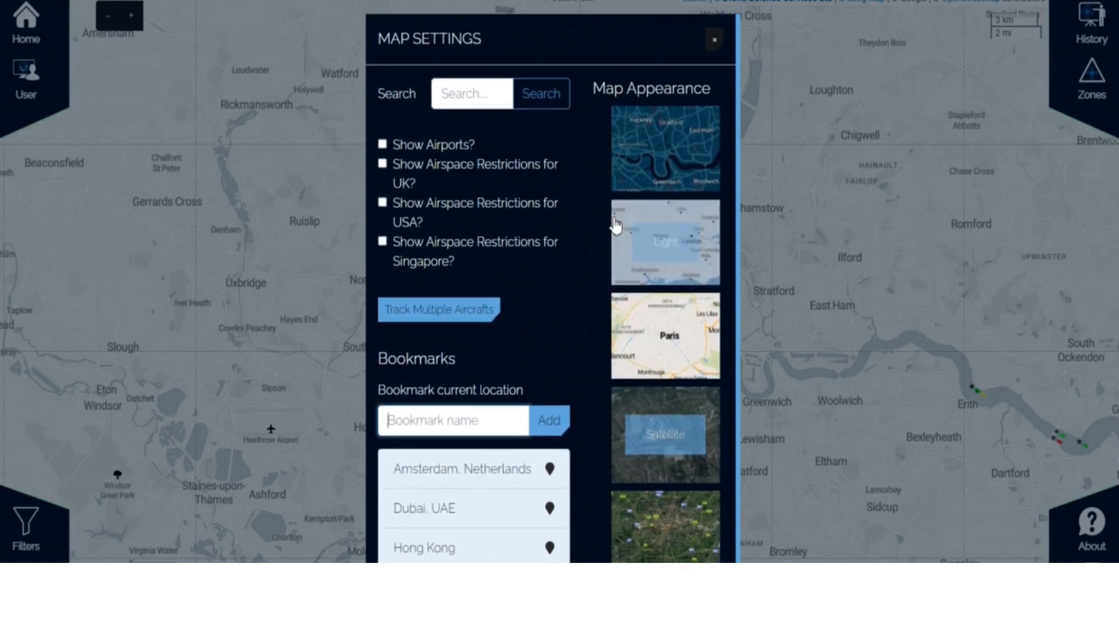
Try the dark, street and satellite map appearance styles.
{"action": "left_click", "coordinate": [665, 149]}
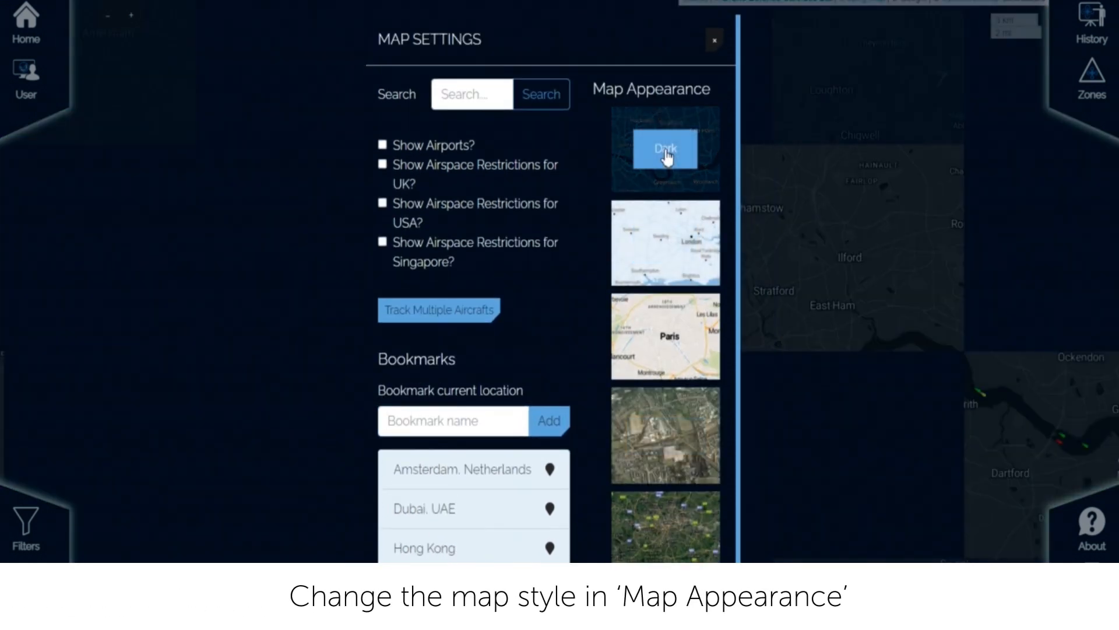
{"action": "left_click", "coordinate": [665, 243]}
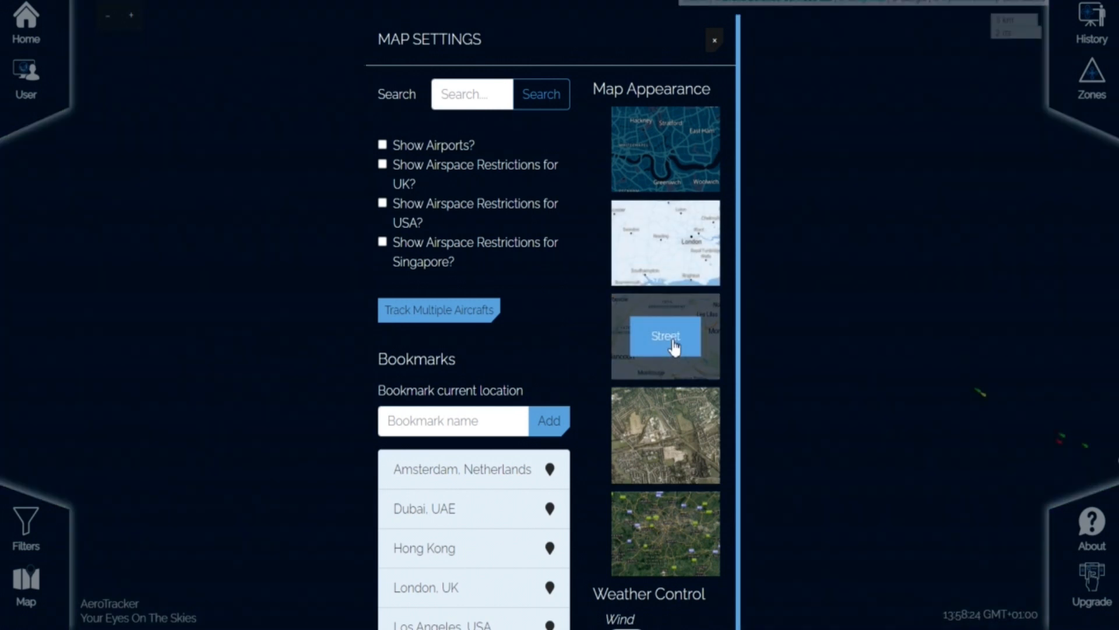
{"action": "left_click", "coordinate": [665, 336]}
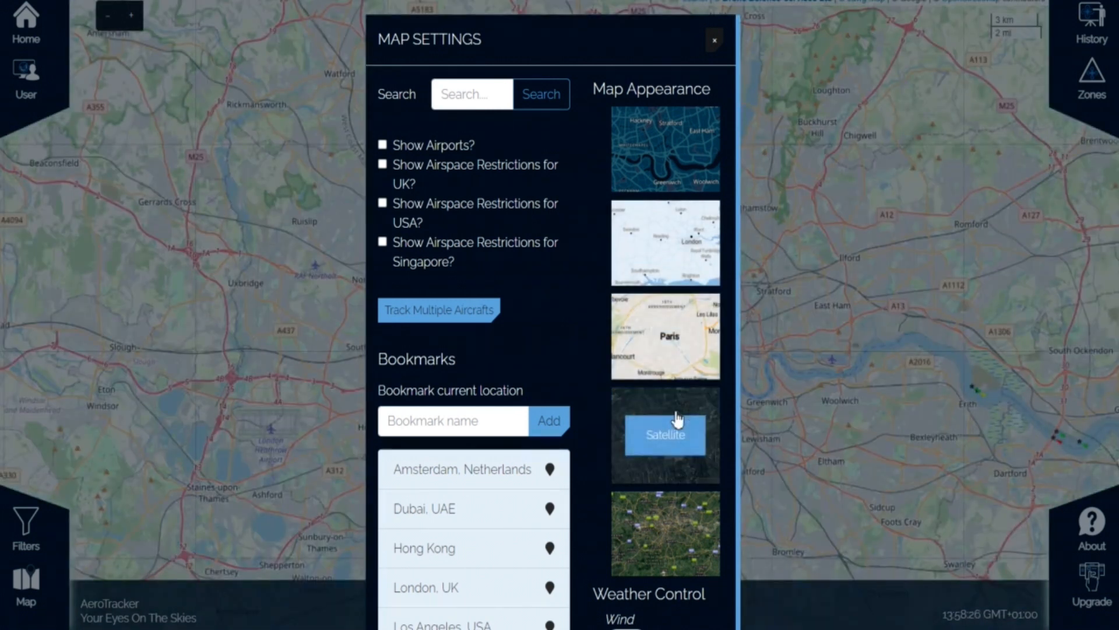
{"action": "left_click", "coordinate": [665, 434]}
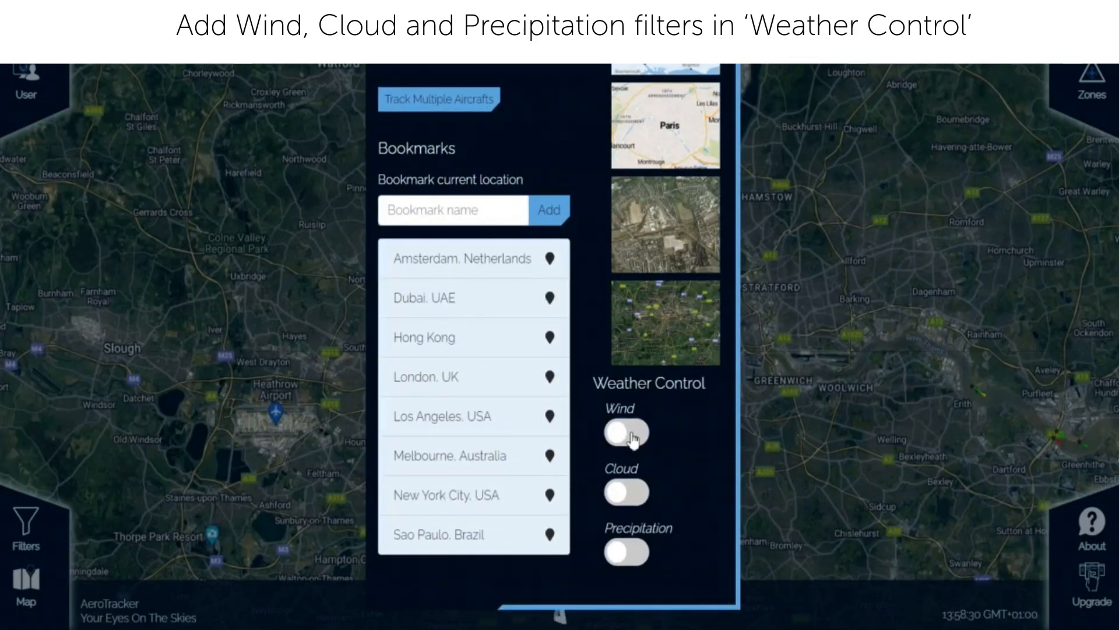
Turn on the wind and cloud weather layers and close the map settings.
{"action": "left_click", "coordinate": [626, 433]}
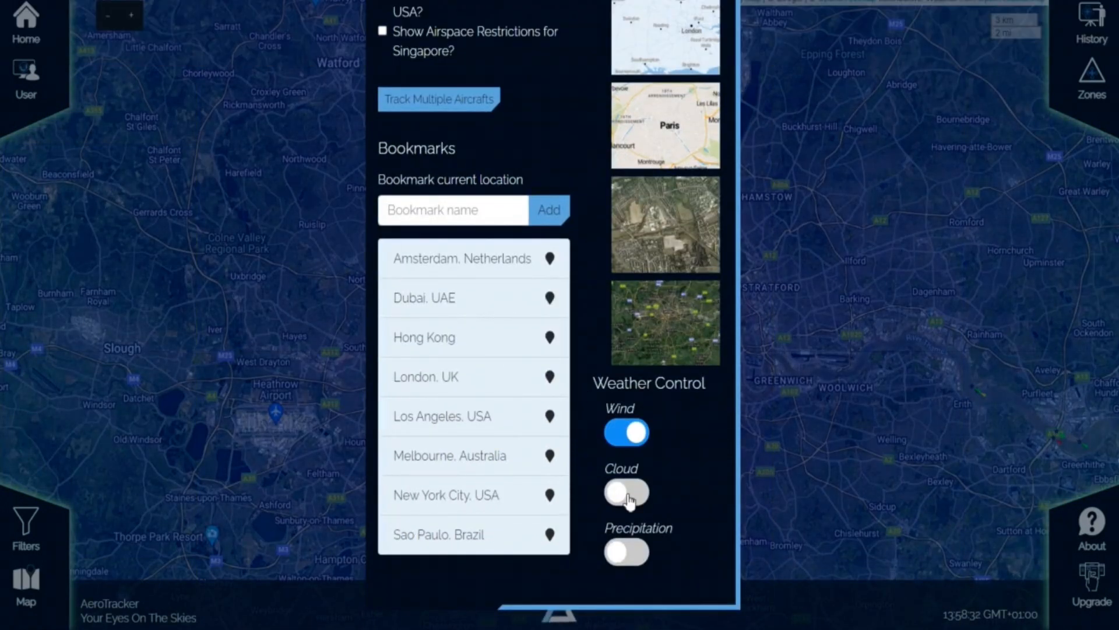
{"action": "left_click", "coordinate": [627, 493]}
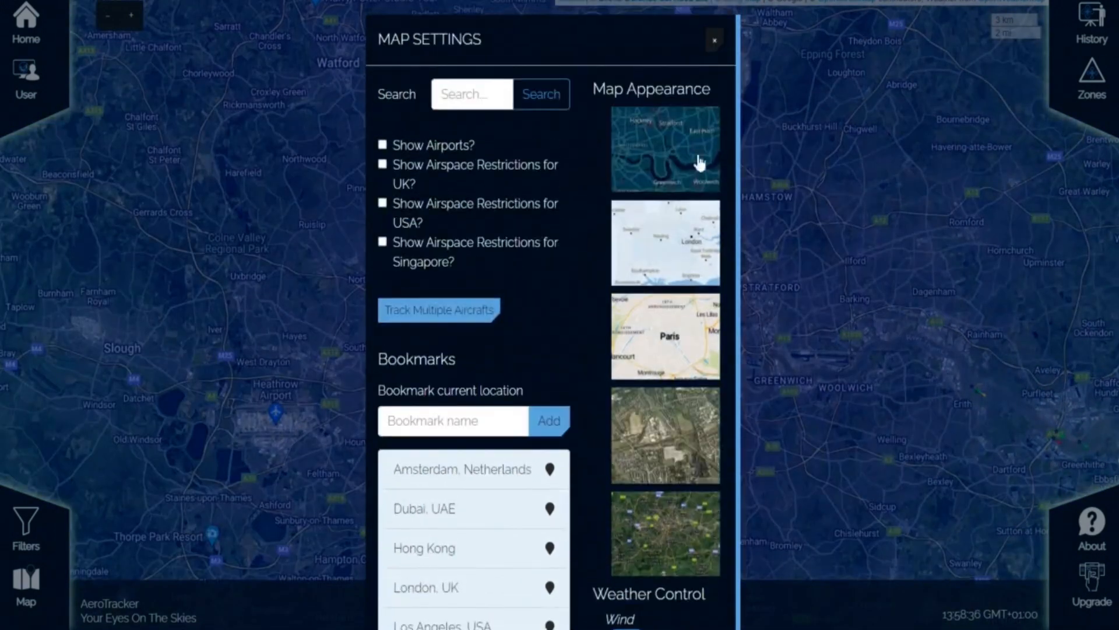
{"action": "left_click", "coordinate": [714, 38]}
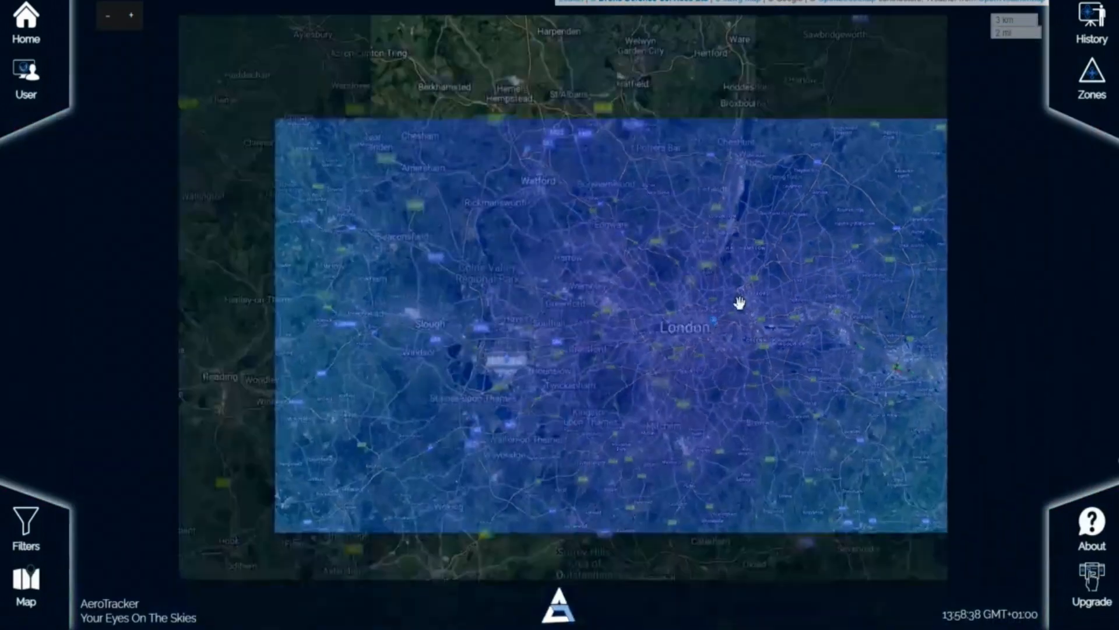
{"action": "scroll", "scroll_direction": "down", "scroll_amount": 3}
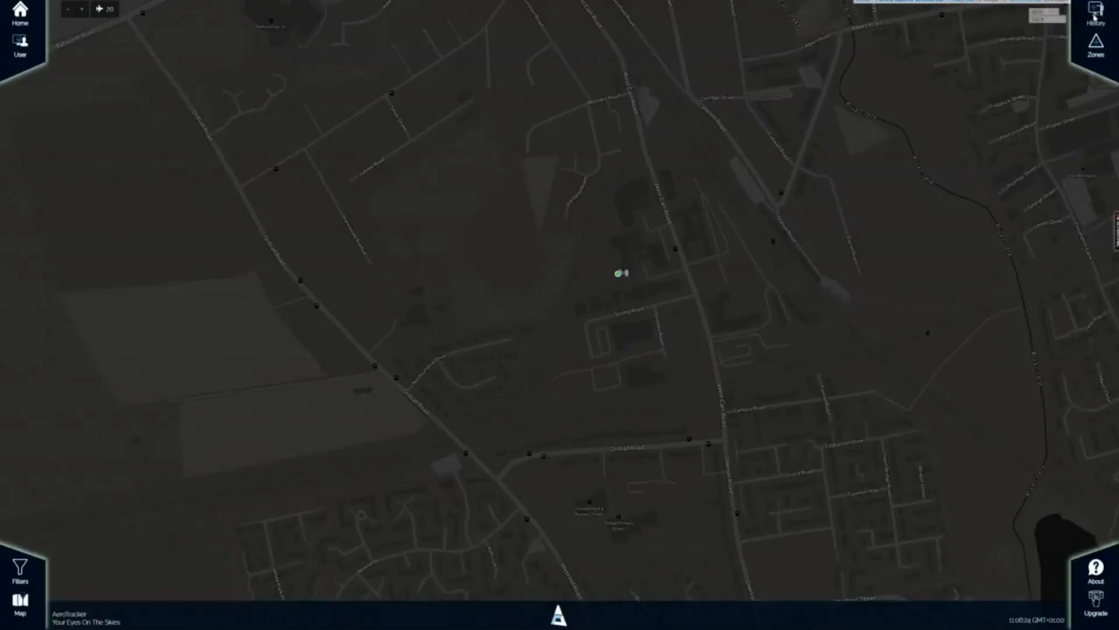
Filter flight history by Sensor: 5FA686 with activity from 2023-04-17 to 2023-04-19.
{"action": "left_click", "coordinate": [1098, 14]}
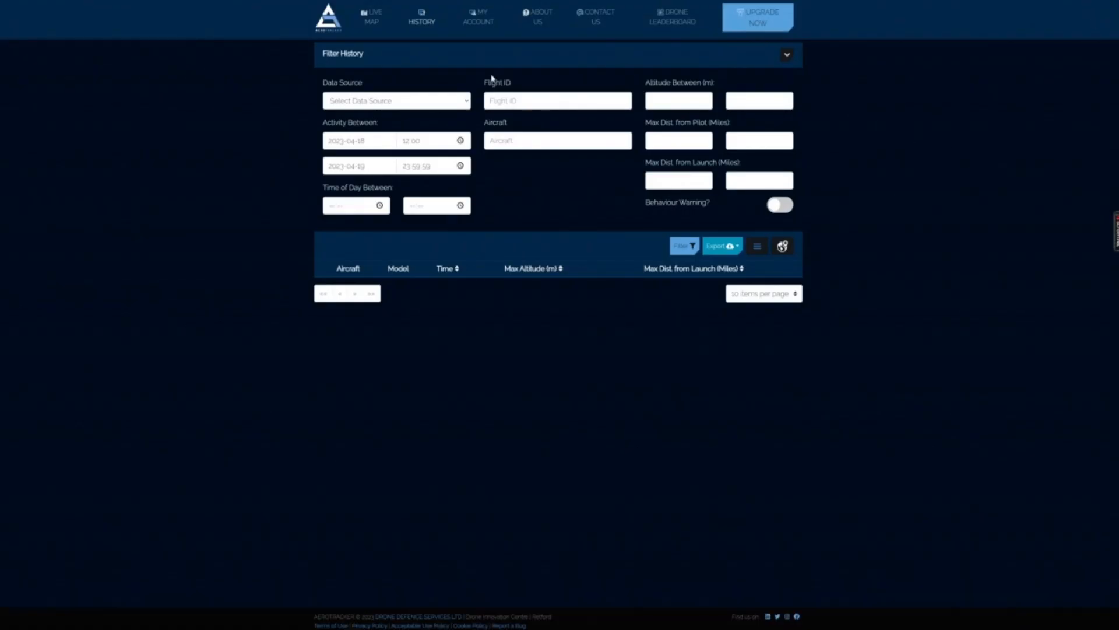
{"action": "left_click", "coordinate": [397, 100]}
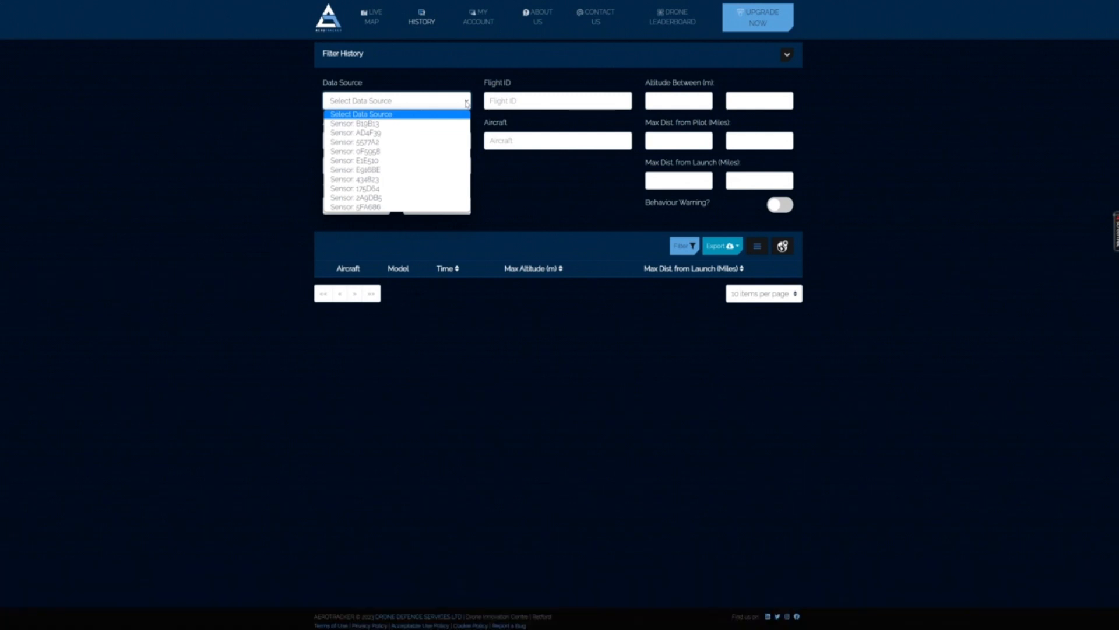
{"action": "left_click", "coordinate": [356, 206]}
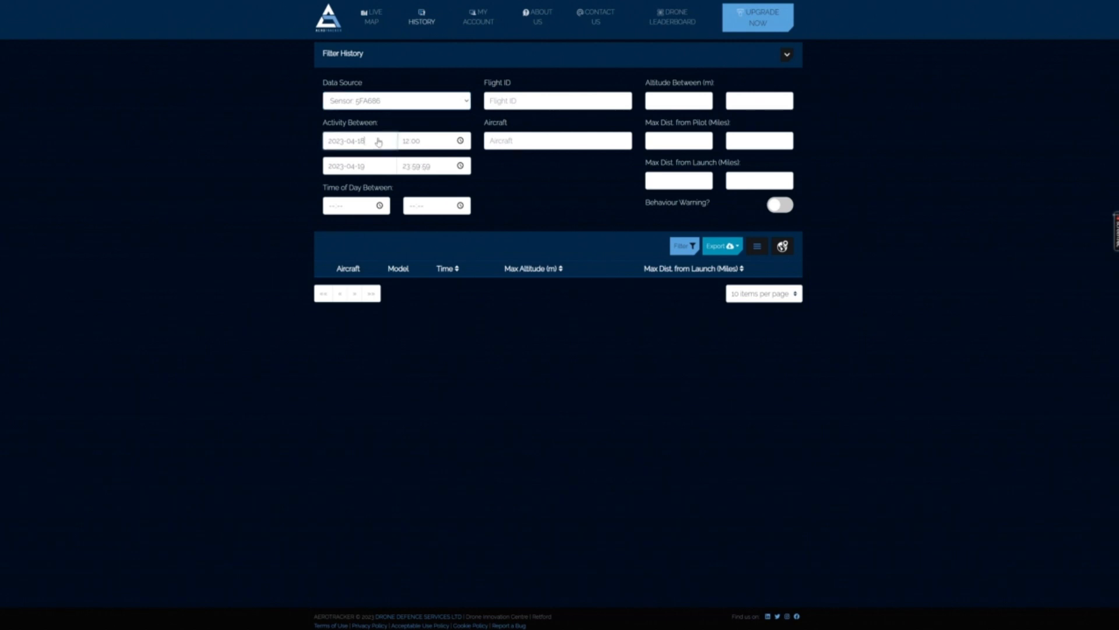
{"action": "left_click", "coordinate": [358, 141]}
{"action": "type", "text": "7"}
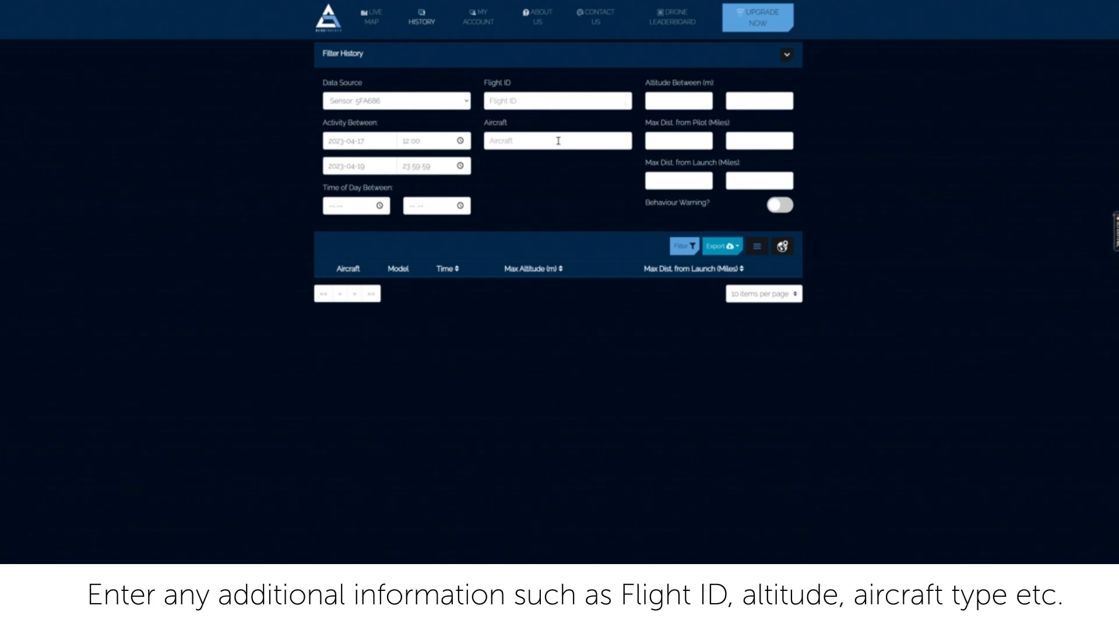
{"action": "left_click", "coordinate": [676, 101]}
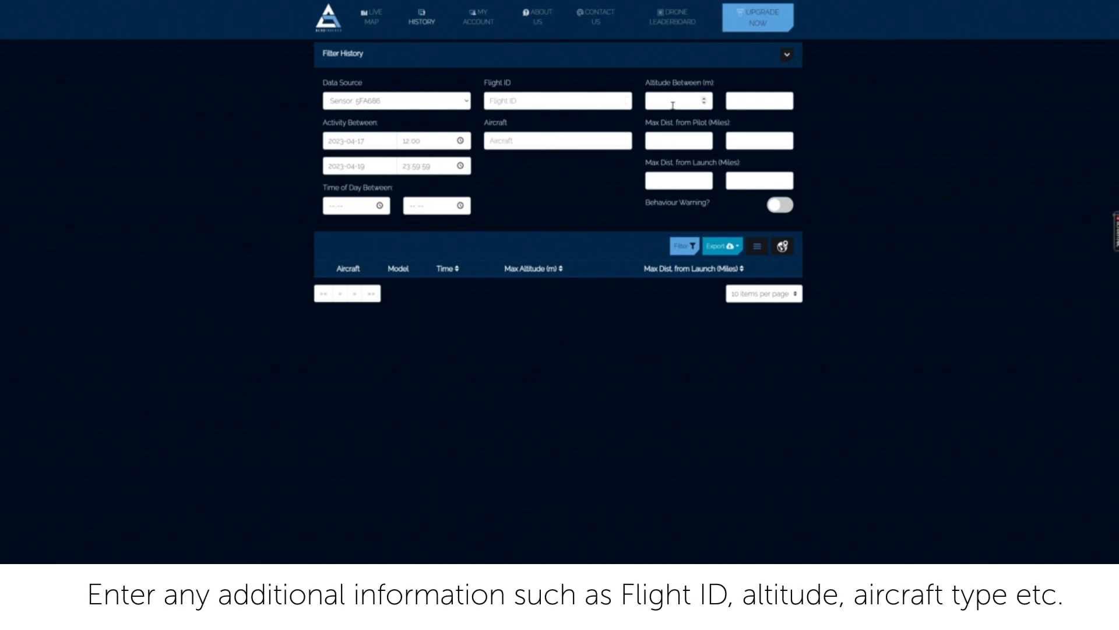
{"action": "mouse_move", "coordinate": [685, 142]}
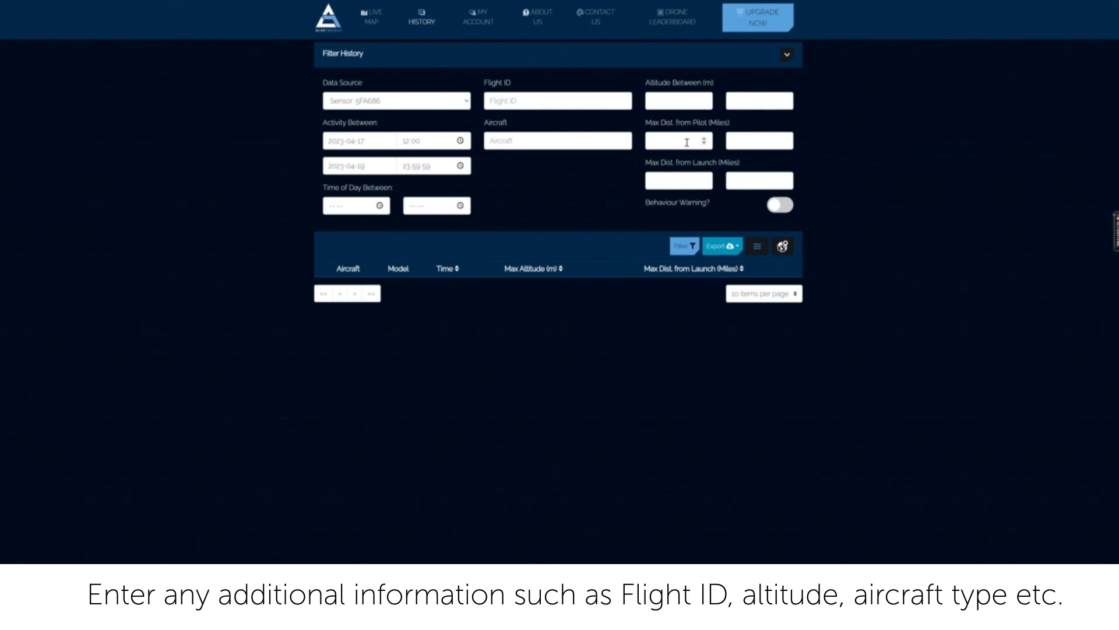
{"action": "mouse_move", "coordinate": [683, 180]}
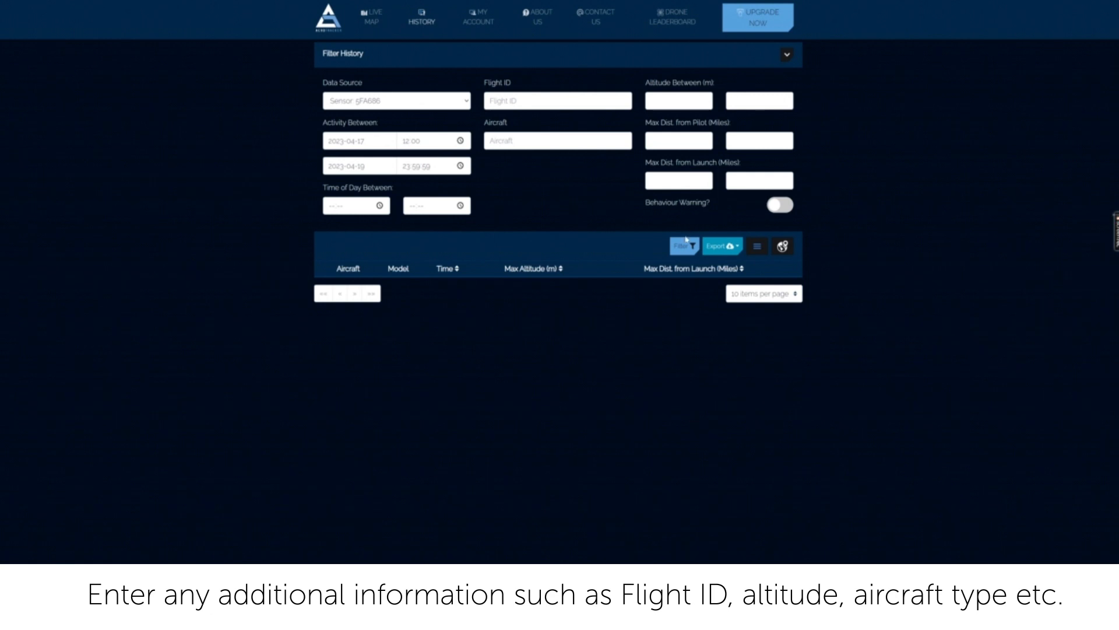
{"action": "left_click", "coordinate": [683, 246]}
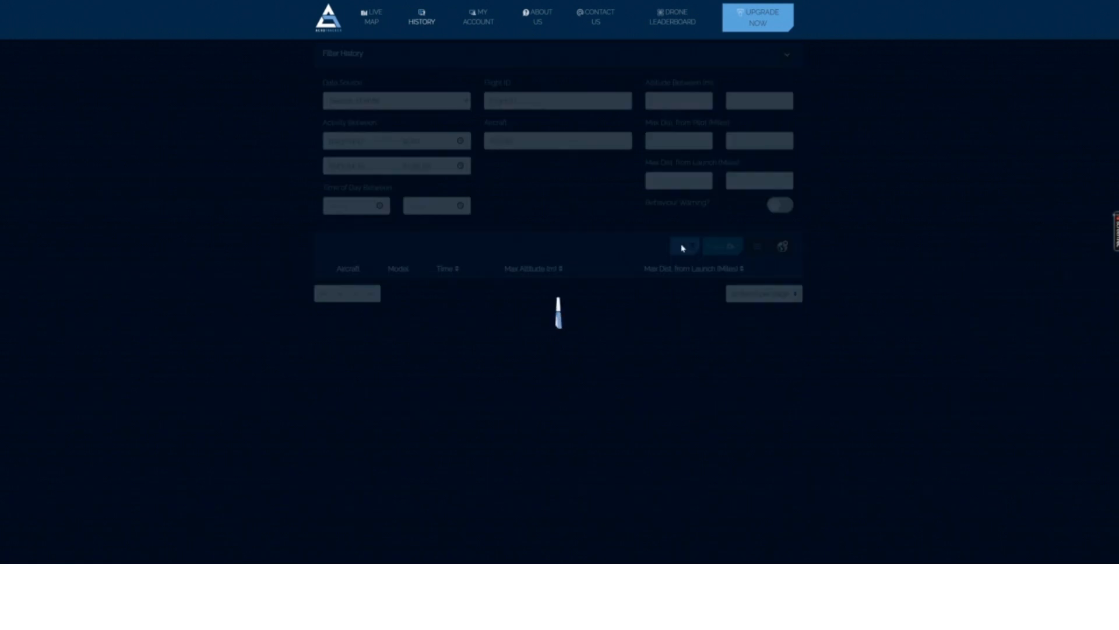
Open the replay of the single matching TORNADO-LAND-STYLE flight from 19/4/2023.
{"action": "left_click", "coordinate": [683, 246]}
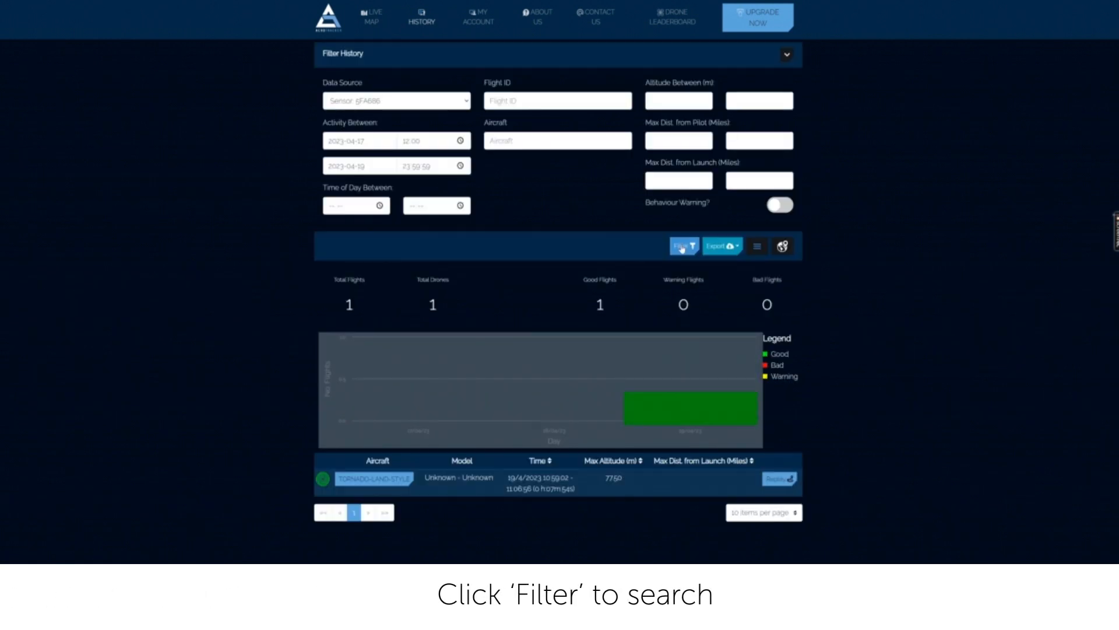
{"action": "left_click", "coordinate": [683, 246]}
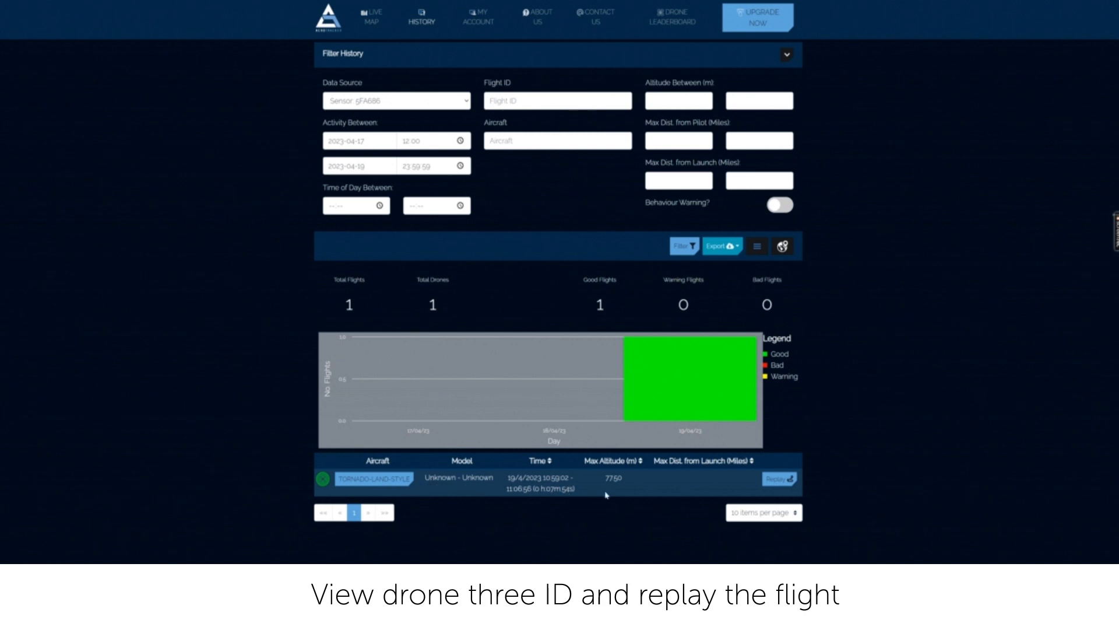
{"action": "left_click", "coordinate": [779, 478]}
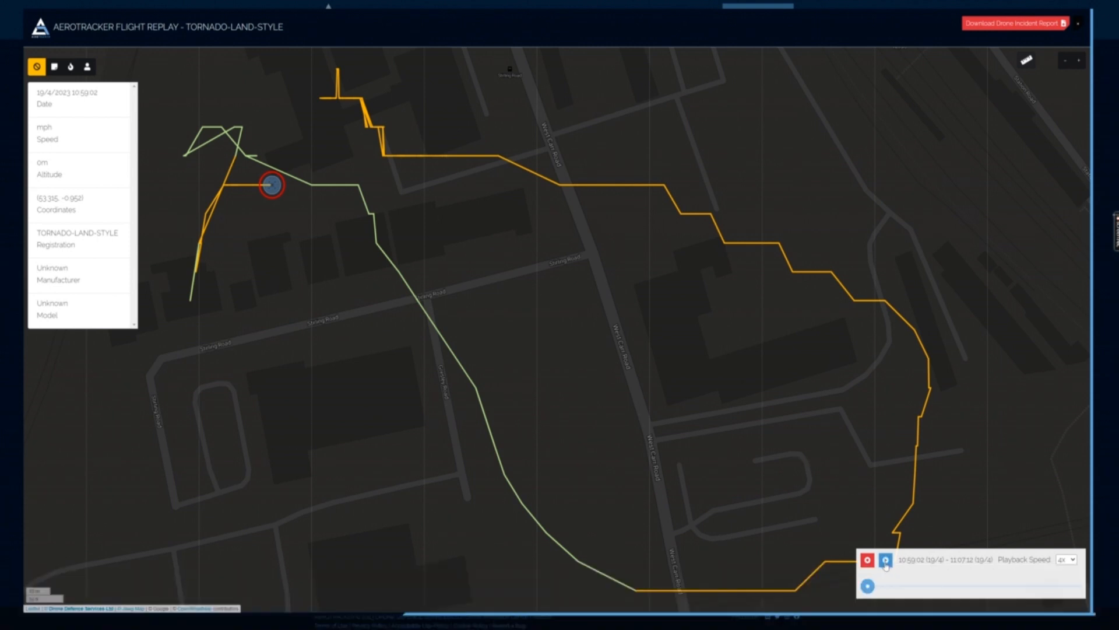
Play the TORNADO-LAND-STYLE replay to about 11:00:40 and show the flight heatmap.
{"action": "left_click", "coordinate": [884, 558]}
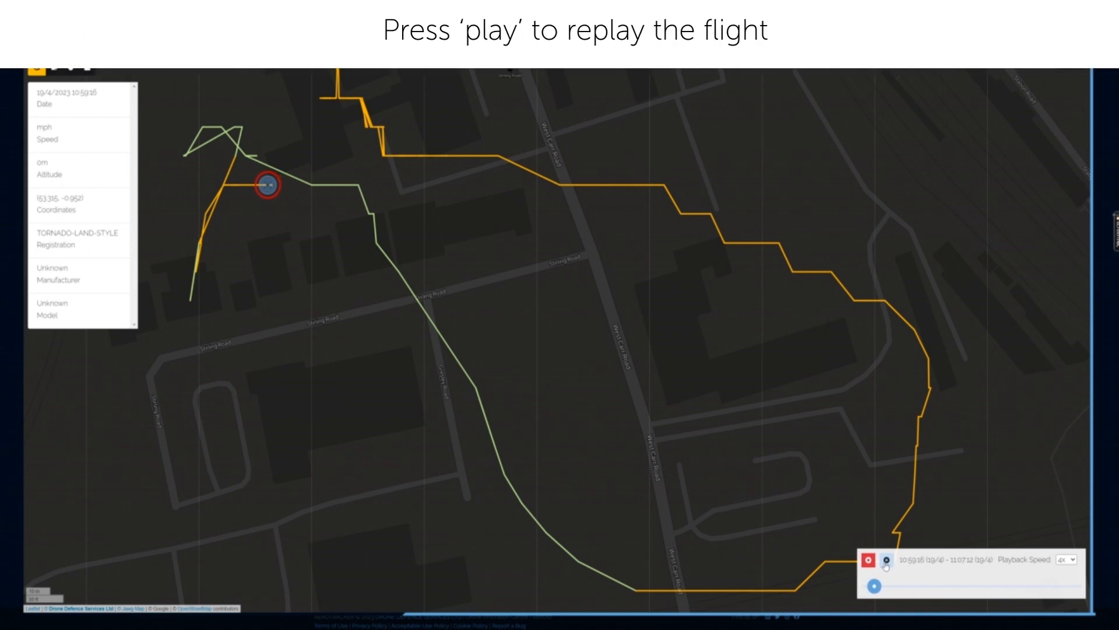
{"action": "left_click", "coordinate": [886, 576]}
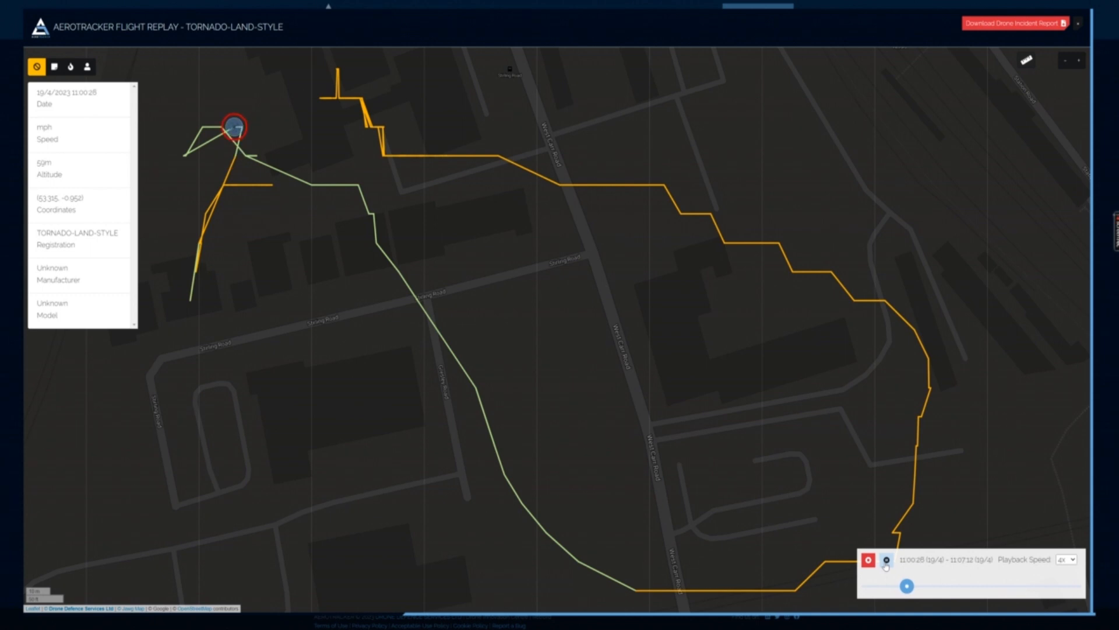
{"action": "left_click", "coordinate": [885, 560]}
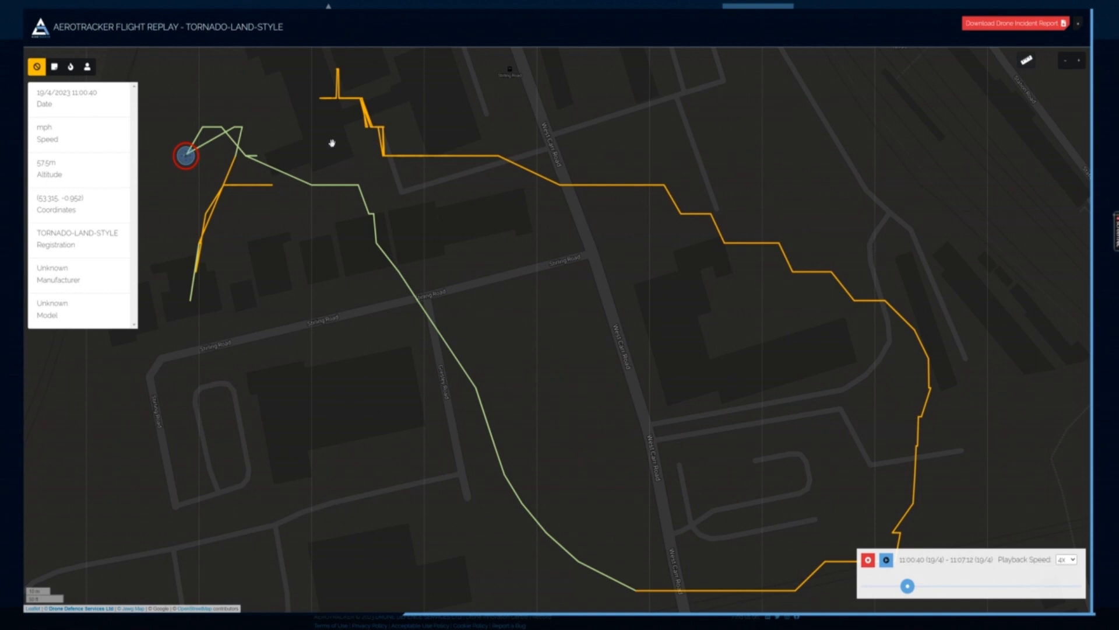
{"action": "mouse_move", "coordinate": [118, 199]}
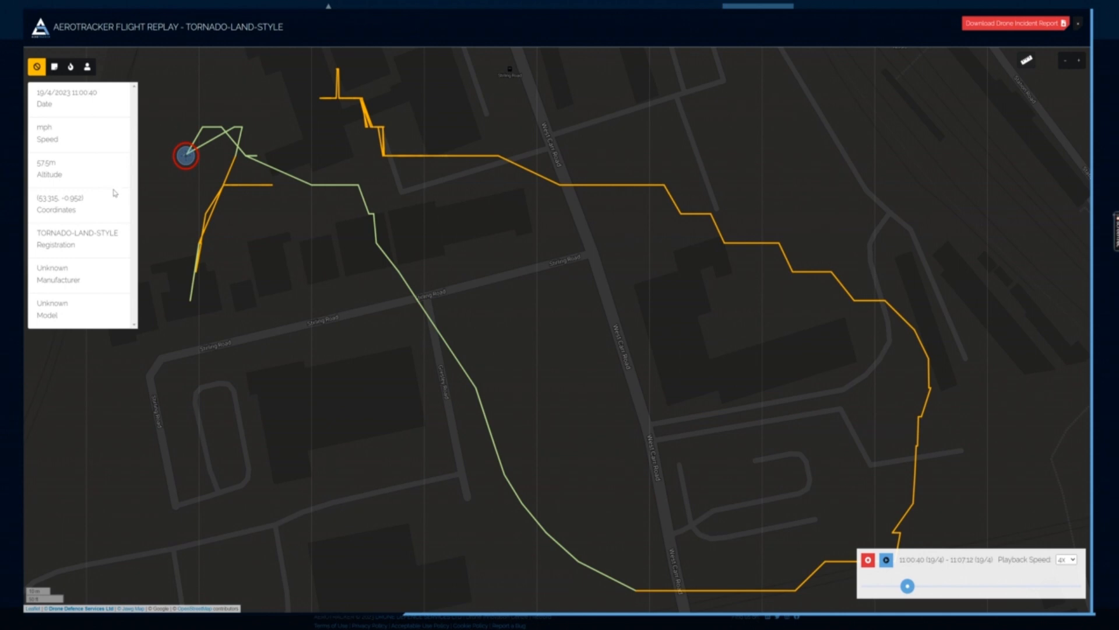
{"action": "left_click", "coordinate": [70, 67]}
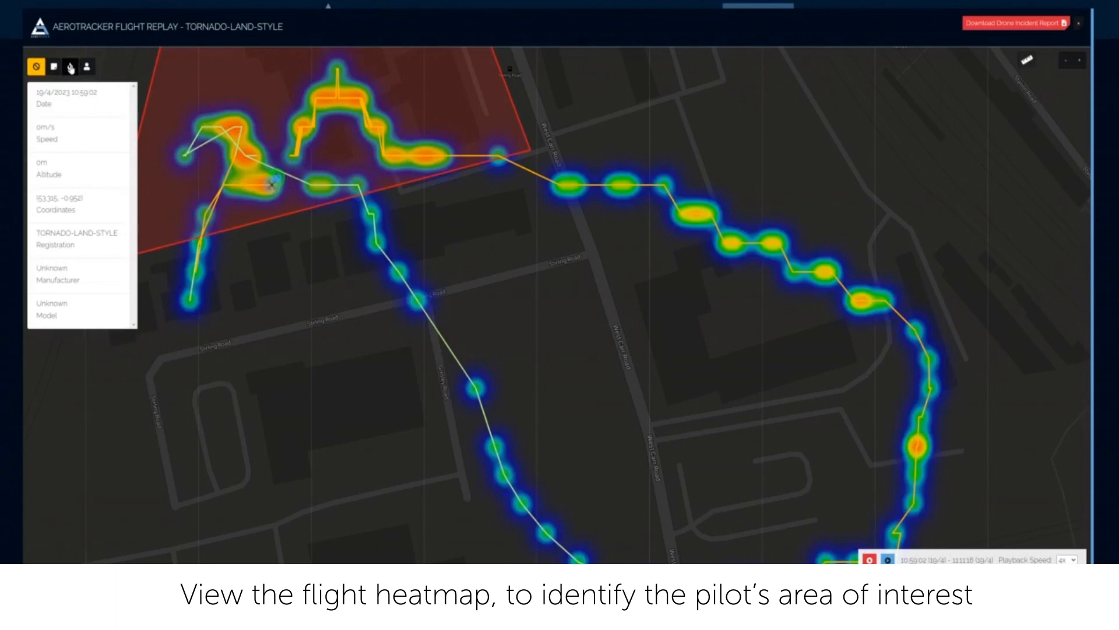
Show the pilot's location heatmap briefly, then clear the heatmap overlay.
{"action": "left_click", "coordinate": [88, 67]}
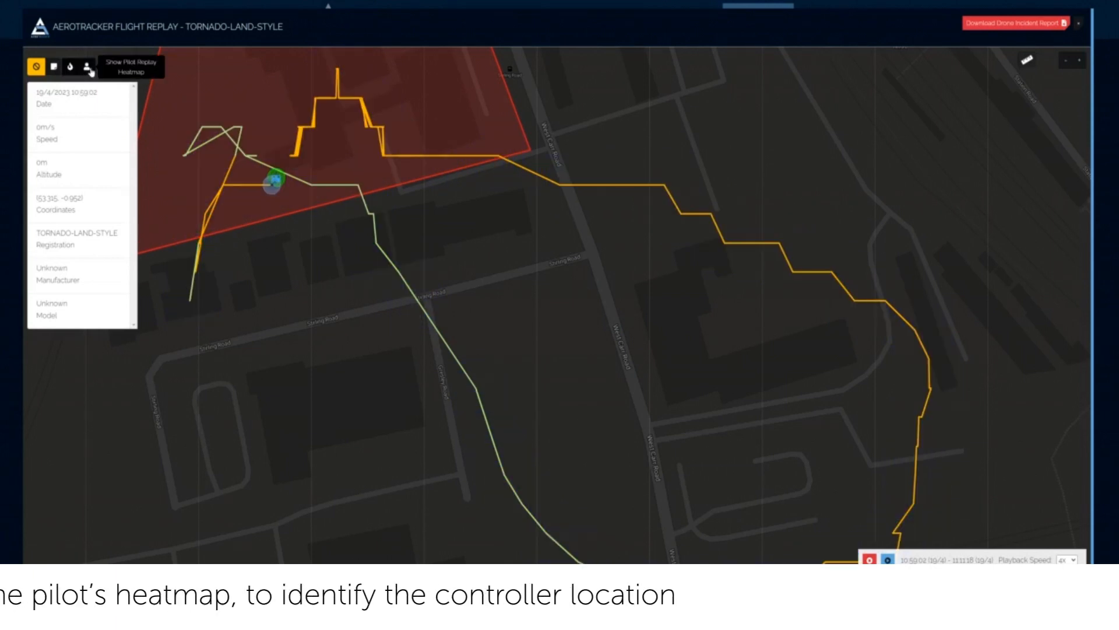
{"action": "left_click", "coordinate": [87, 67]}
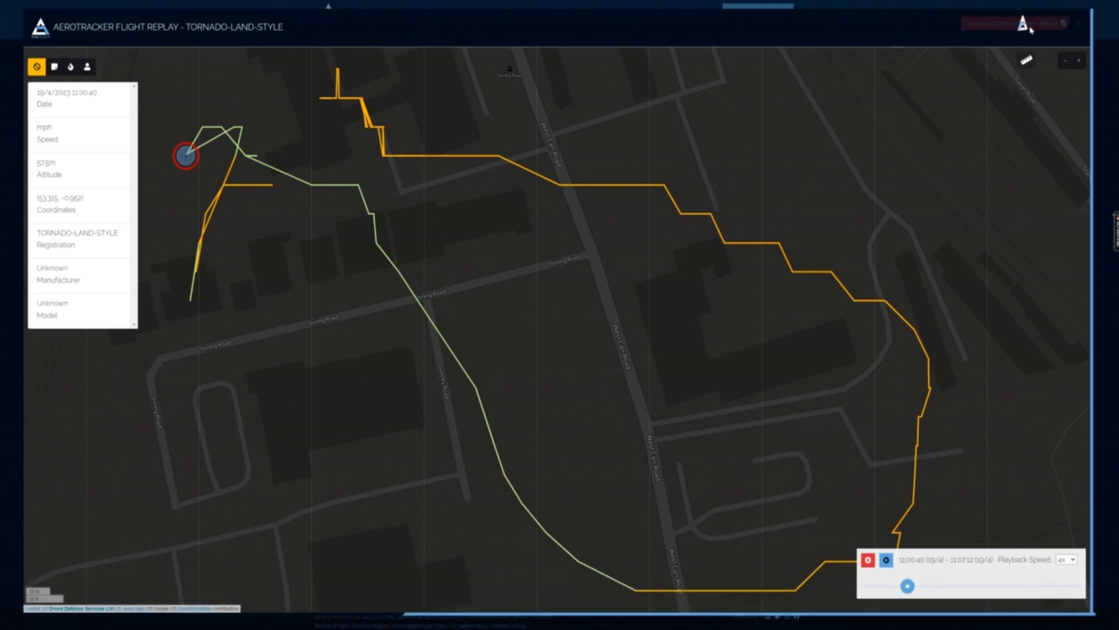
Download the drone incident report PDF for the TORNADO-LAND-STYLE flight.
{"action": "left_click", "coordinate": [1020, 24]}
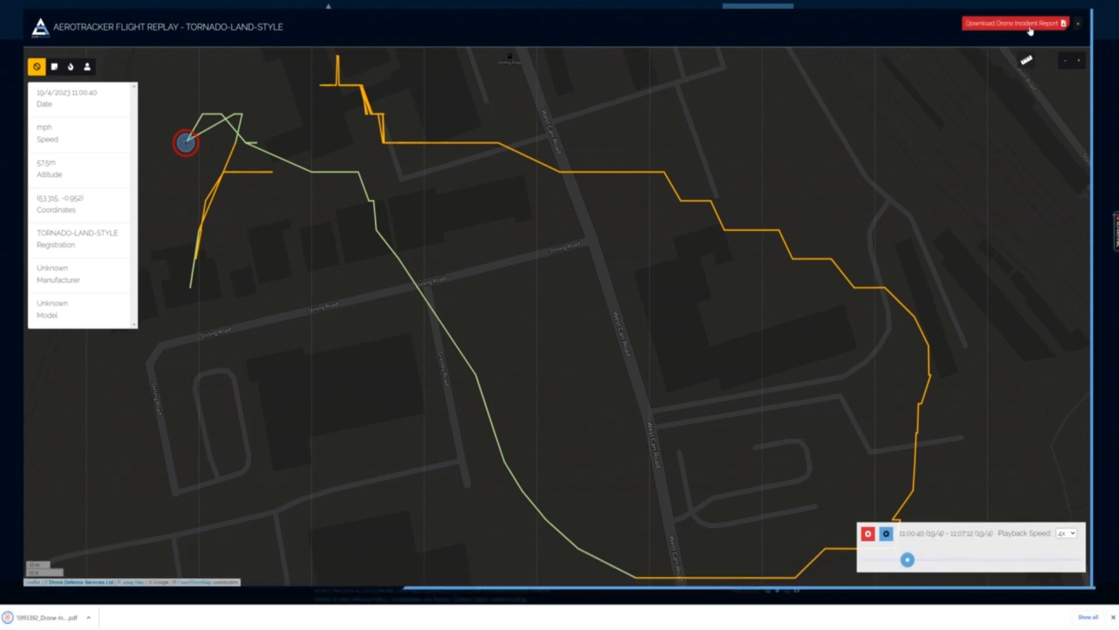
{"action": "mouse_move", "coordinate": [216, 565]}
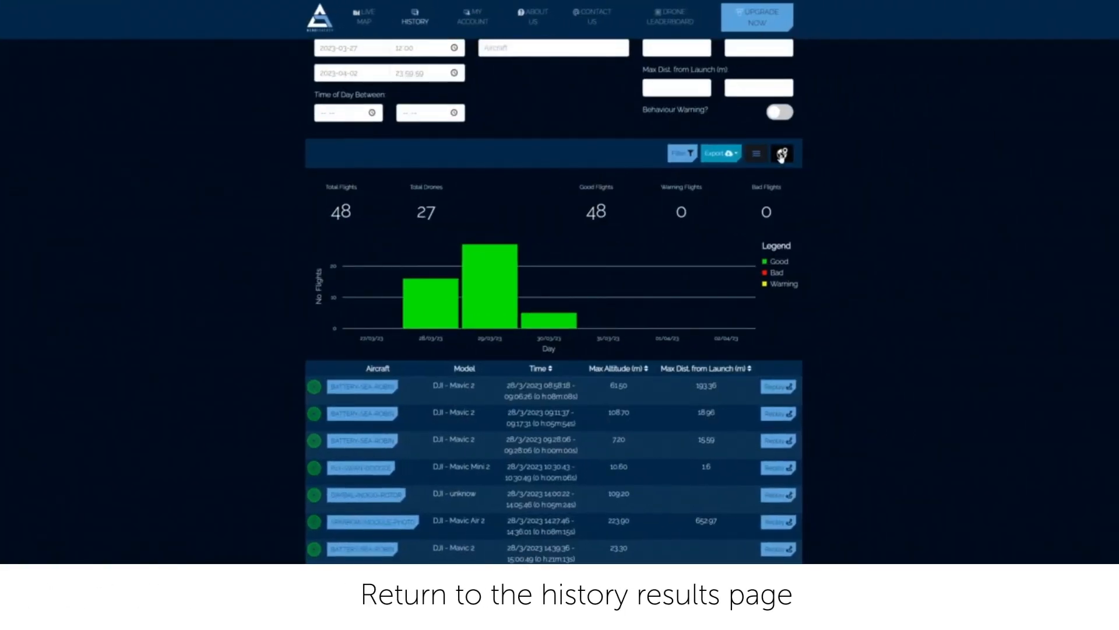
Show the 48 filtered flights as a heatmap on the map and pan around the heat spots.
{"action": "left_click", "coordinate": [782, 153]}
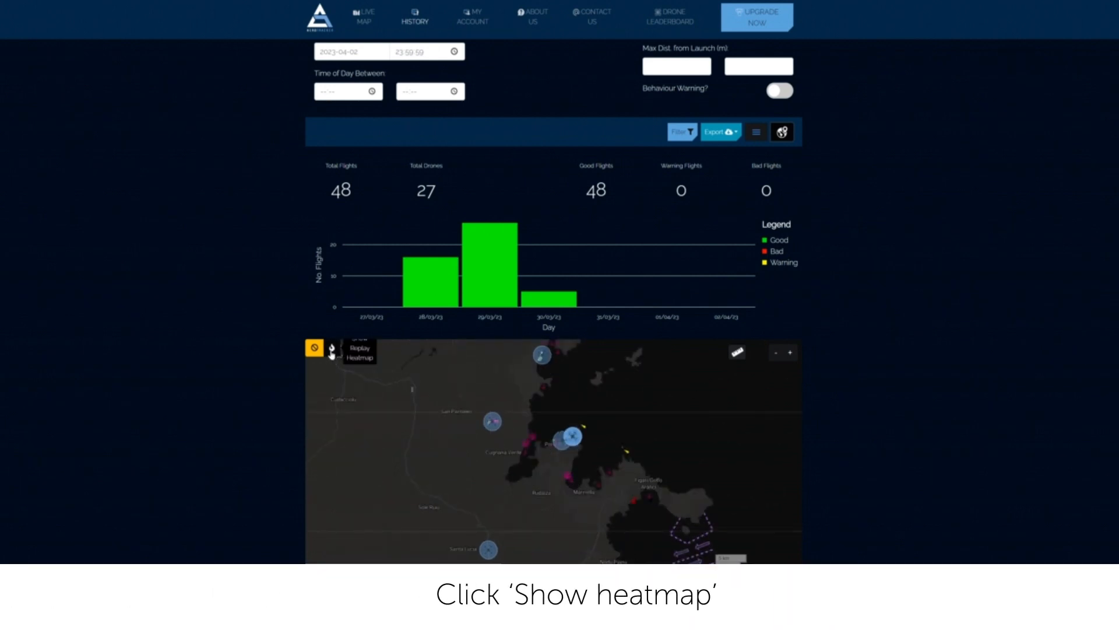
{"action": "left_click", "coordinate": [333, 352]}
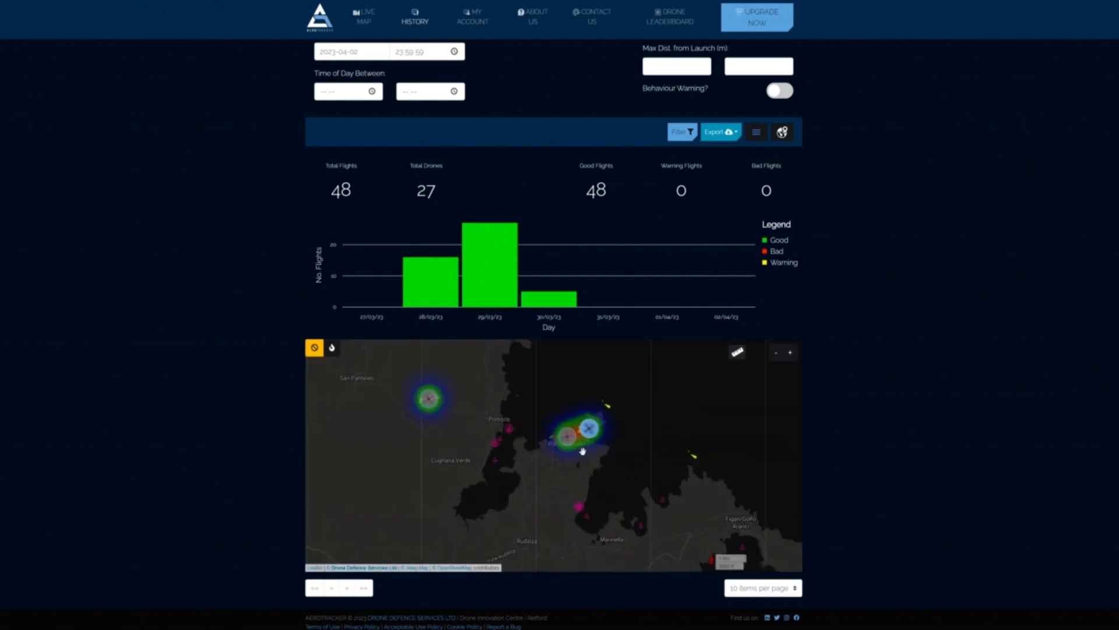
{"action": "left_click_drag", "start_coordinate": [582, 449], "coordinate": [597, 423]}
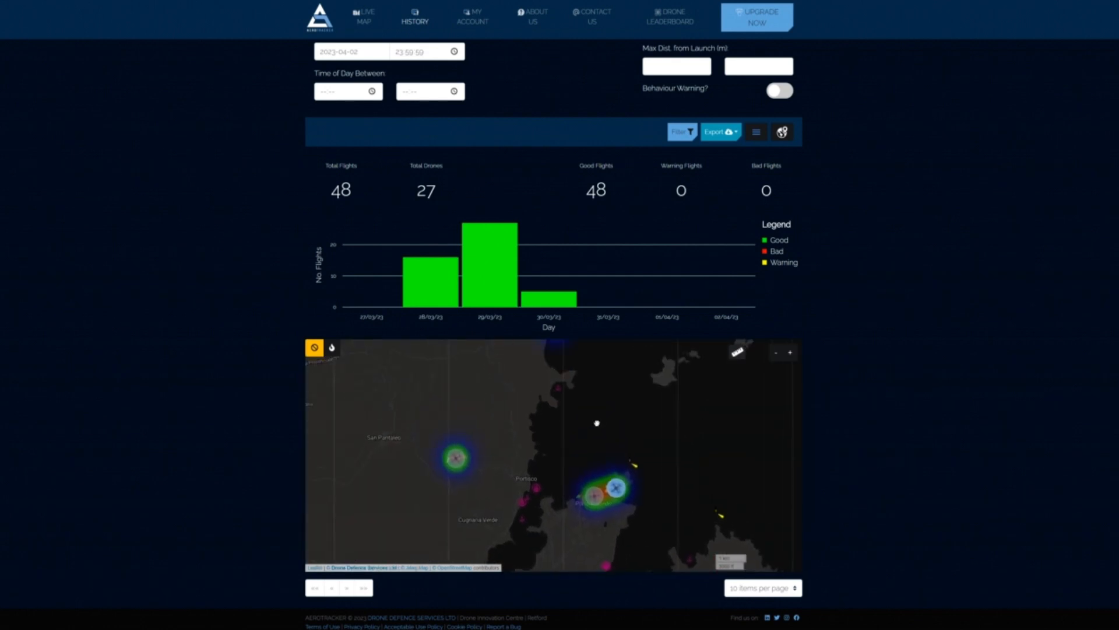
{"action": "left_click_drag", "start_coordinate": [597, 422], "coordinate": [618, 493]}
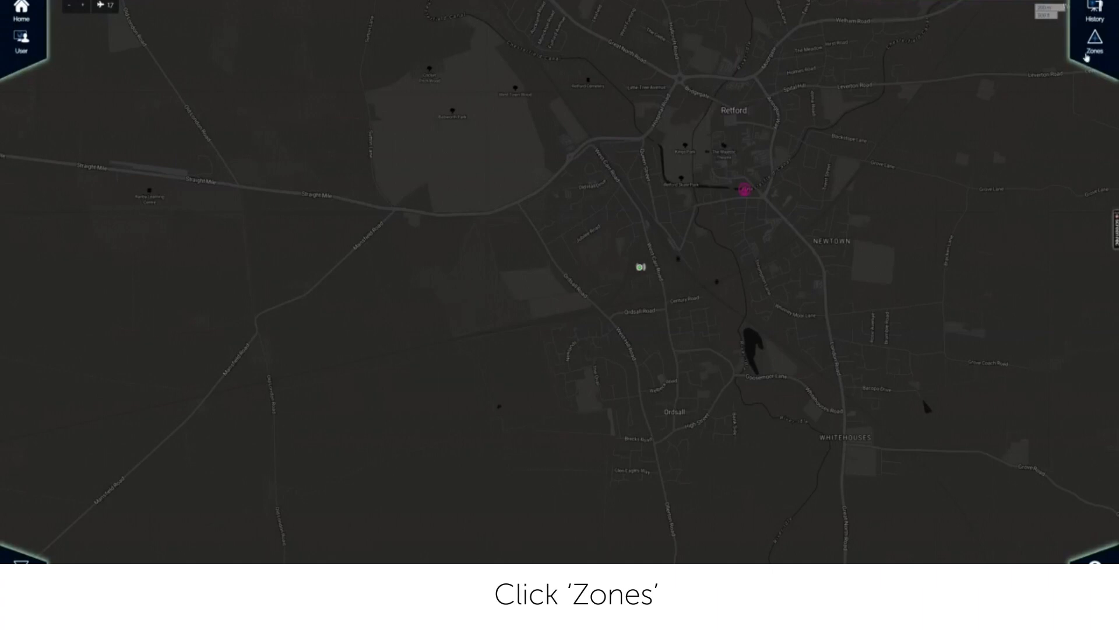
Draw a polygon zone of about 297 m² near Stirling Road.
{"action": "left_click", "coordinate": [1098, 45]}
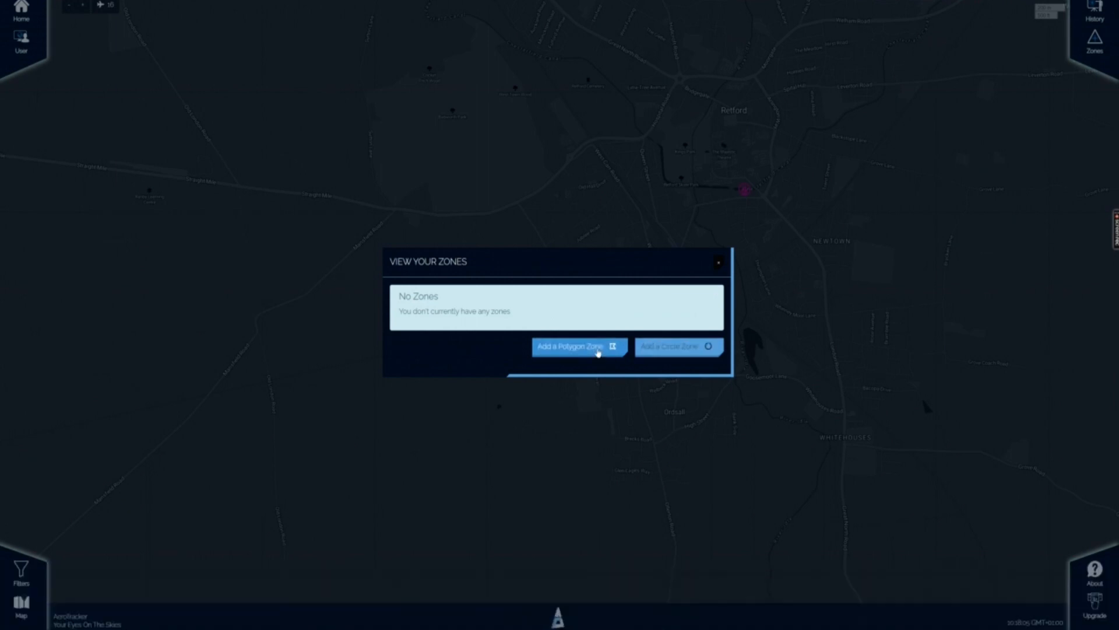
{"action": "left_click", "coordinate": [578, 346]}
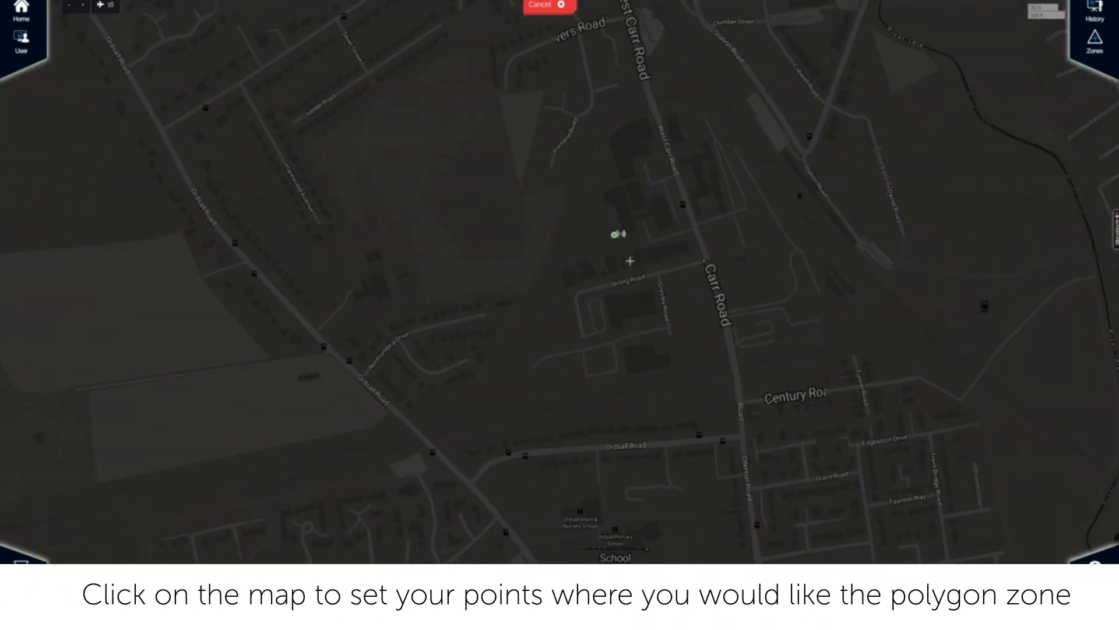
{"action": "left_click", "coordinate": [562, 180]}
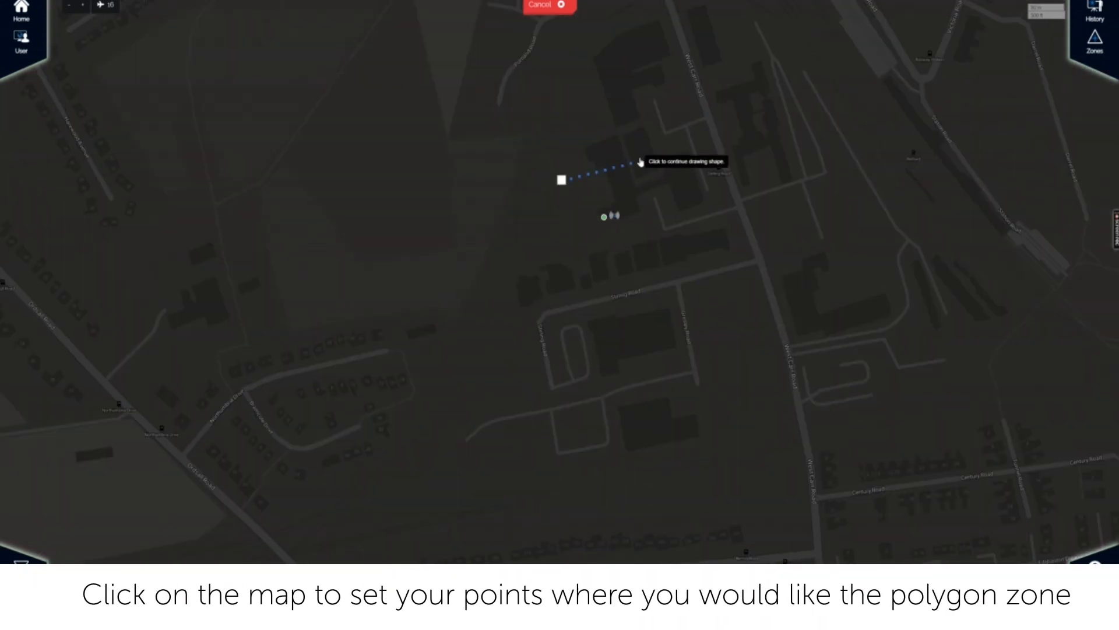
{"action": "left_click", "coordinate": [672, 246]}
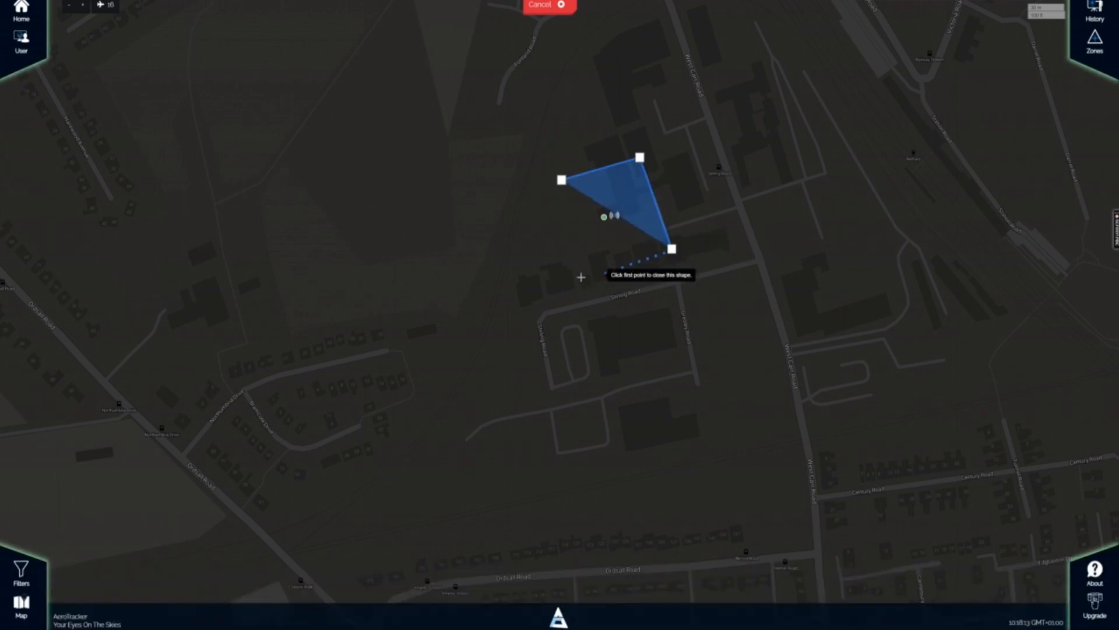
{"action": "left_click", "coordinate": [562, 178]}
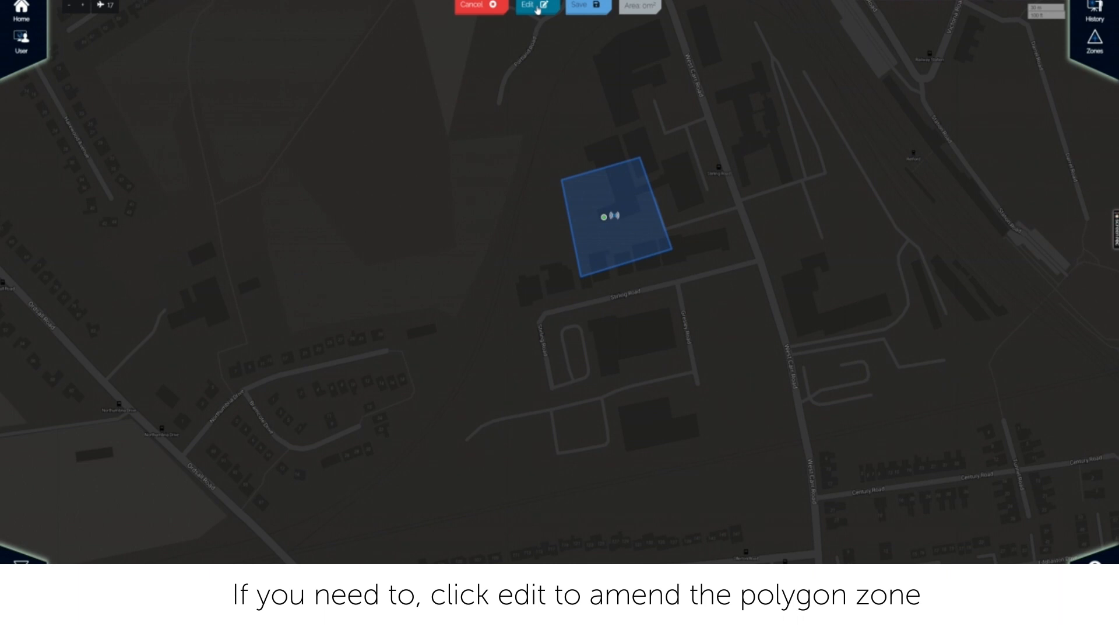
{"action": "left_click", "coordinate": [534, 7]}
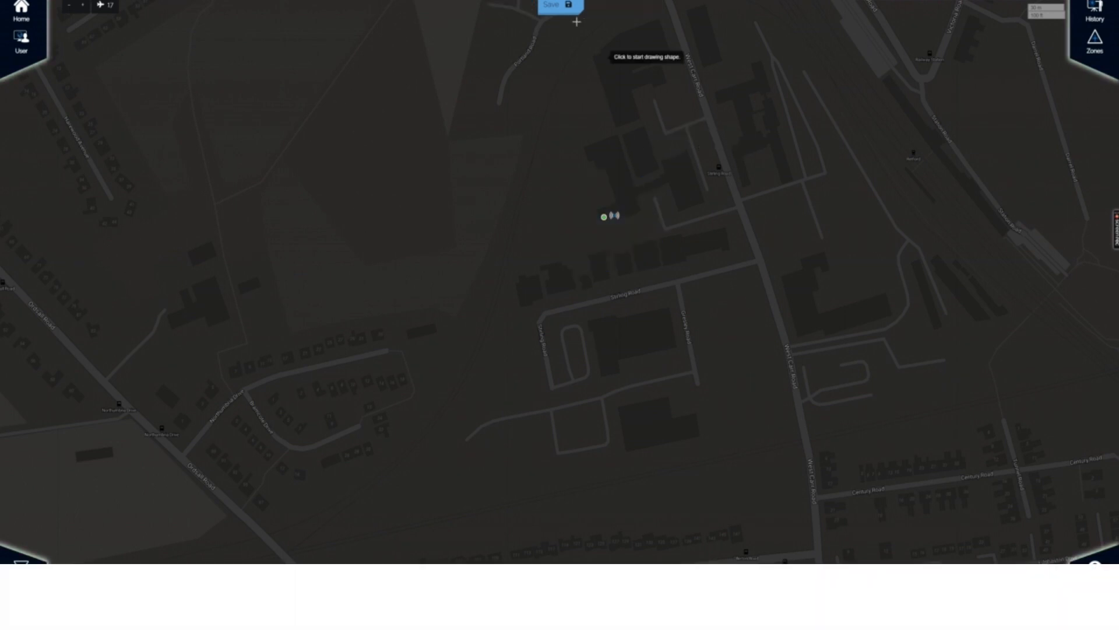
{"action": "left_click", "coordinate": [576, 7]}
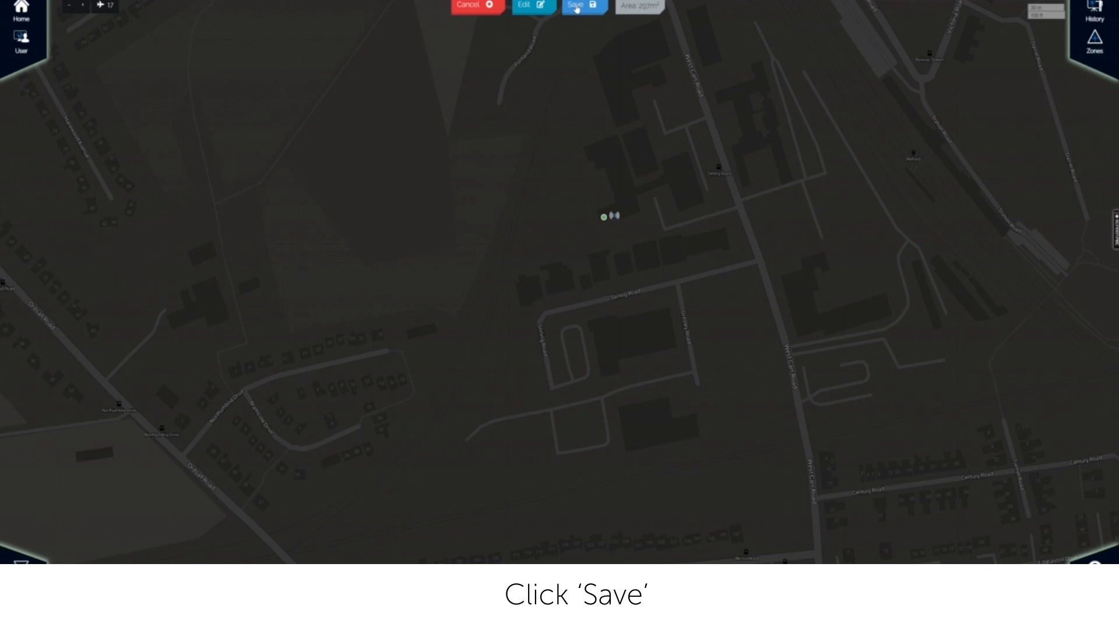
Name the drawn zone Drone Defence HQ and set its colour to red.
{"action": "left_click", "coordinate": [580, 4]}
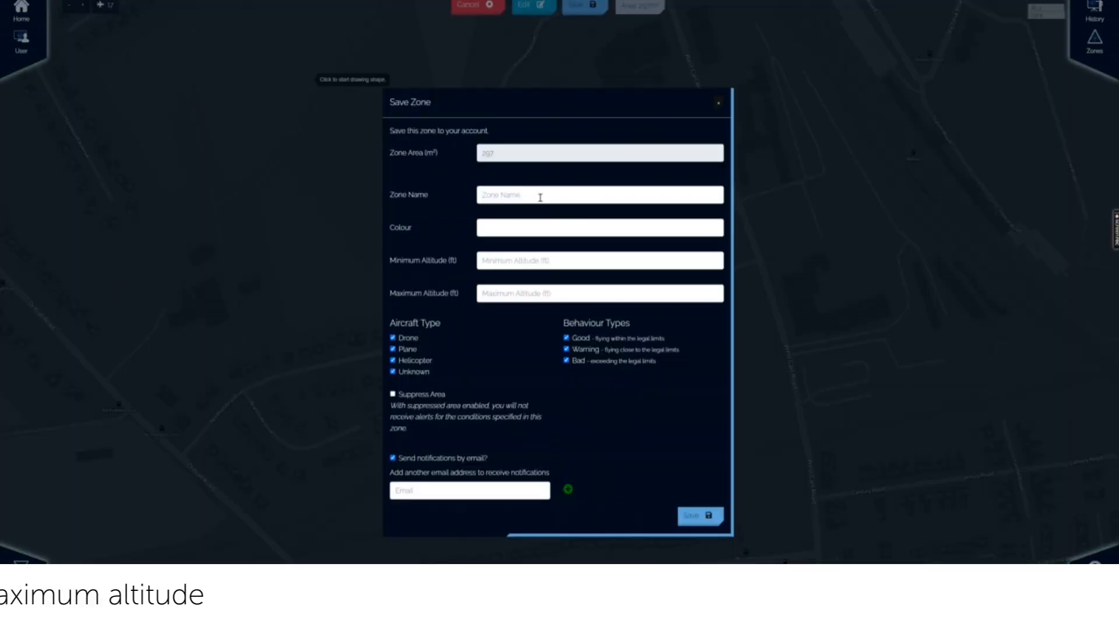
{"action": "type", "text": "Drone Defence HQ"}
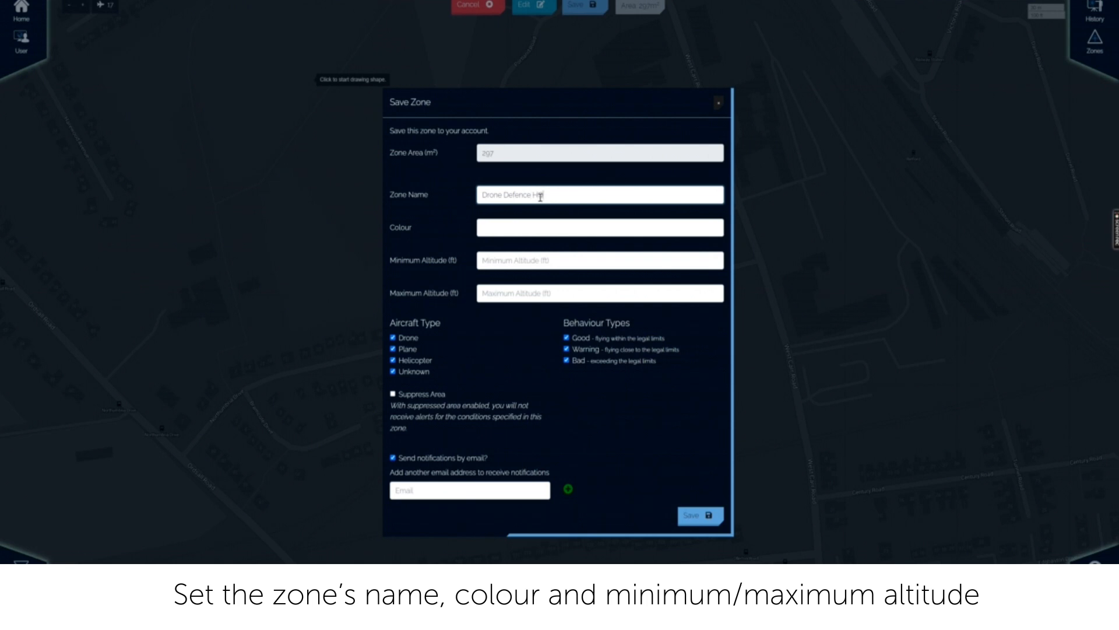
{"action": "left_click", "coordinate": [600, 227]}
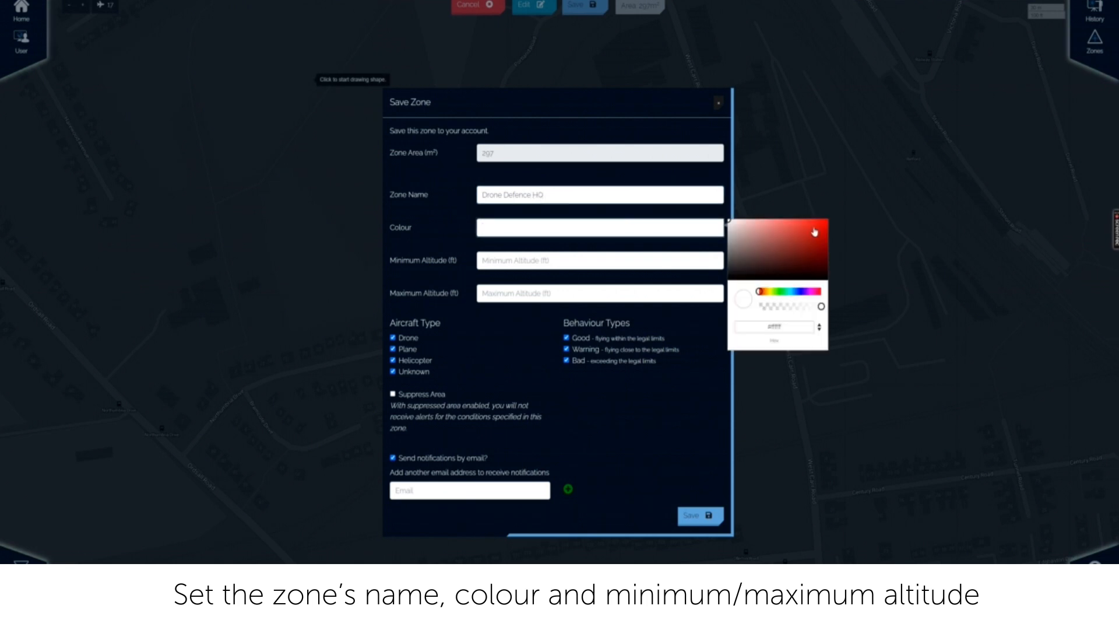
{"action": "left_click", "coordinate": [814, 231]}
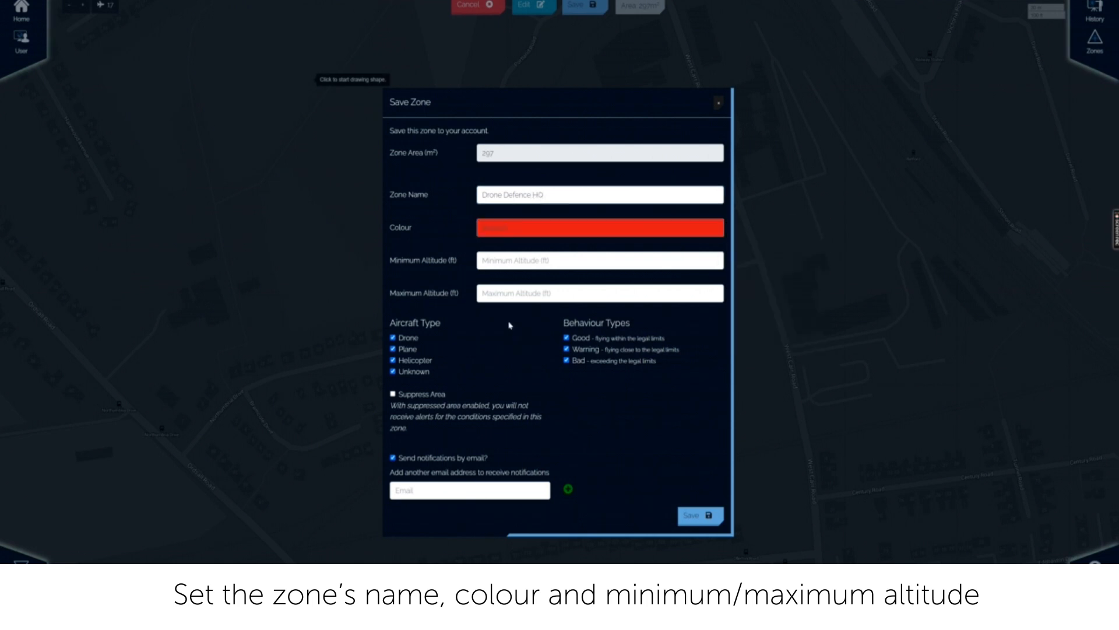
{"action": "left_click", "coordinate": [600, 260]}
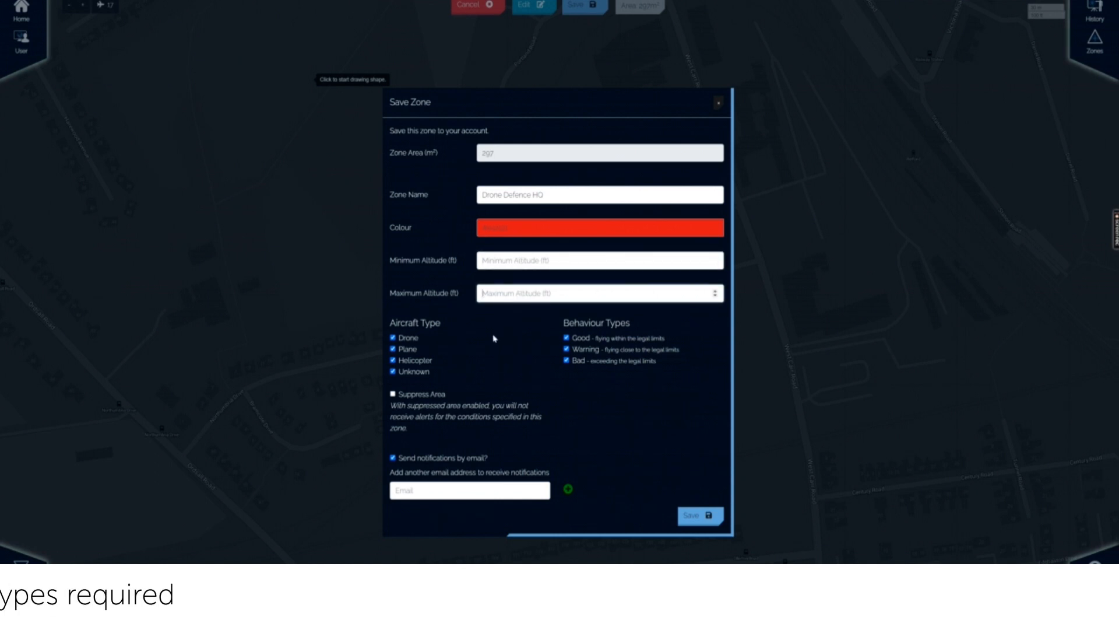
Watch only drones and unknown aircraft, turn off email notifications, and save the zone.
{"action": "left_click", "coordinate": [392, 337]}
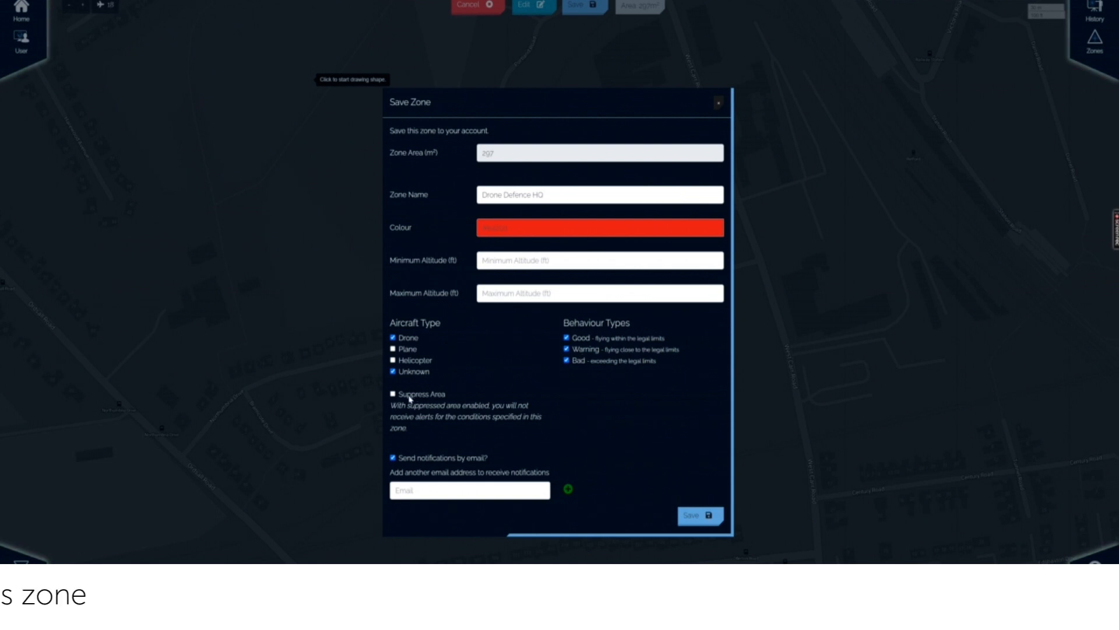
{"action": "left_click", "coordinate": [393, 394]}
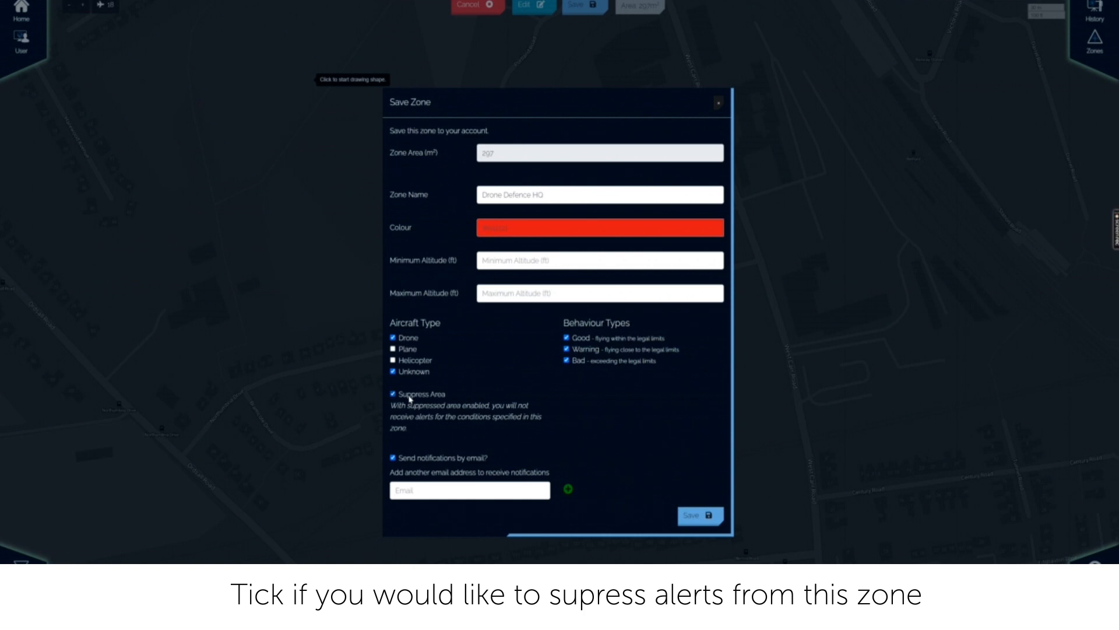
{"action": "left_click", "coordinate": [392, 393]}
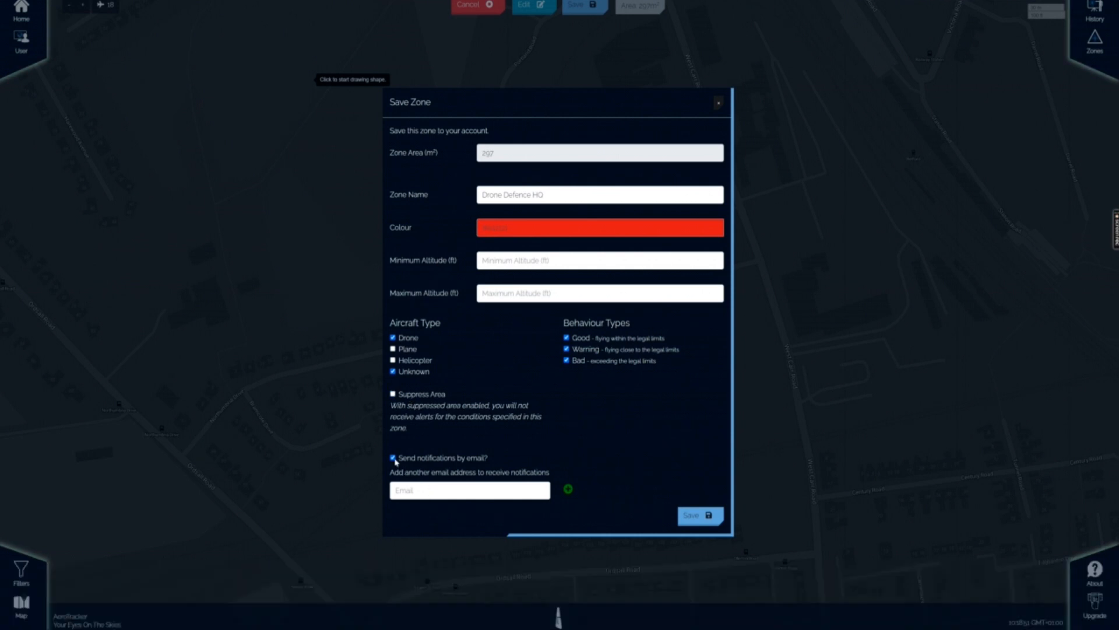
{"action": "left_click", "coordinate": [392, 457]}
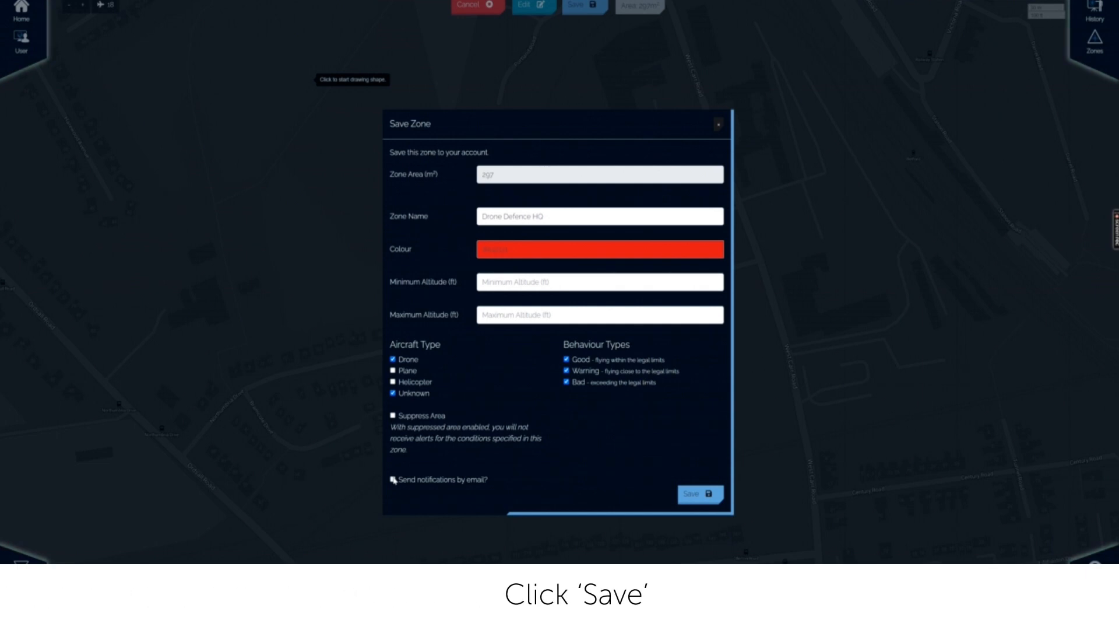
{"action": "left_click", "coordinate": [696, 492]}
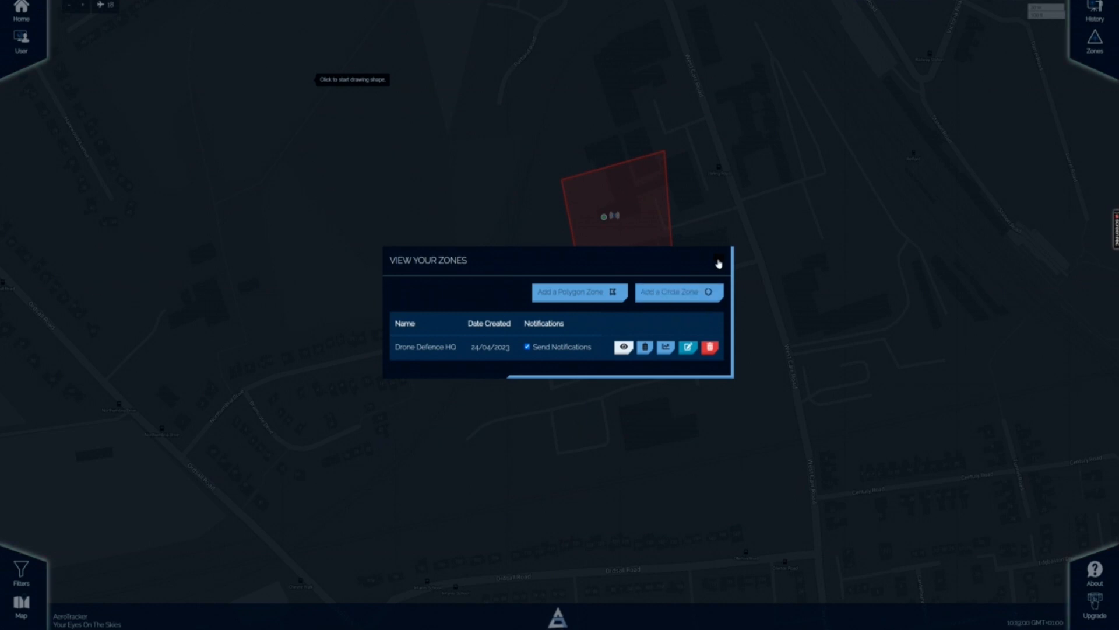
Draw a circle zone of about 26,865 m² around Drone Defence HQ and open its save form.
{"action": "left_click", "coordinate": [718, 262]}
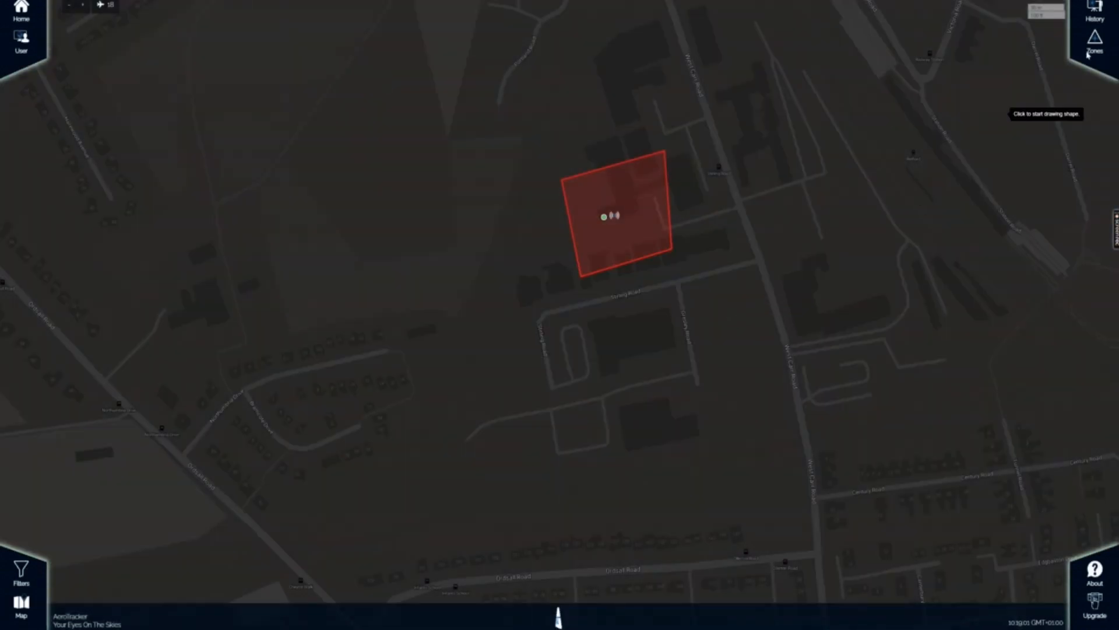
{"action": "left_click", "coordinate": [1095, 42]}
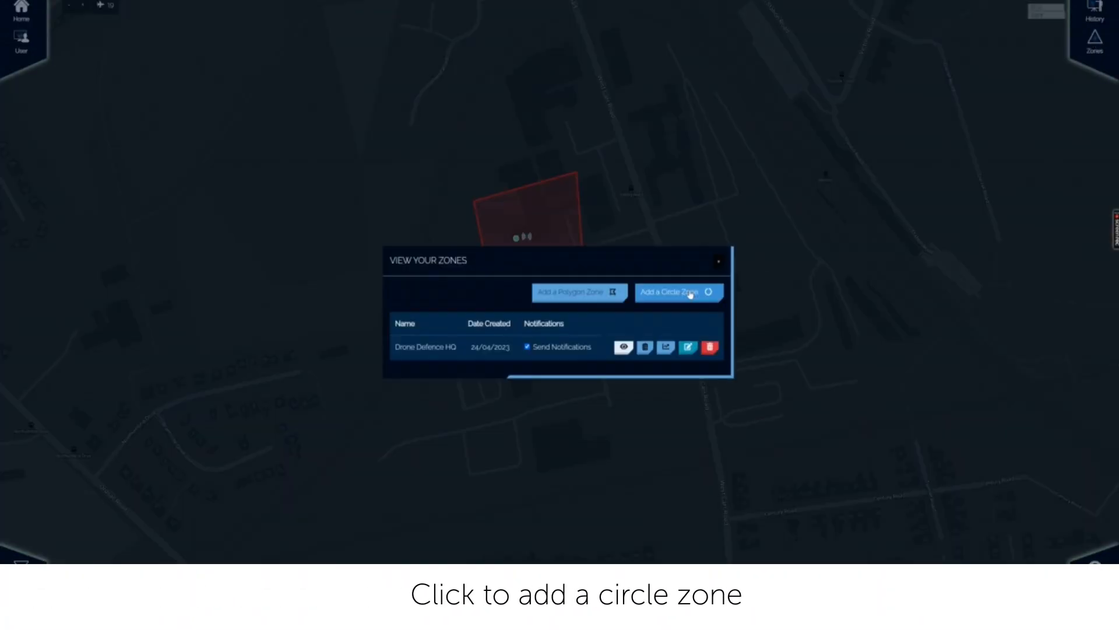
{"action": "left_click", "coordinate": [678, 292]}
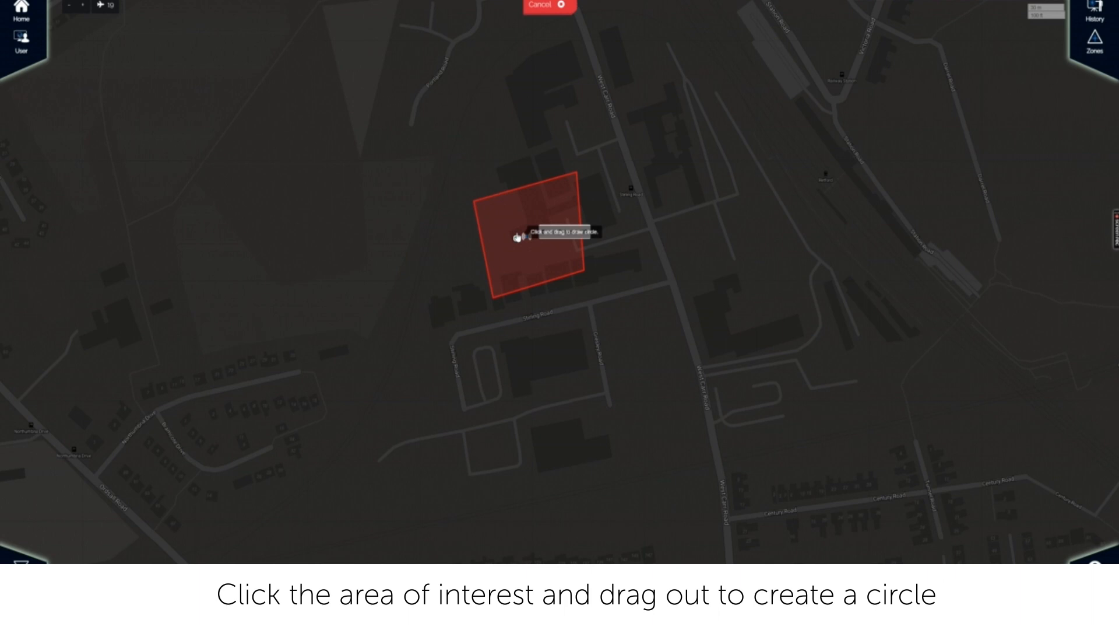
{"action": "left_click_drag", "start_coordinate": [517, 237], "coordinate": [683, 350]}
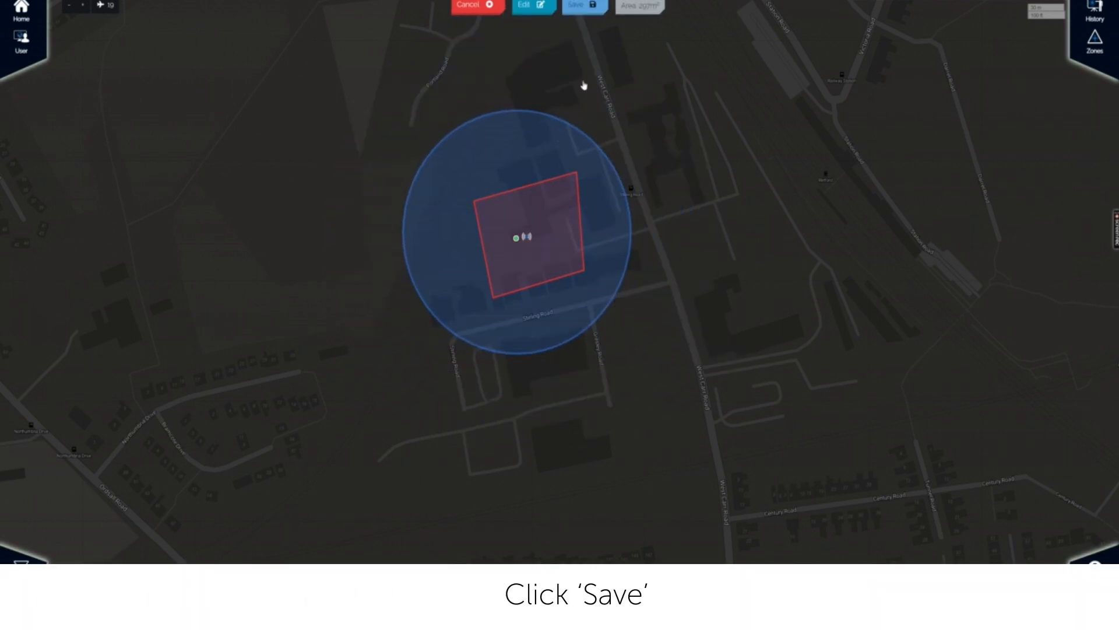
{"action": "left_click", "coordinate": [581, 7]}
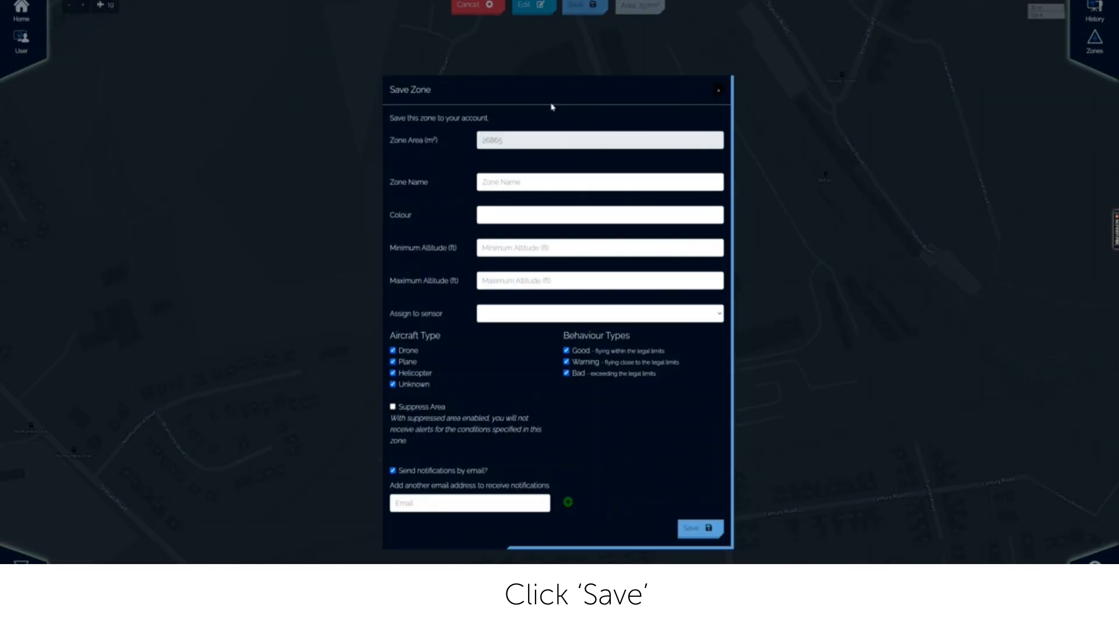
Name the circle zone 'DD Circle zone', colour it green, and save it.
{"action": "type", "text": "D"}
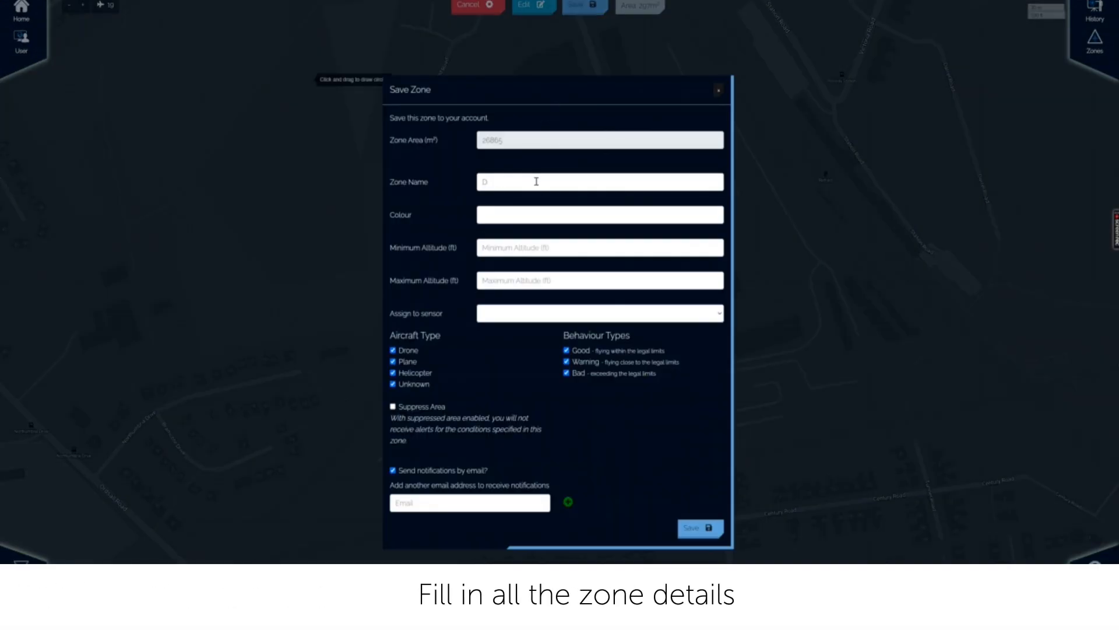
{"action": "type", "text": "D Circle zo"}
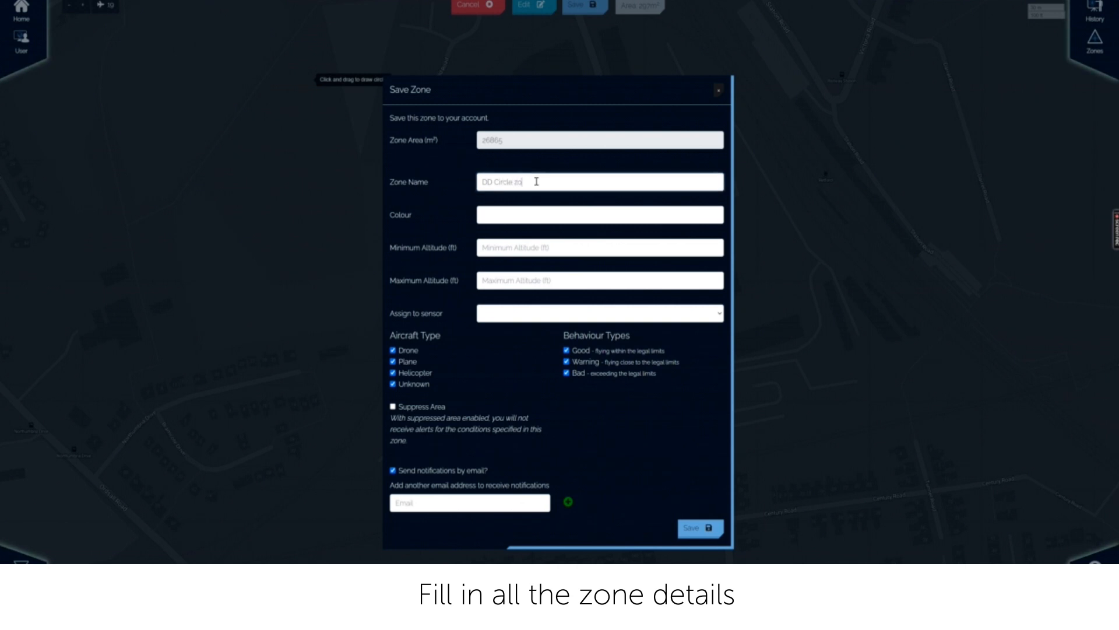
{"action": "left_click", "coordinate": [600, 215]}
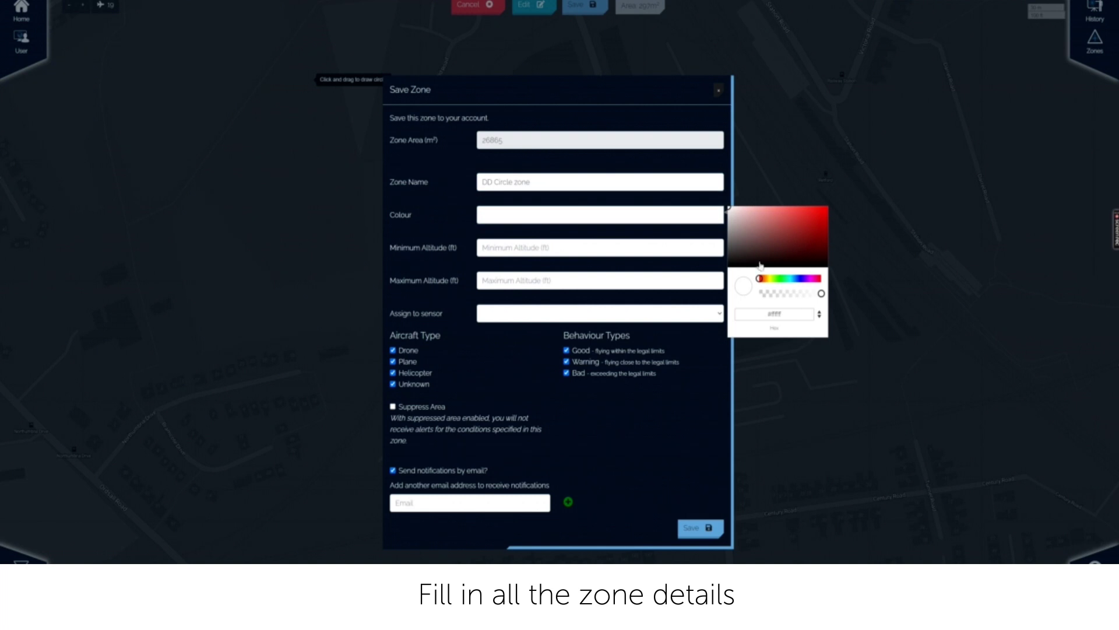
{"action": "left_click", "coordinate": [777, 279]}
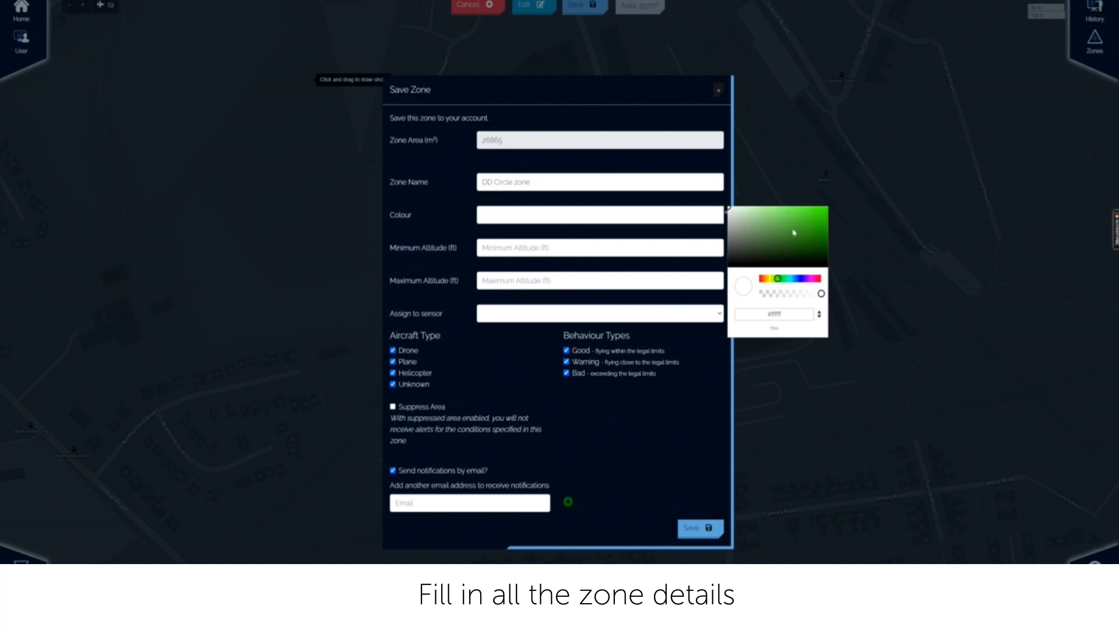
{"action": "left_click", "coordinate": [793, 233]}
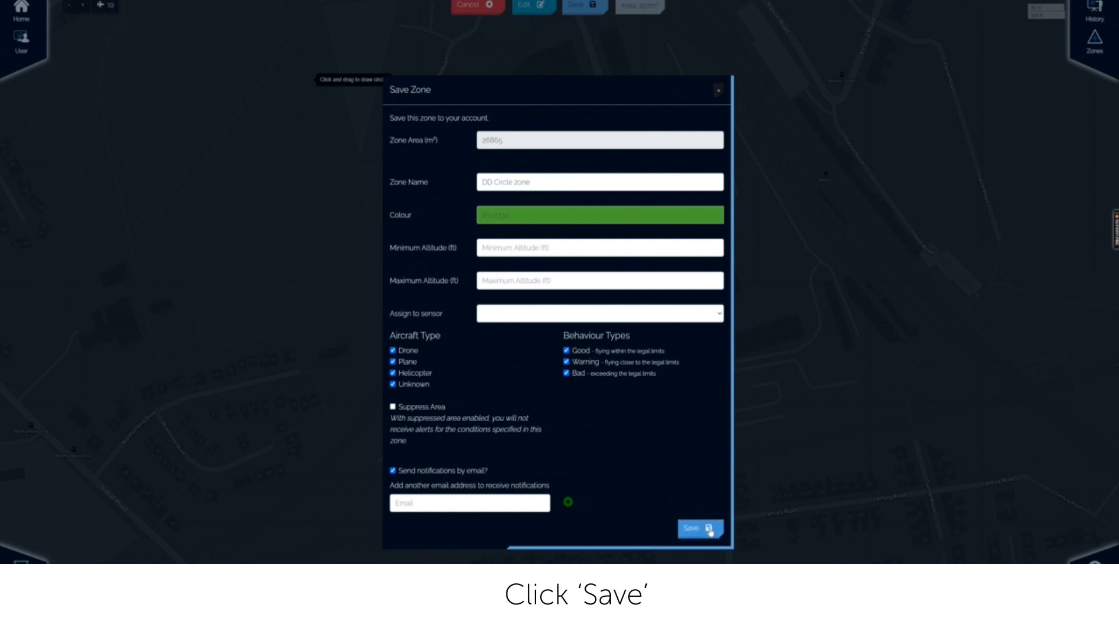
{"action": "left_click", "coordinate": [699, 528]}
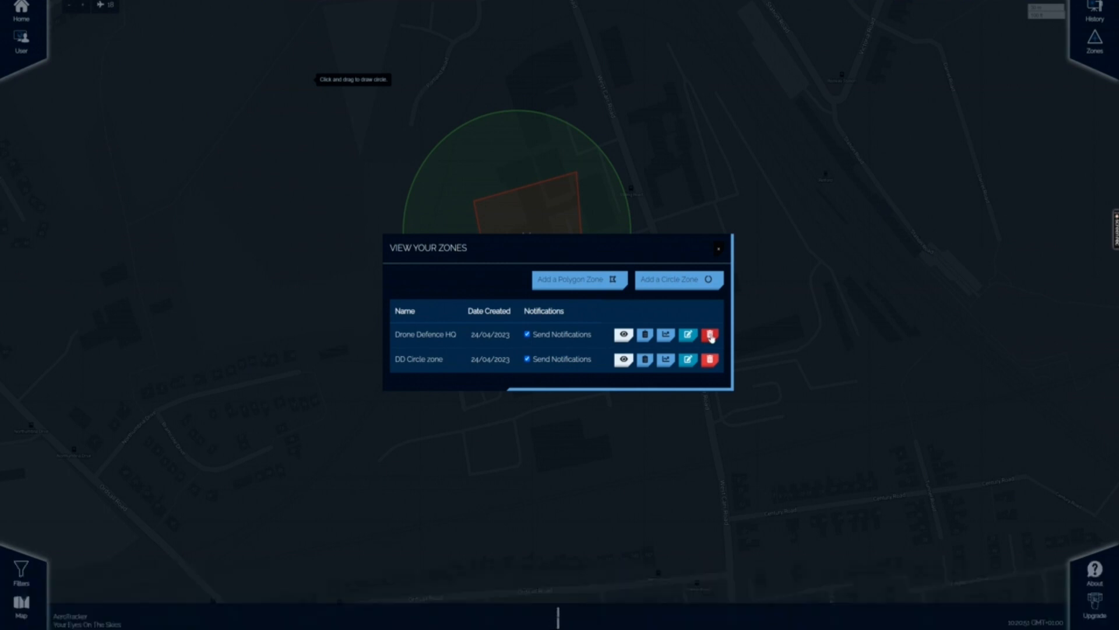
Bring up the Delete Zone prompt for a saved zone, then open the About AeroTracker page.
{"action": "left_click", "coordinate": [710, 360]}
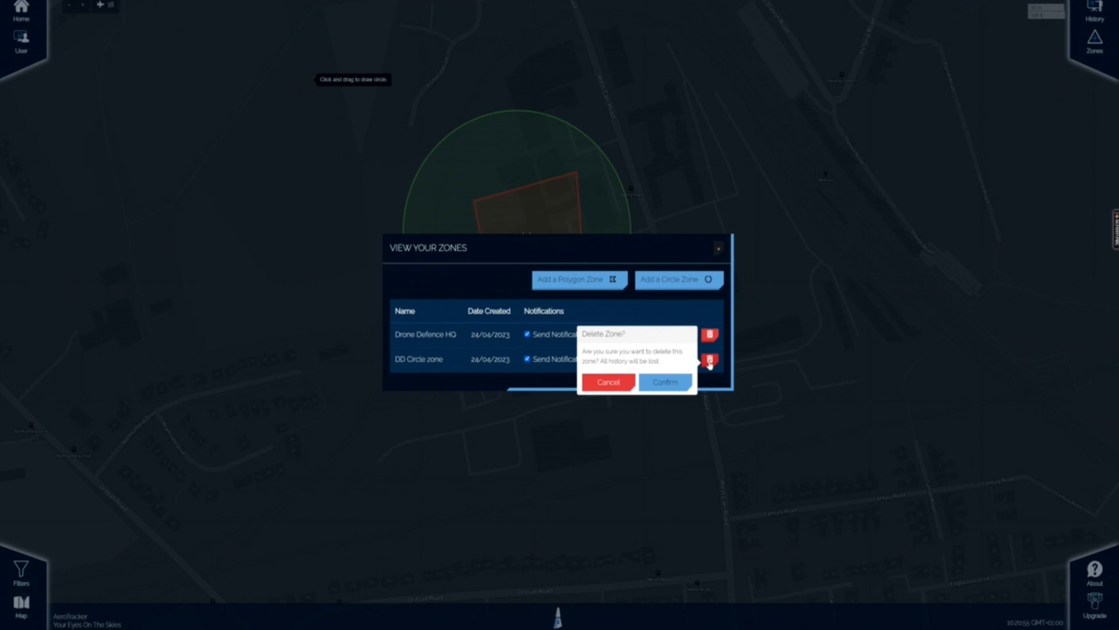
{"action": "left_click", "coordinate": [666, 382]}
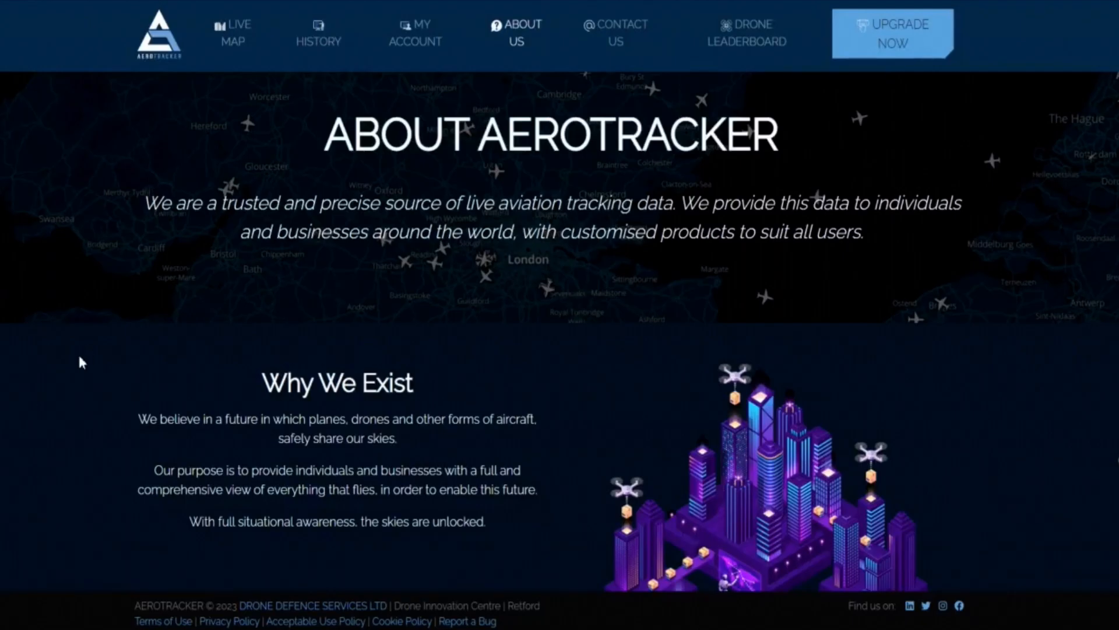
Scroll the About page, then browse the Contact Us page.
{"action": "scroll", "scroll_direction": "down", "scroll_amount": 3}
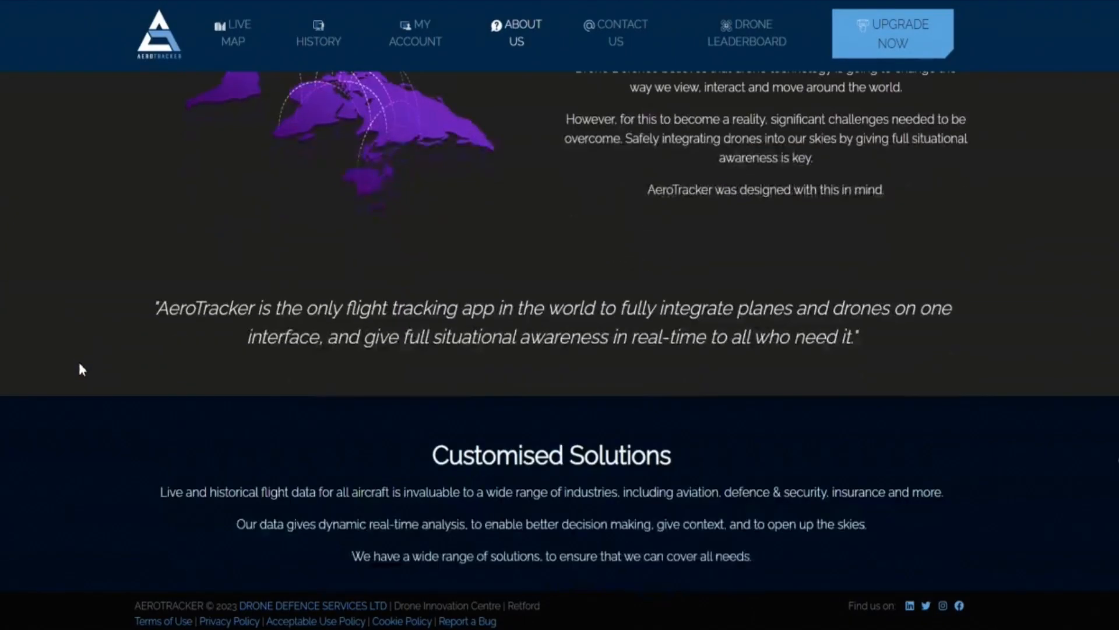
{"action": "left_click", "coordinate": [616, 33]}
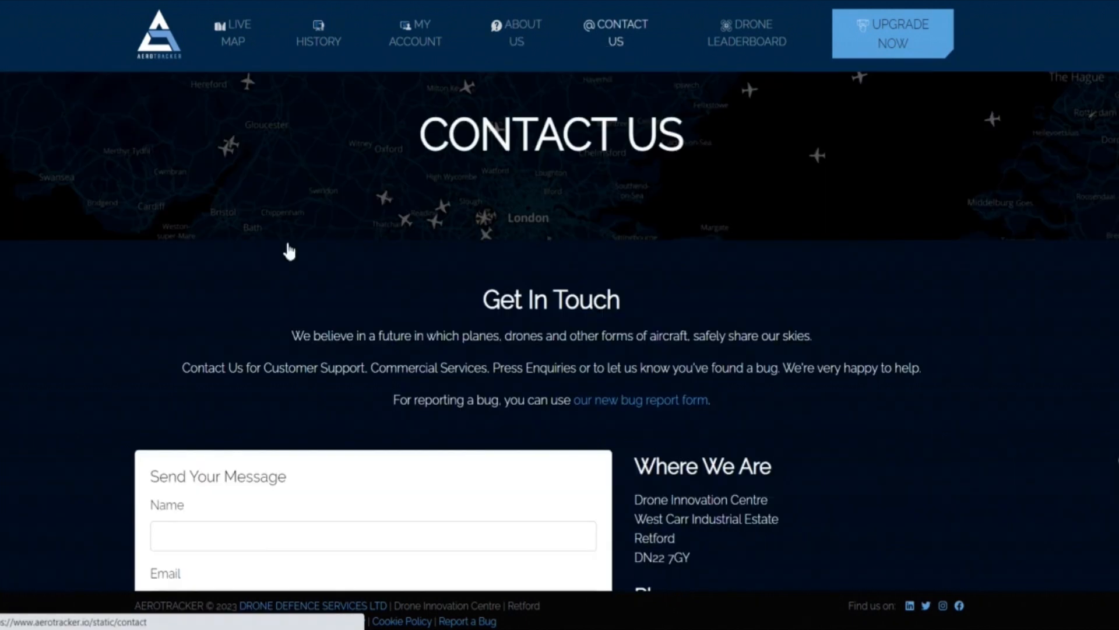
{"action": "scroll", "scroll_direction": "down", "scroll_amount": 3}
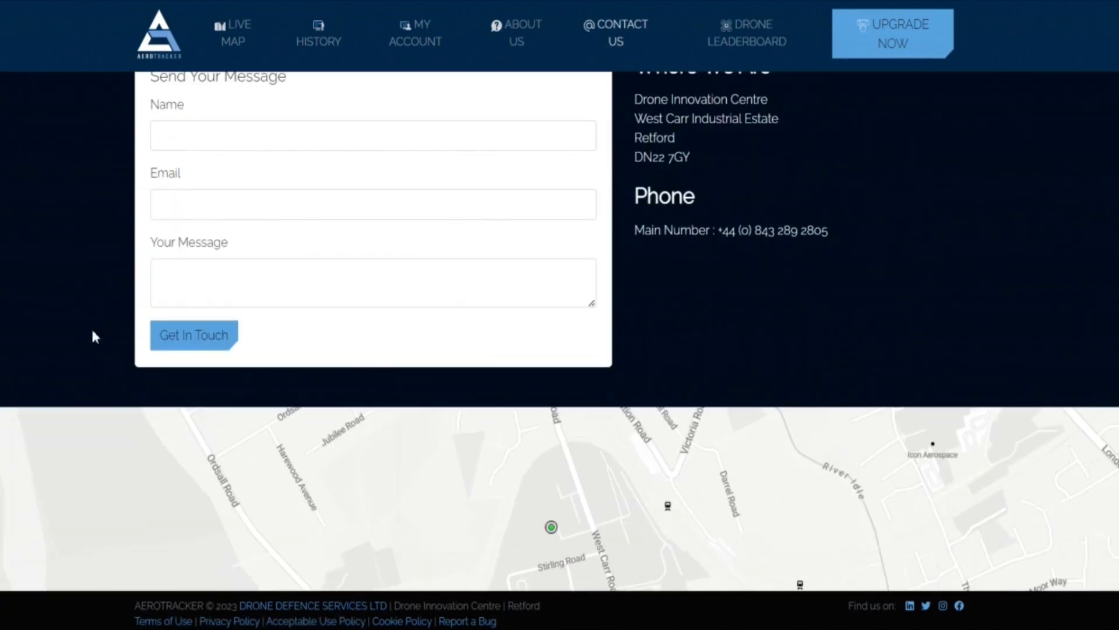
Scroll through the Drone Leaderboard's top ten drones and scoring system.
{"action": "left_click", "coordinate": [745, 32]}
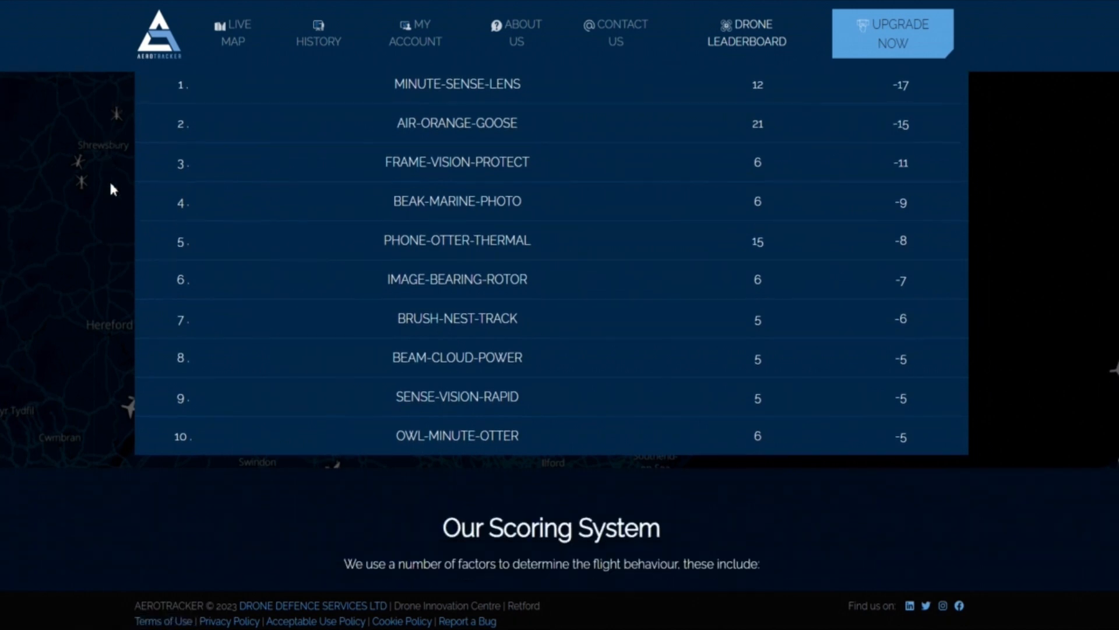
{"action": "scroll", "scroll_direction": "down", "scroll_amount": 3}
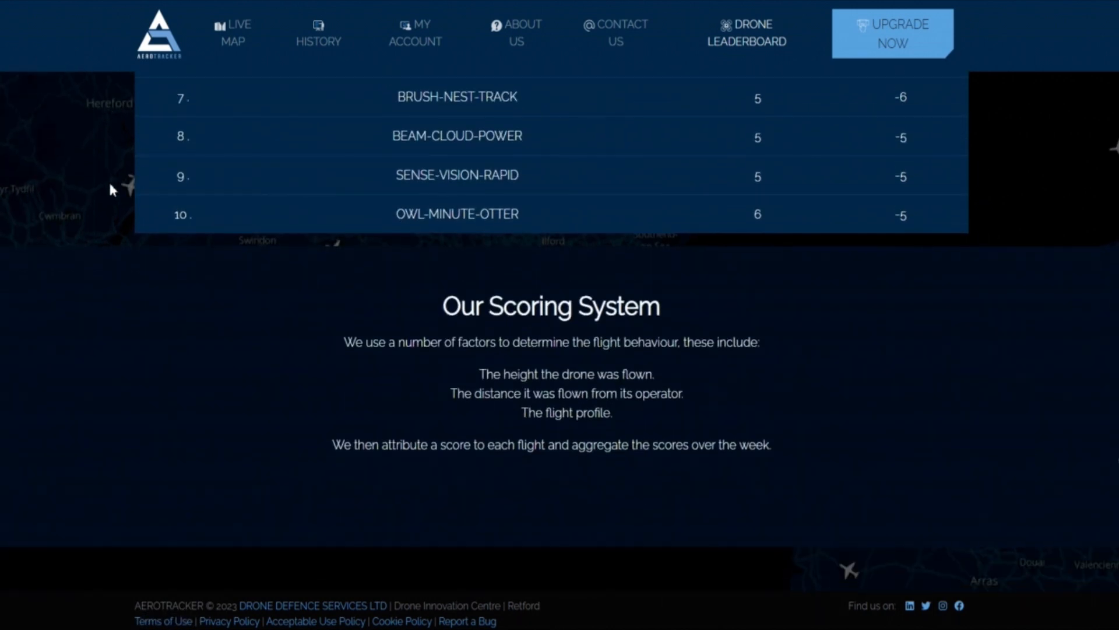